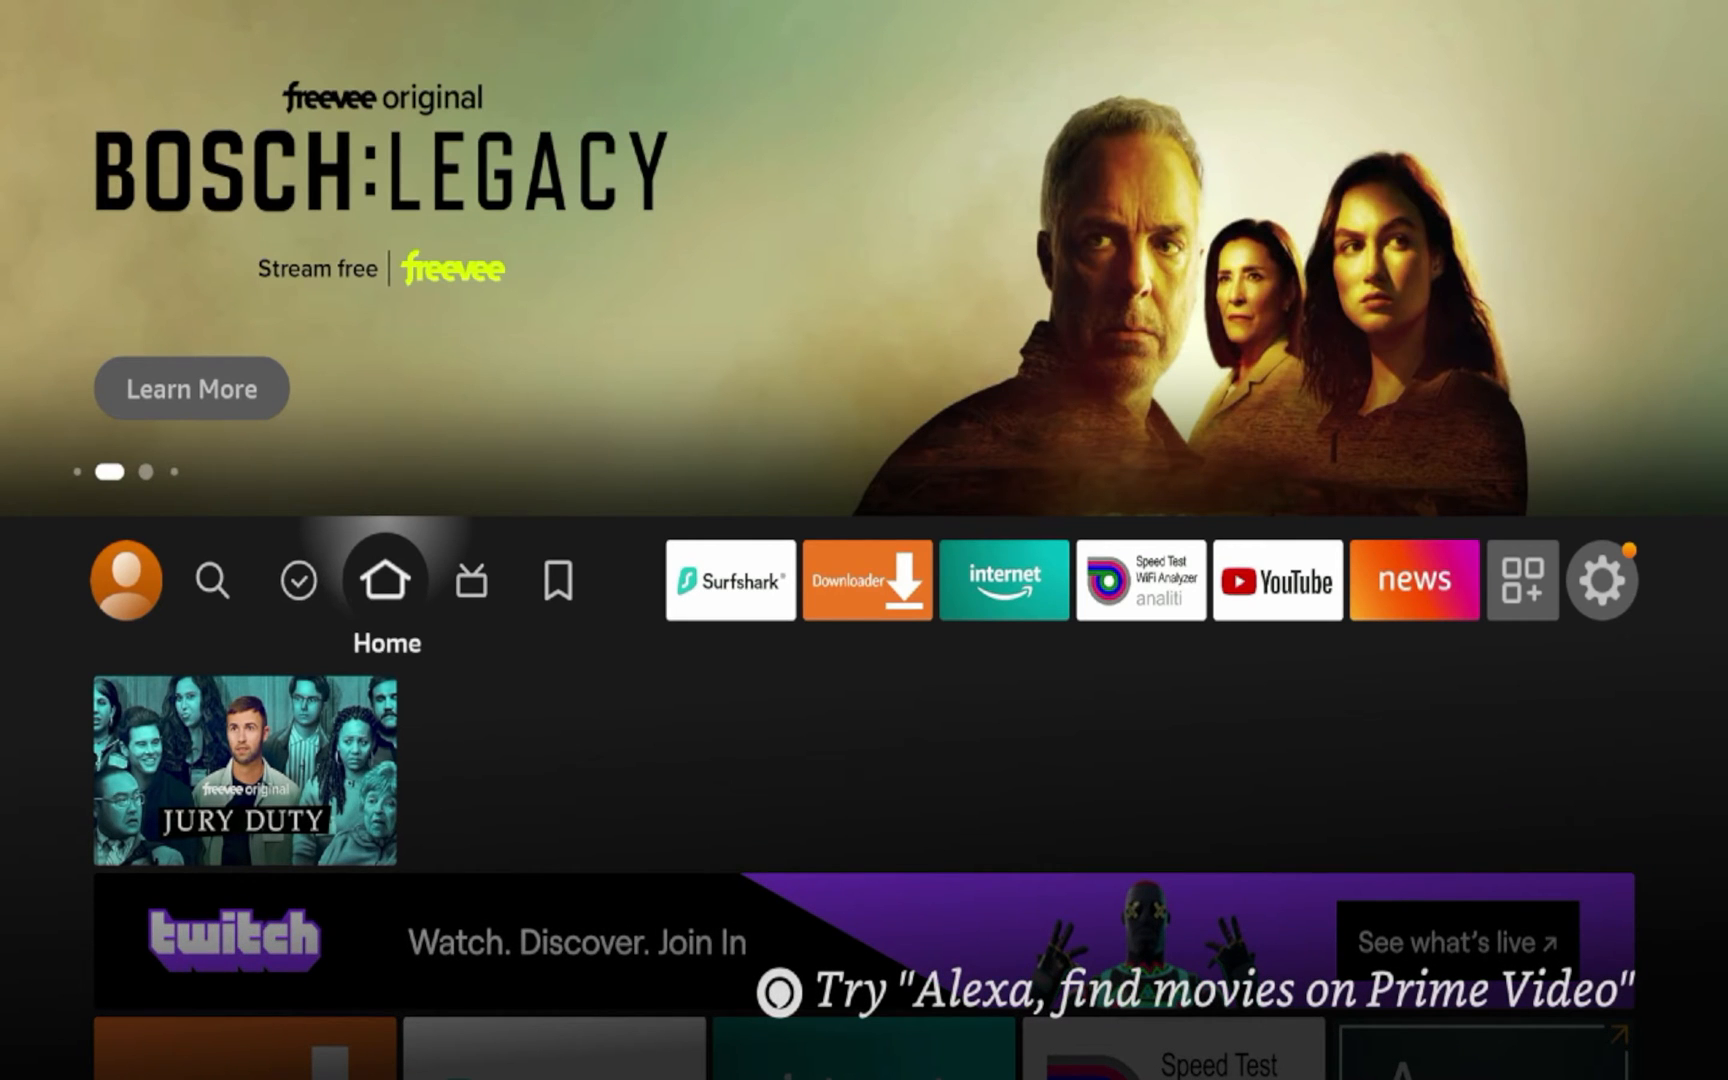
Step: Search Fire TV for 'Web Browser' apps, with Amazon Silk's Internet app leading the results
click(212, 582)
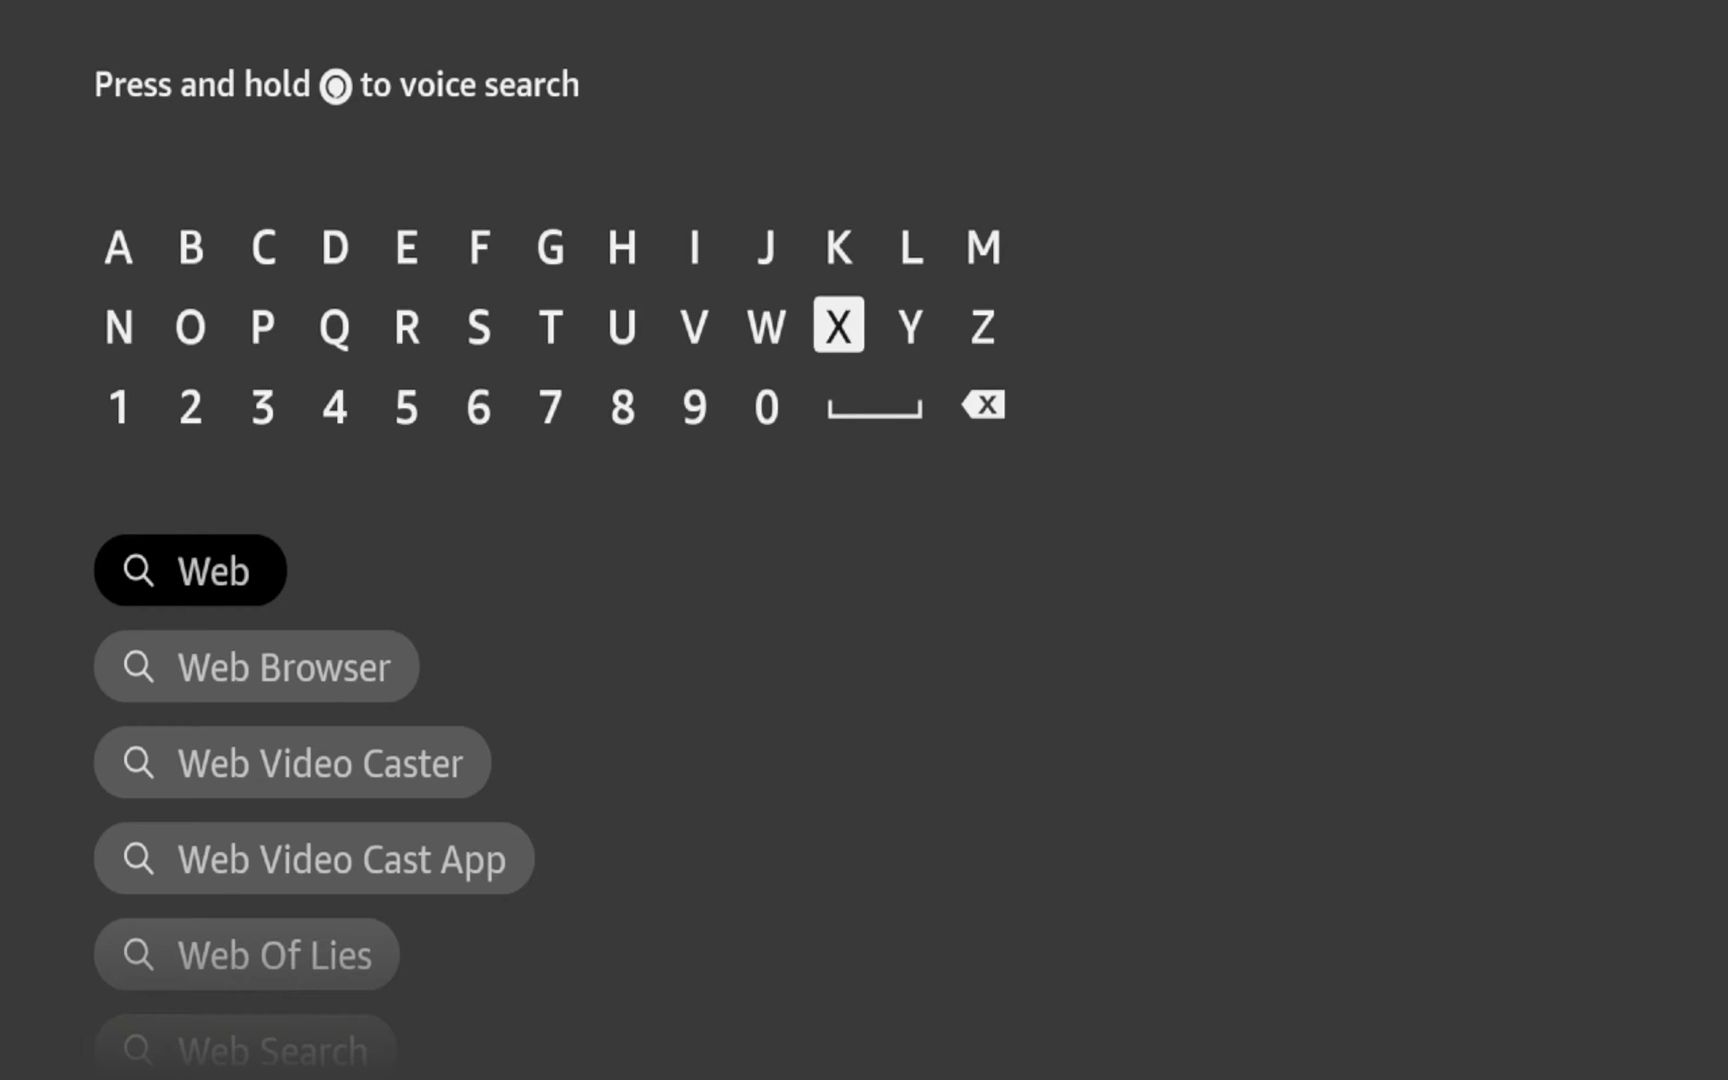
click(255, 666)
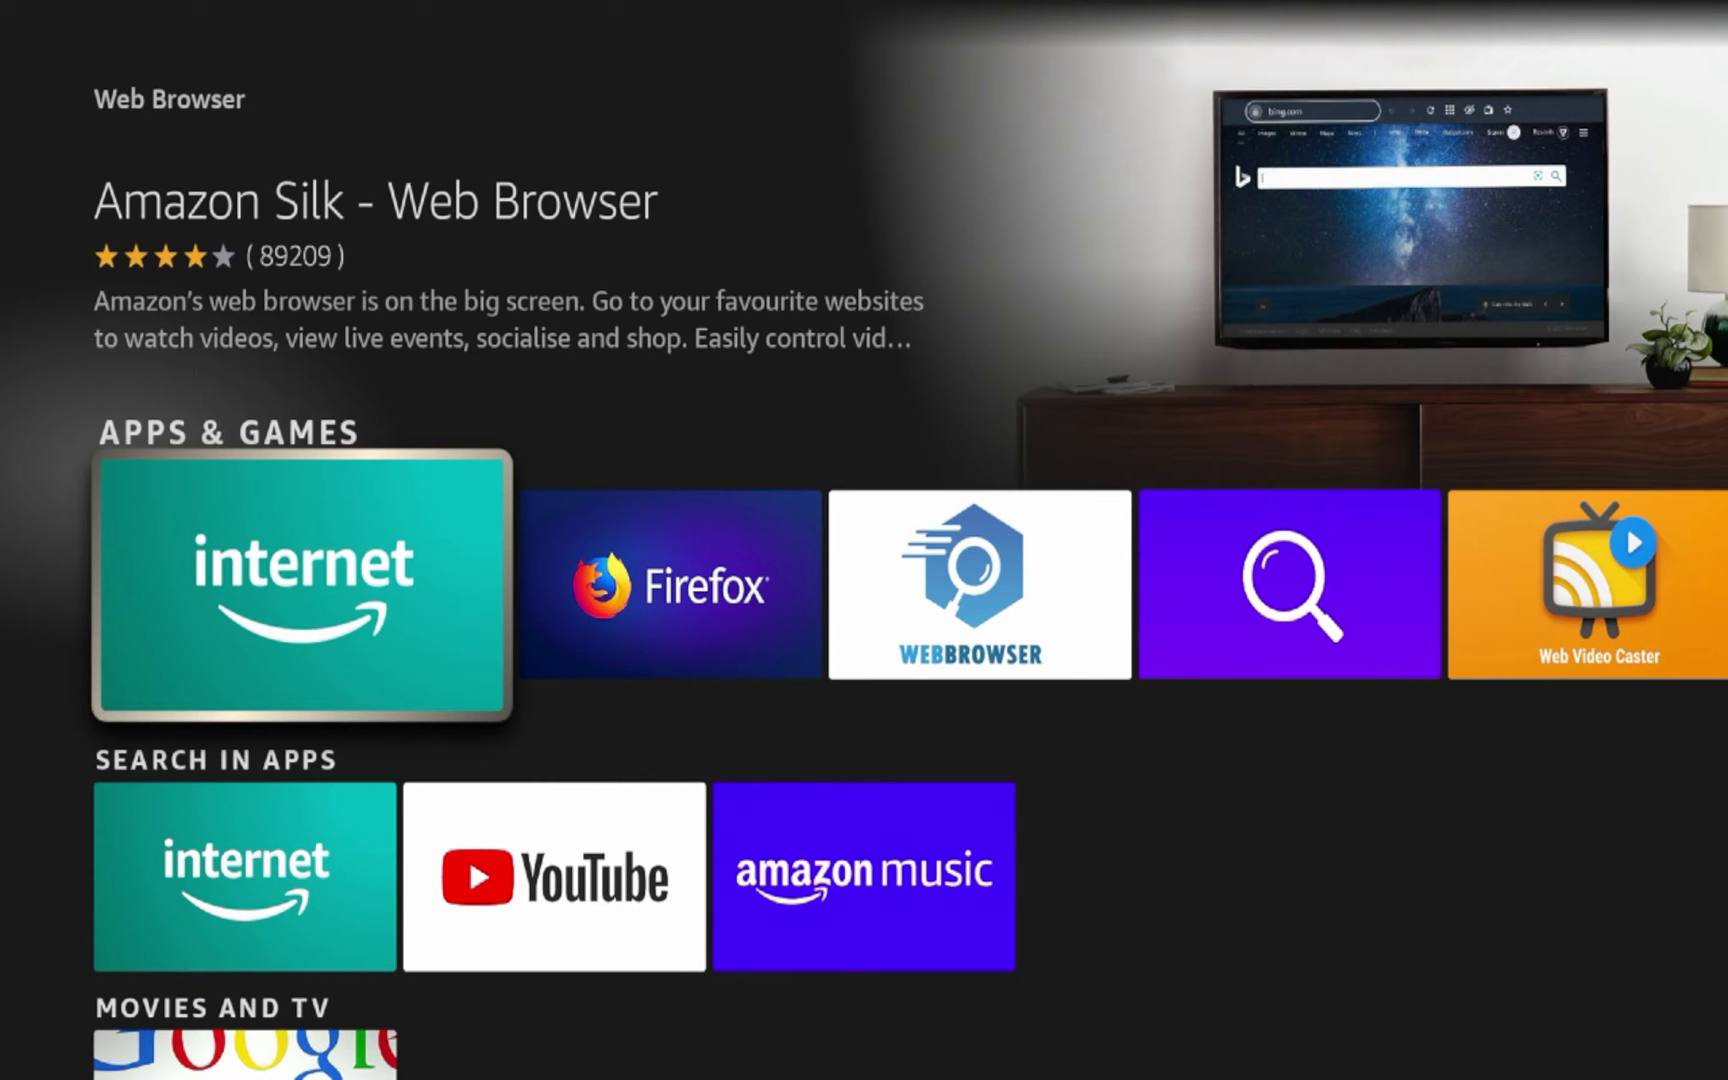
Step: Move along the browser results to Firefox for Fire TV and try opening it, getting 'App not Found'
scroll(right, 3)
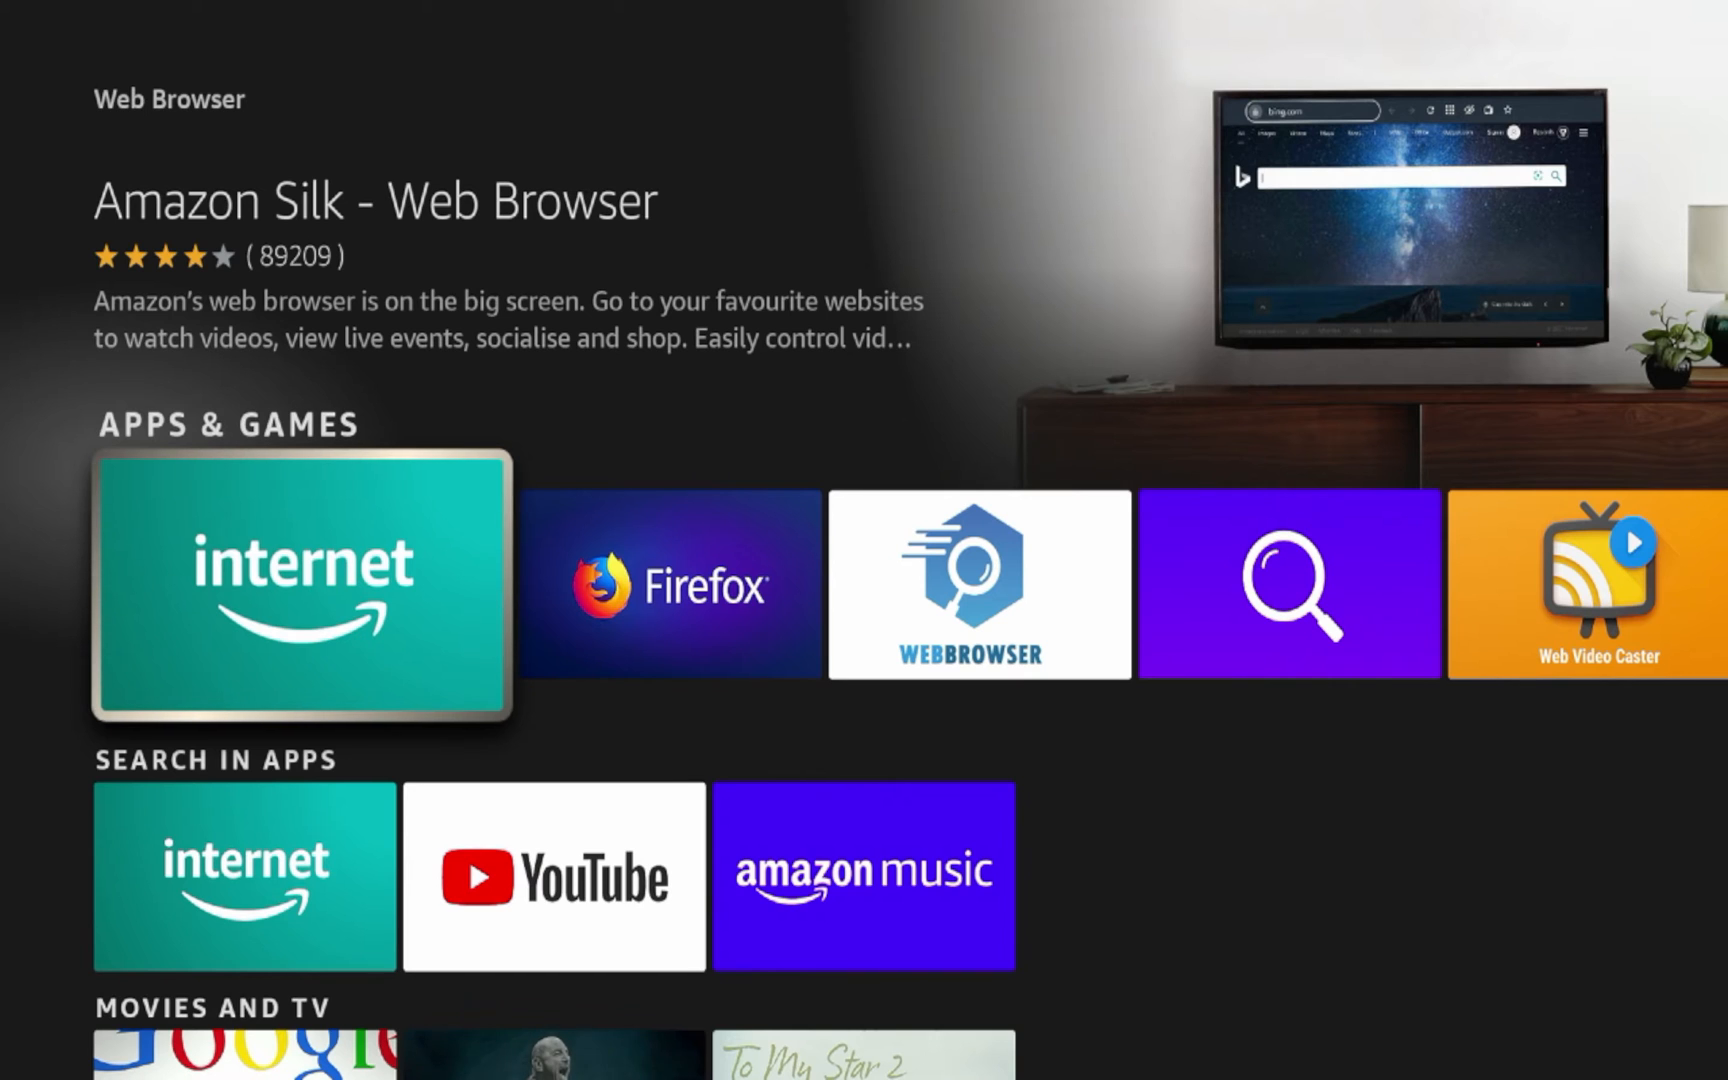
key(right)
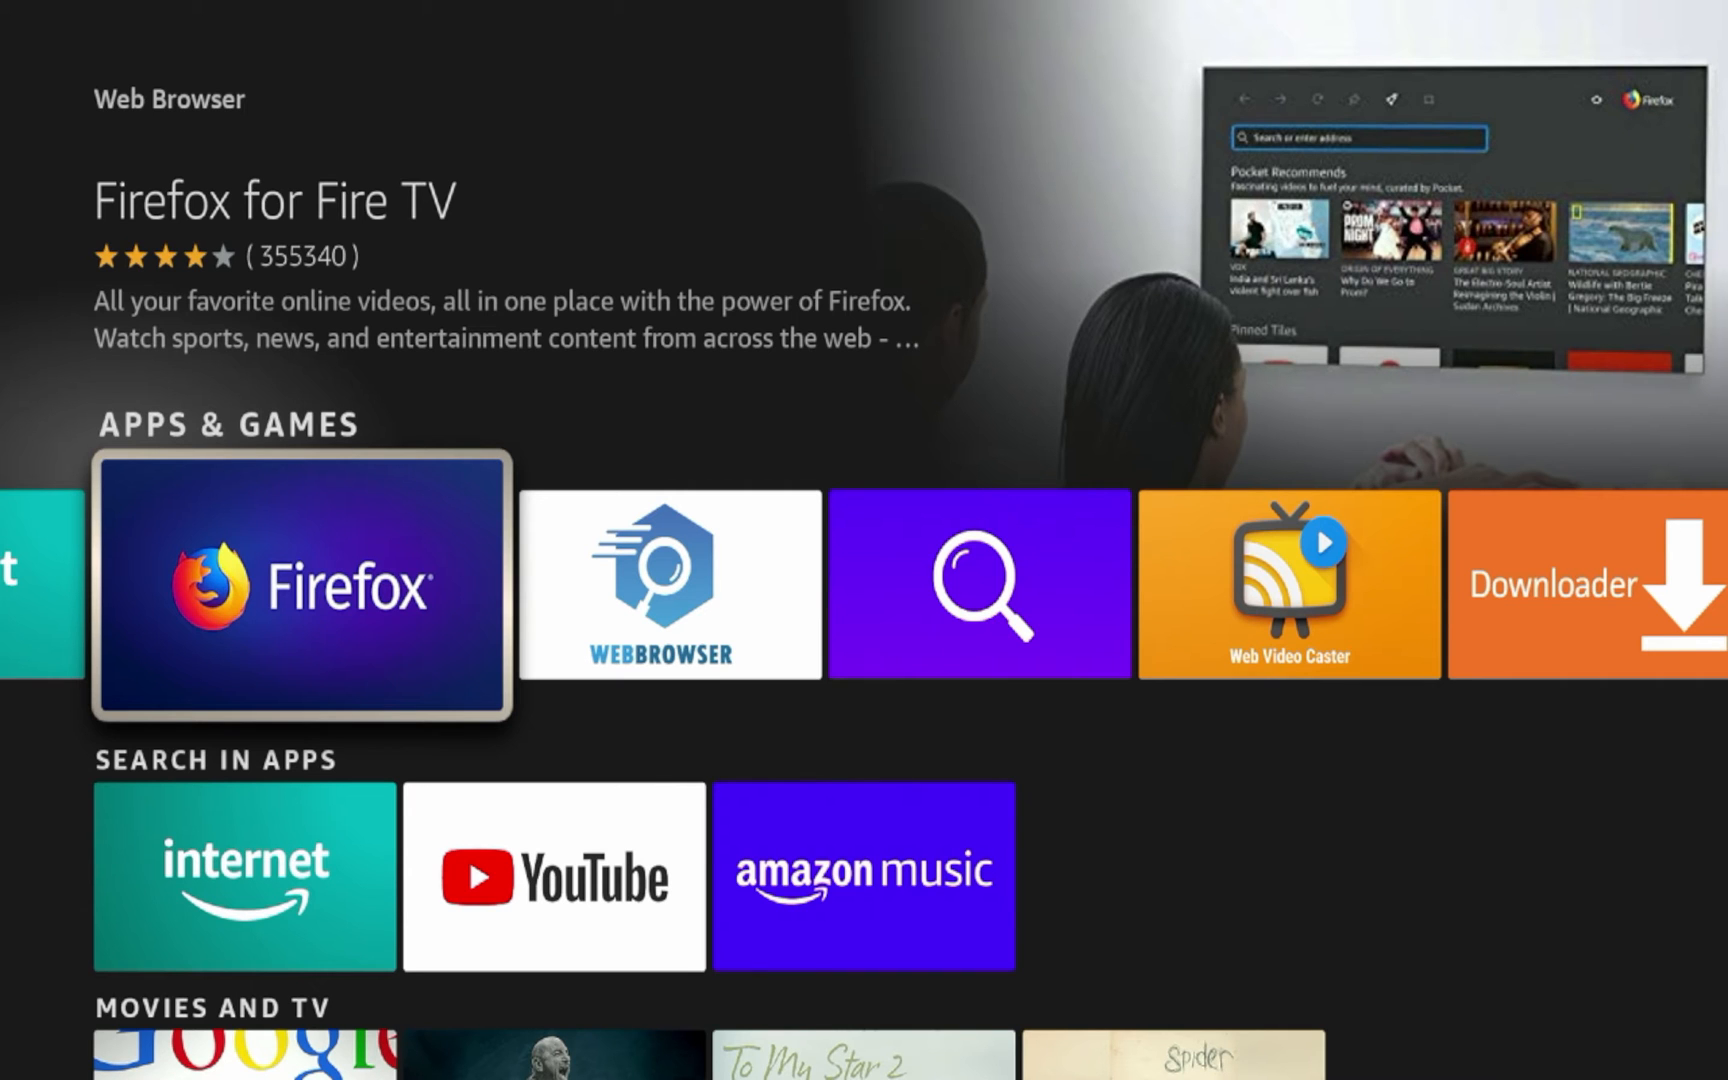
click(300, 589)
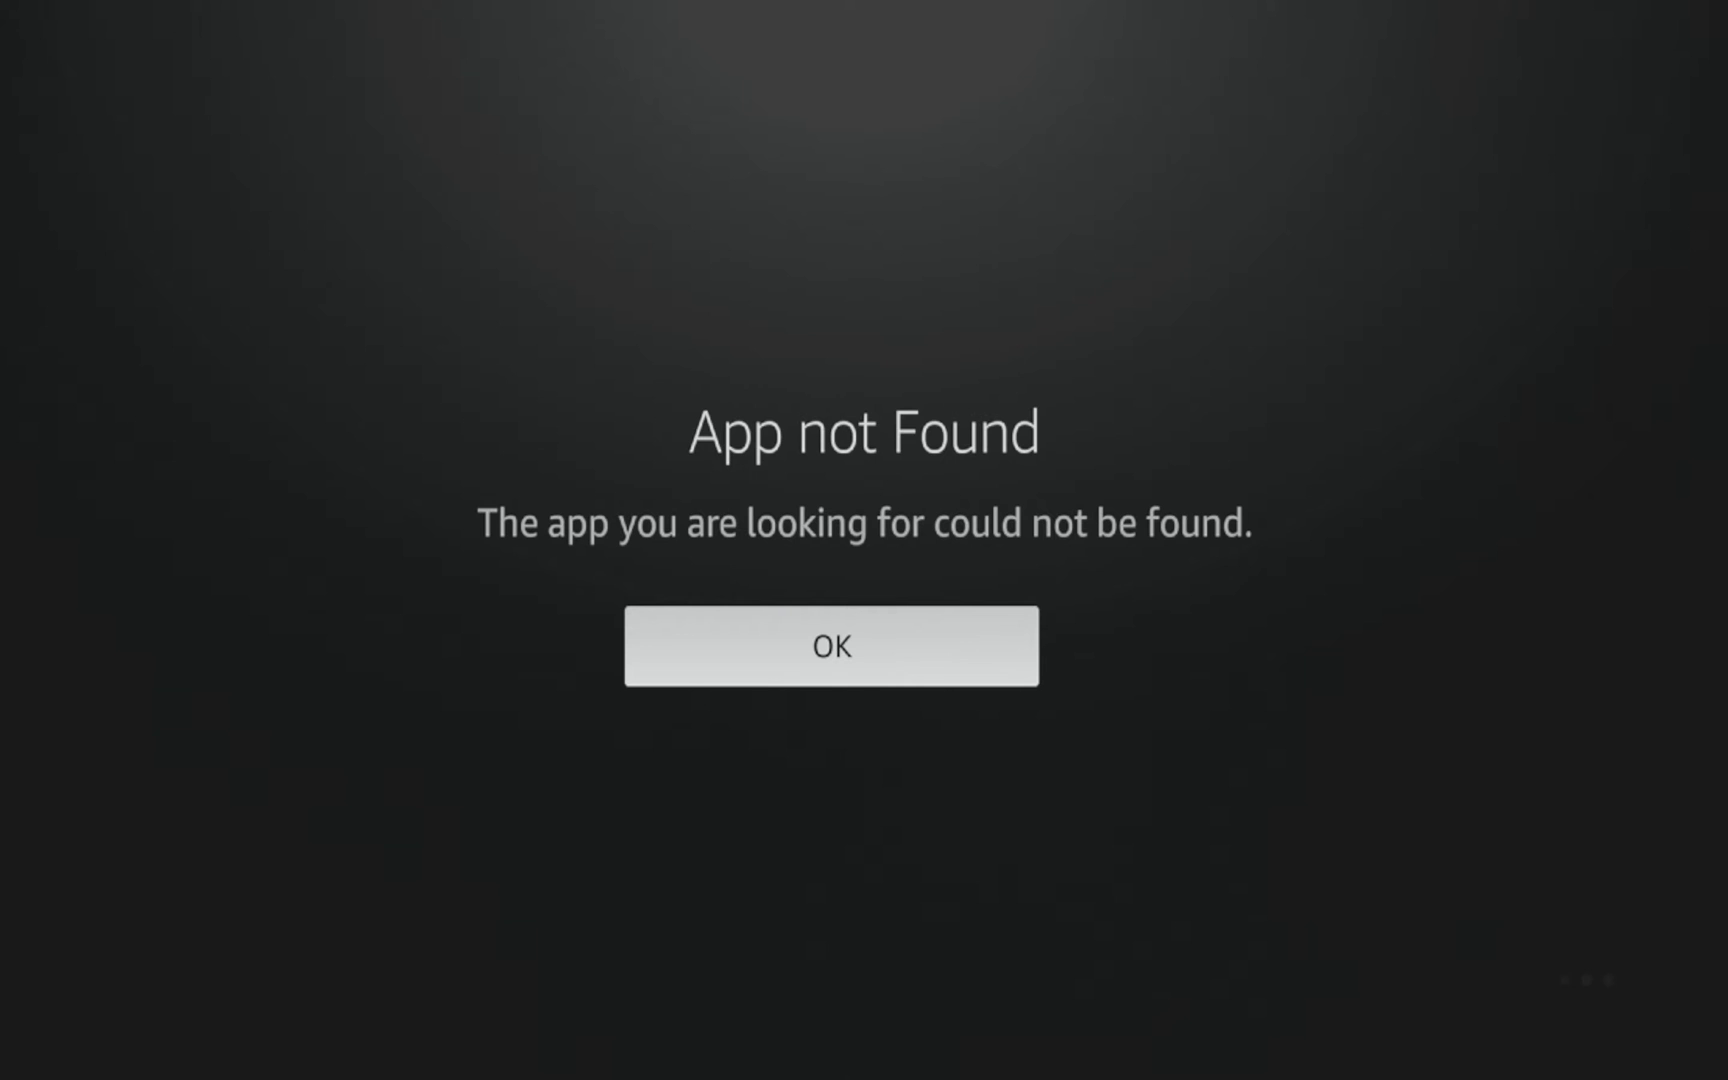
Step: Dismiss 'App not Found' and browse further results past Web Video Caster, NordVPN and Surfshark
click(832, 646)
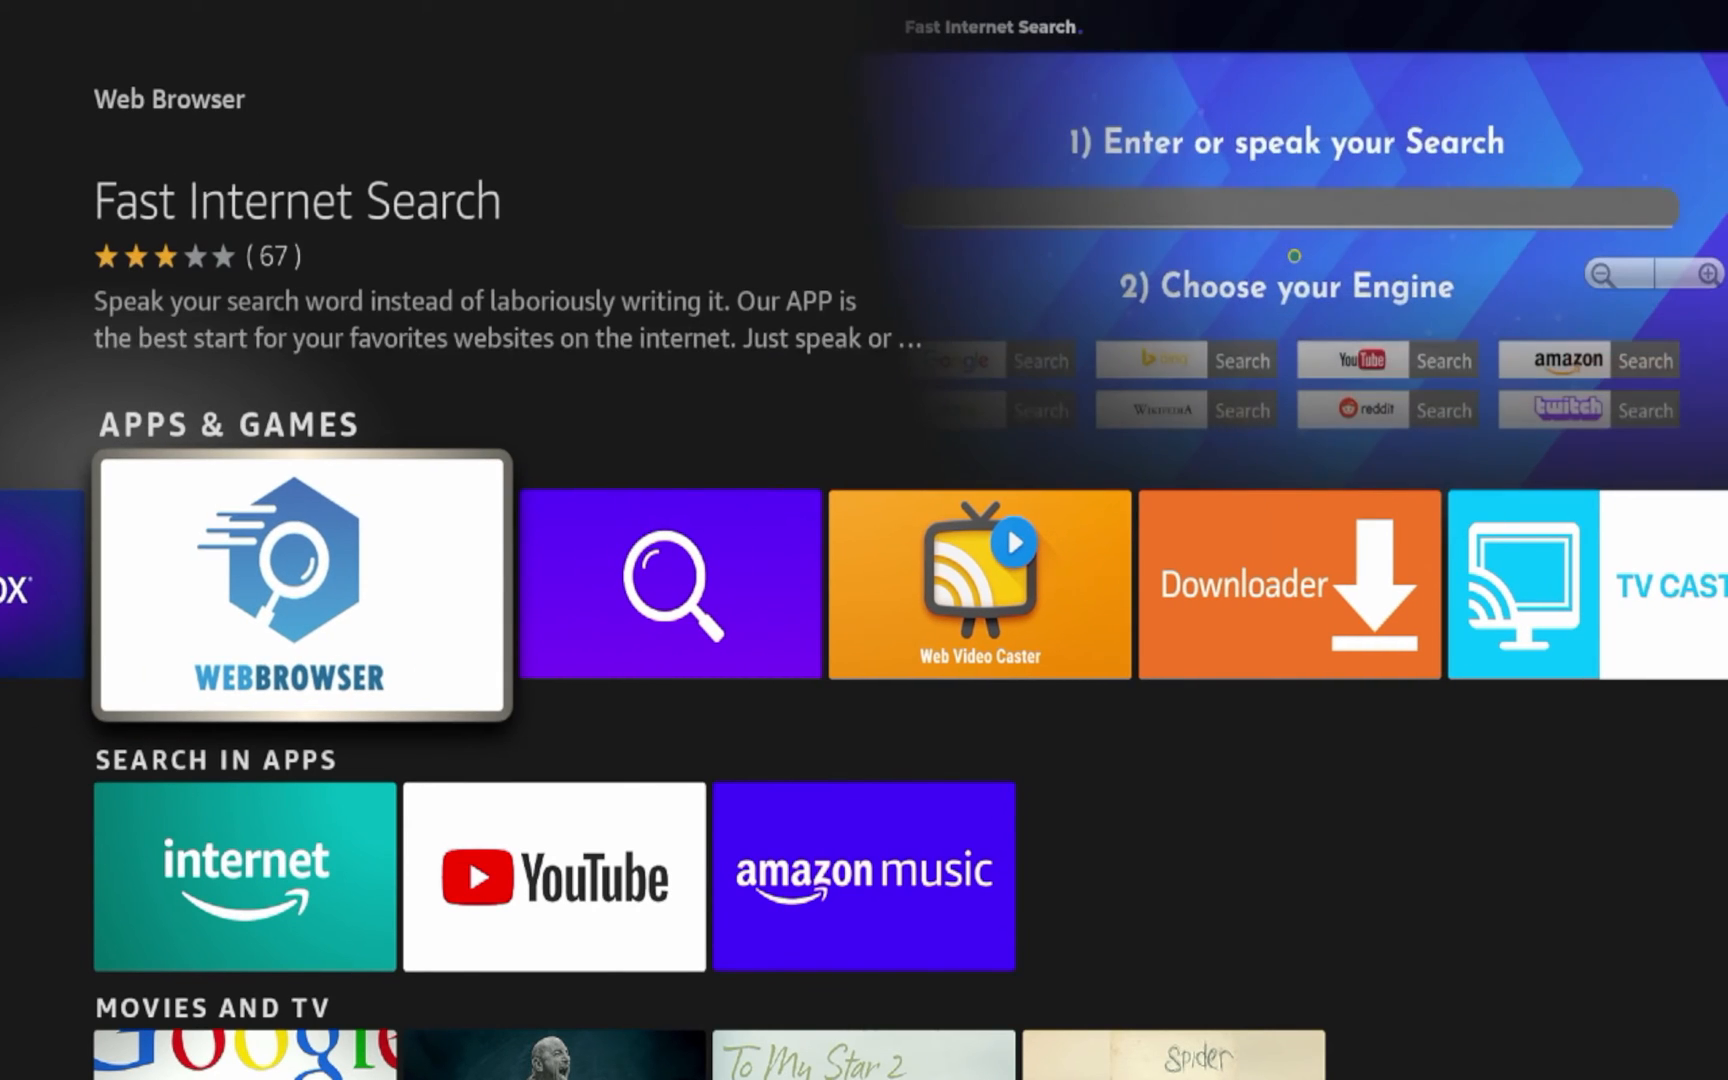
key(right)
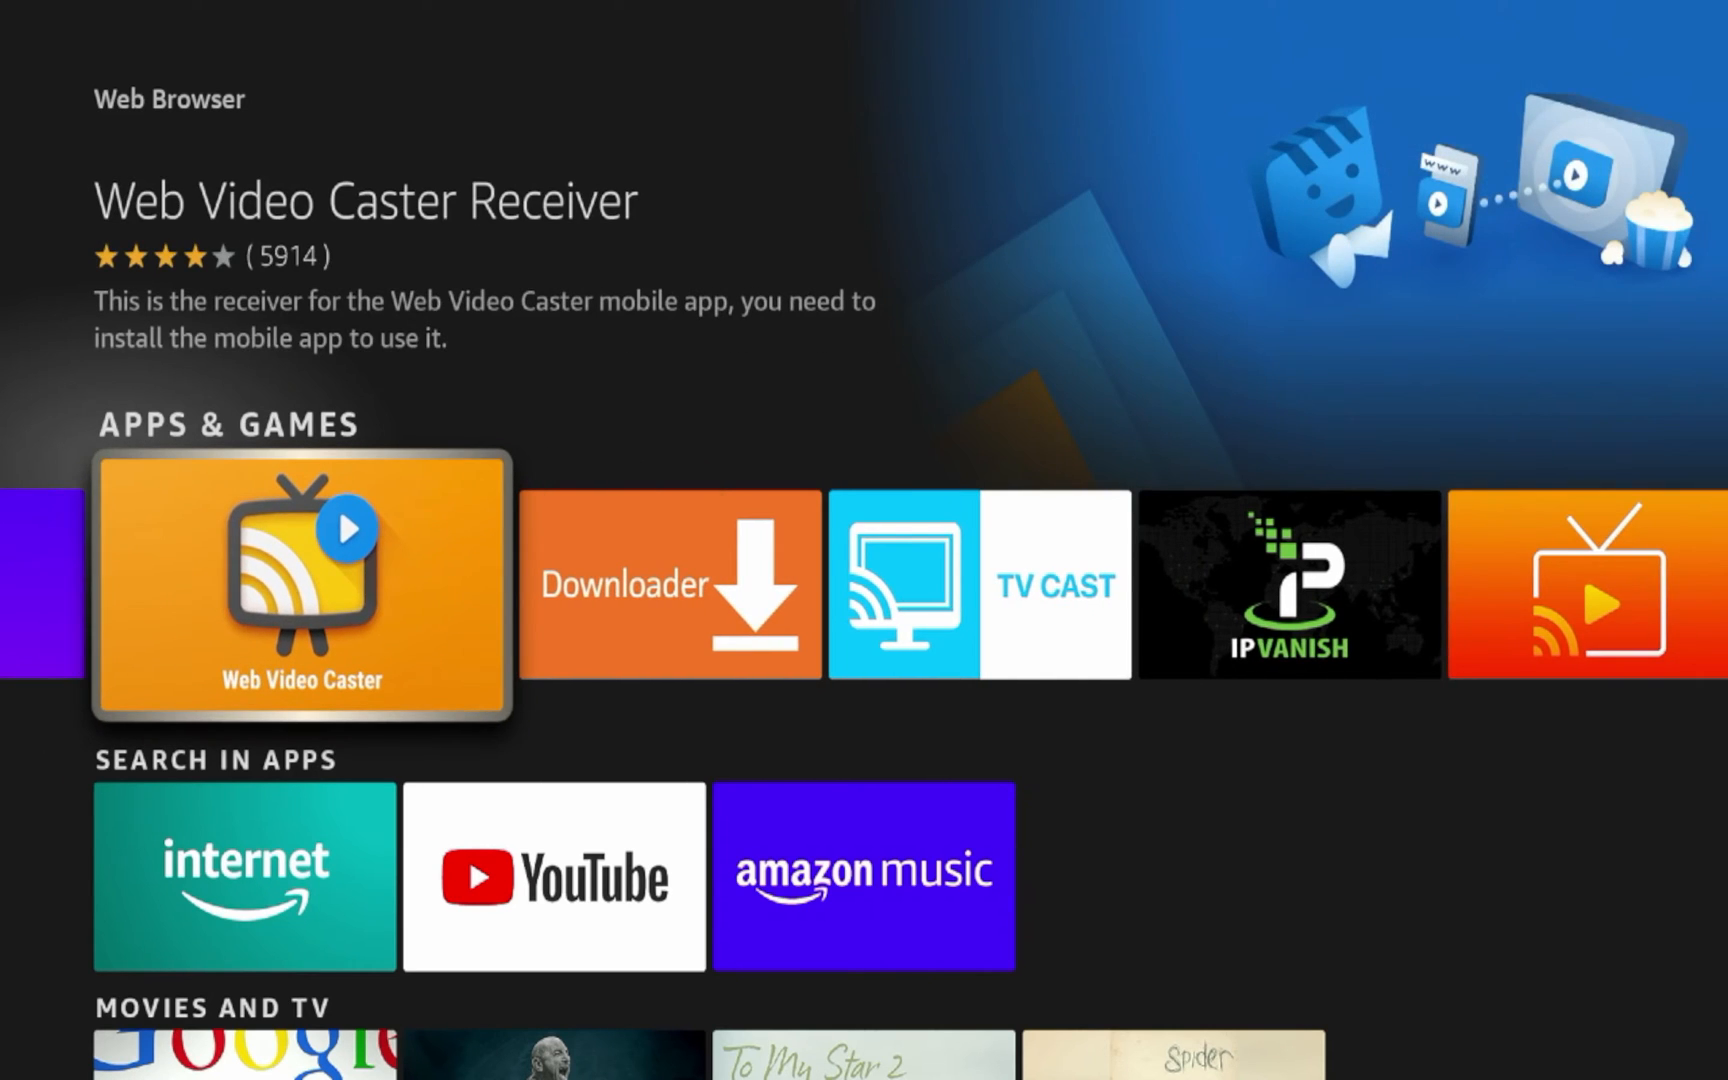
scroll(right, 3)
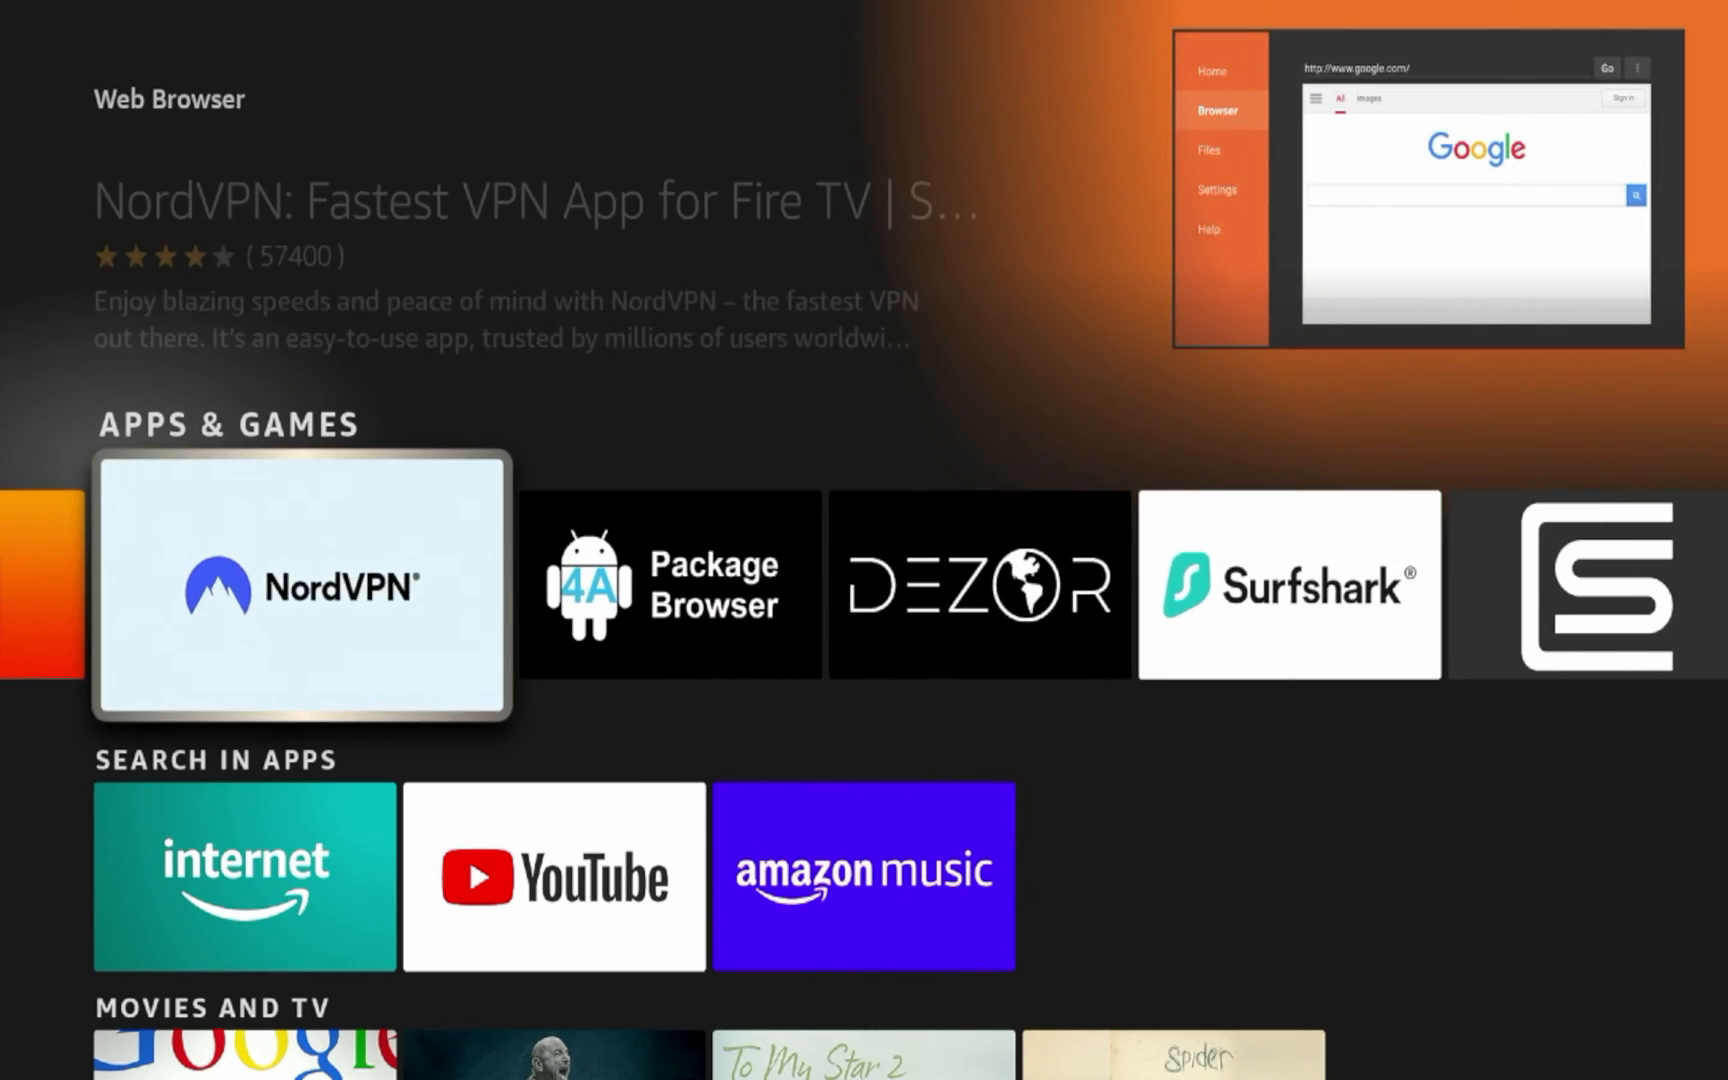
scroll(right, 3)
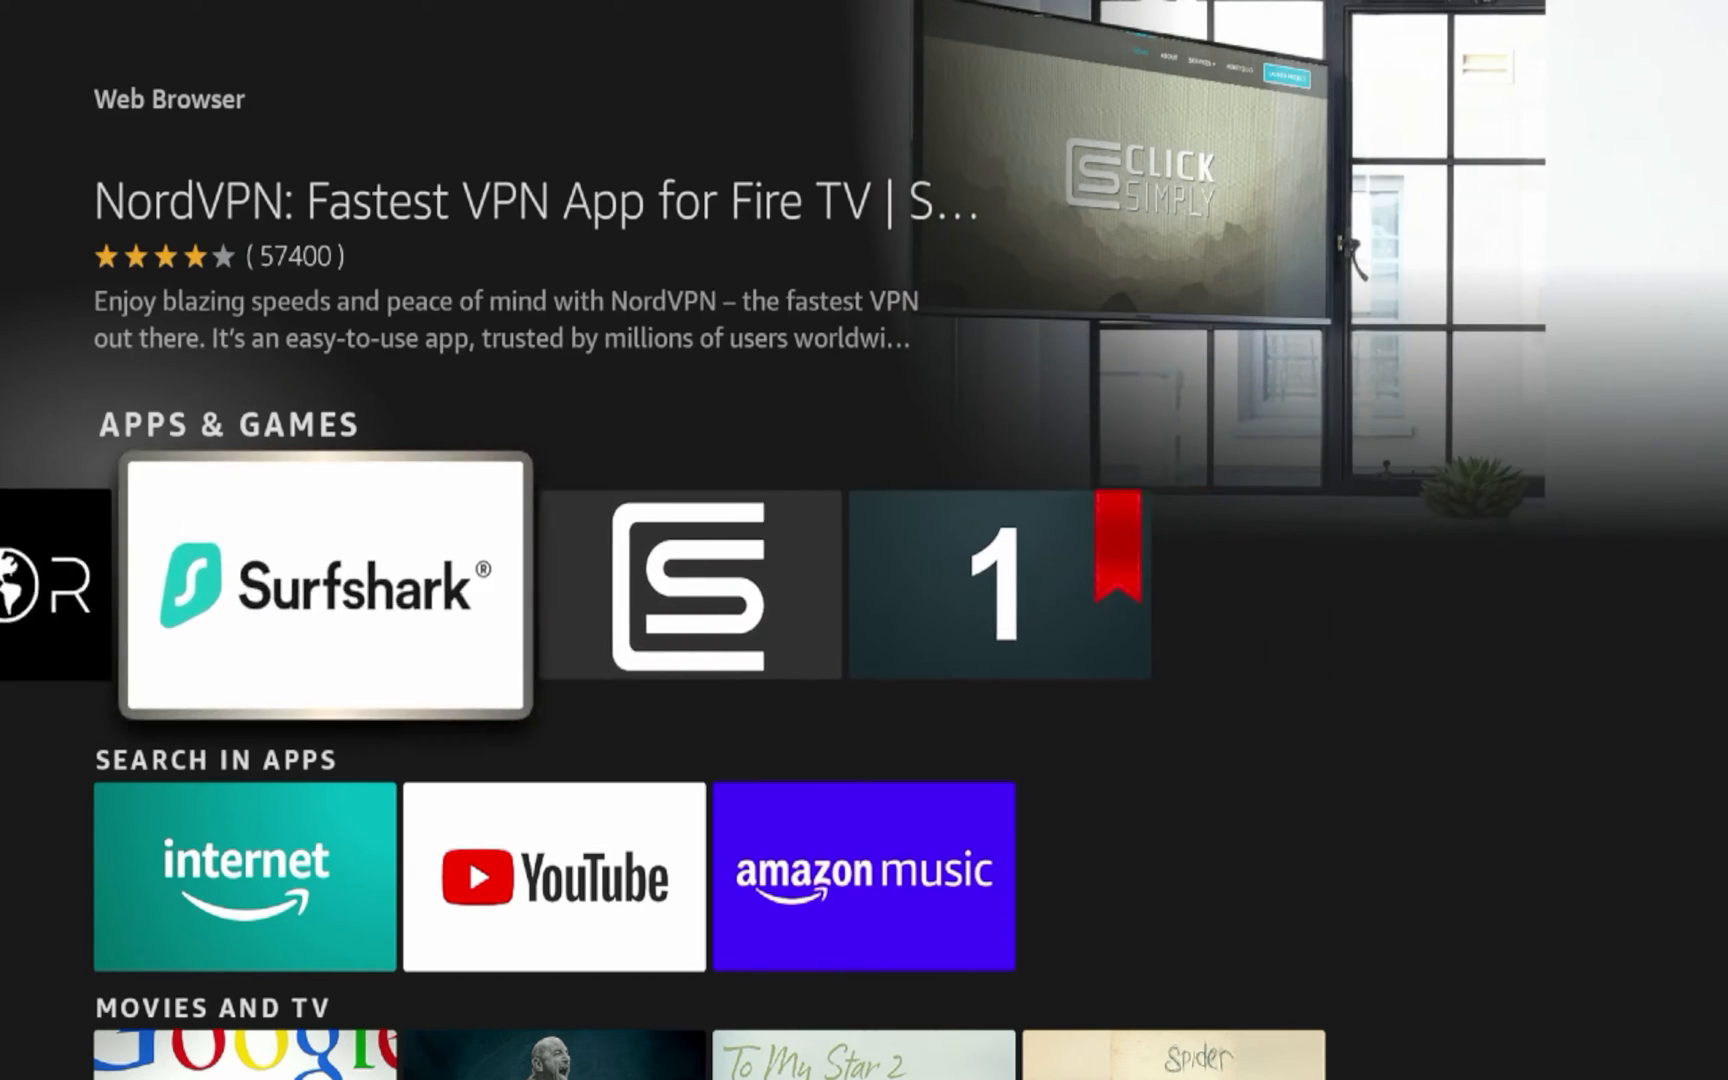
scroll(right, 3)
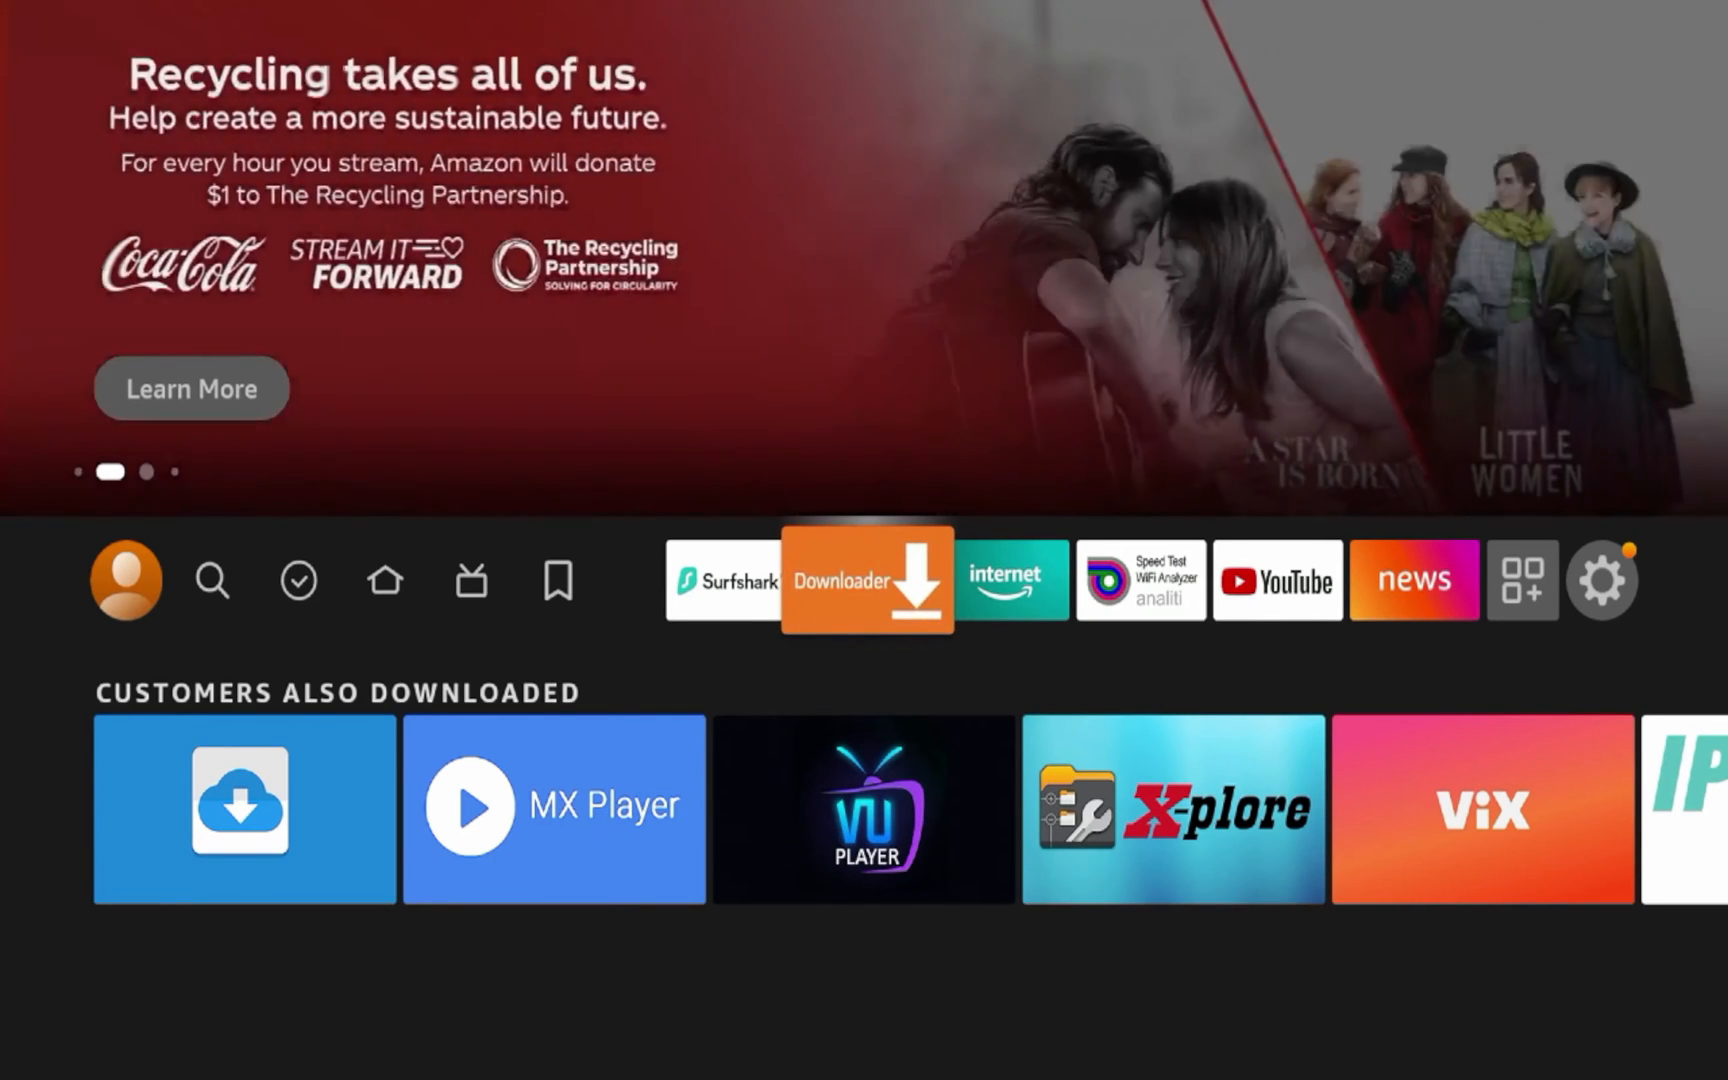
Step: Launch Downloader, skip the Quick Start Guide, and load iptvwire.com in its browser
click(852, 581)
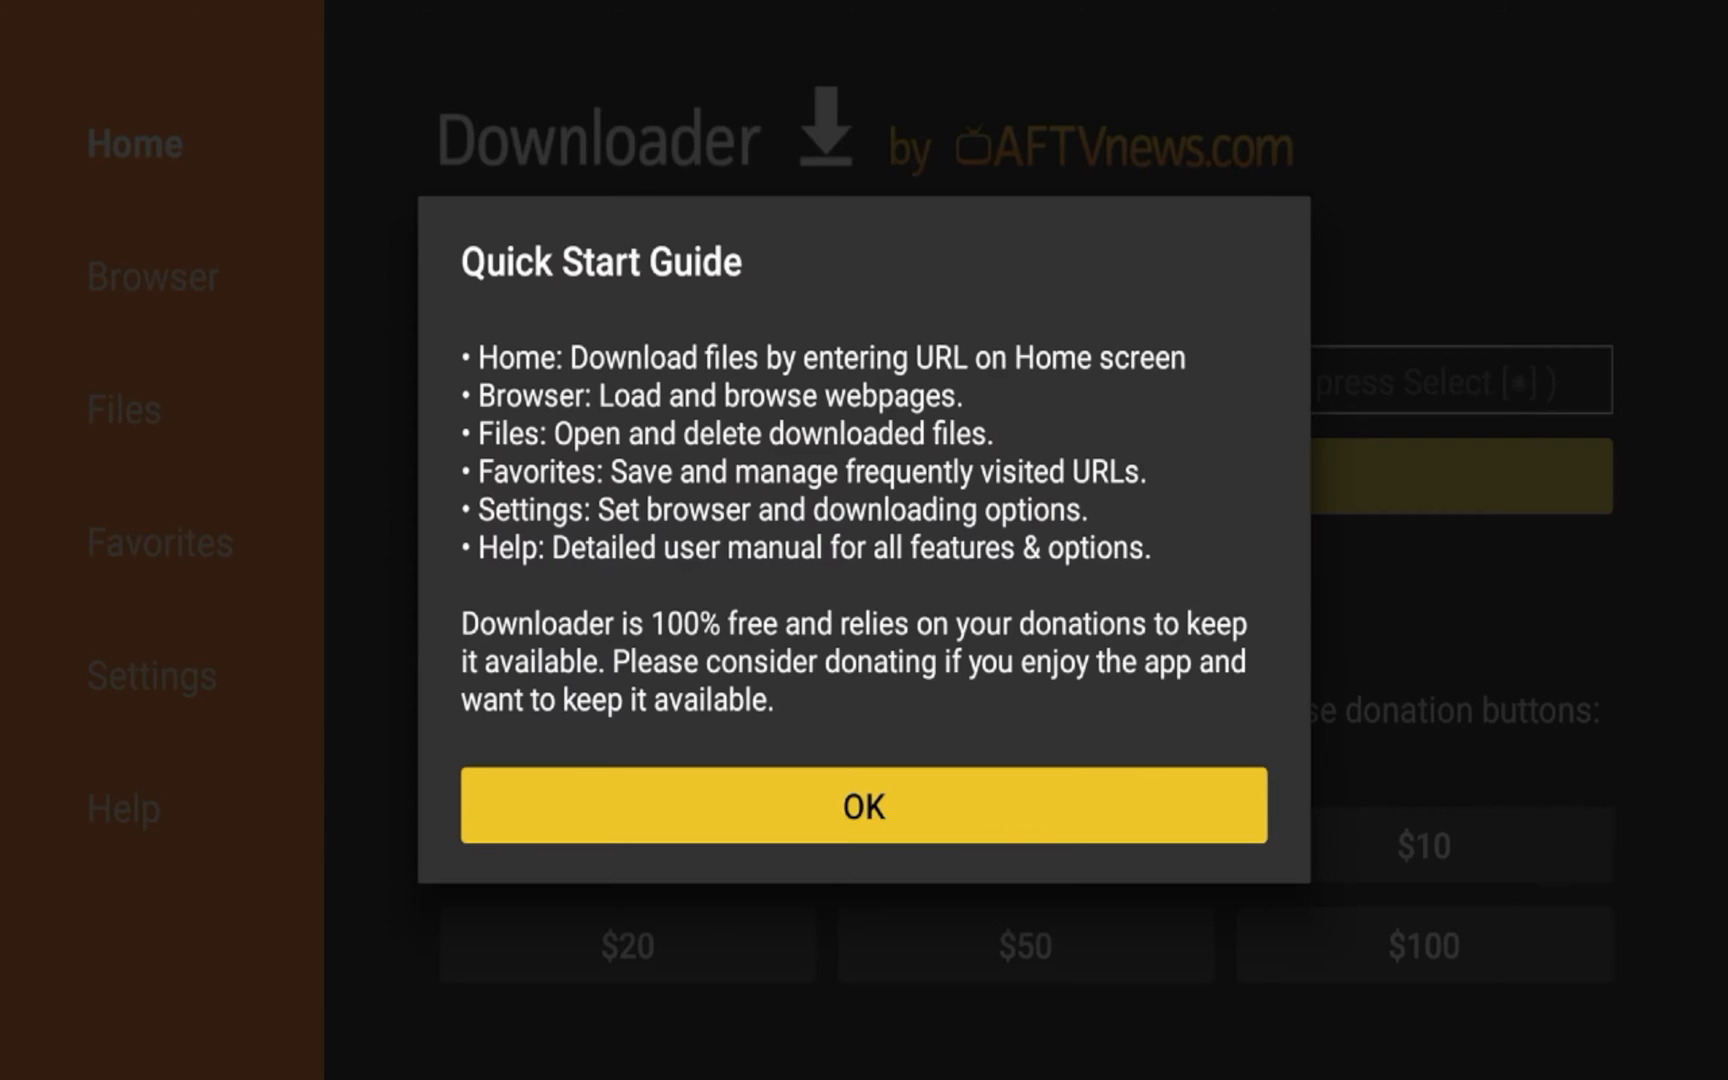
click(864, 805)
text(iptvwi)
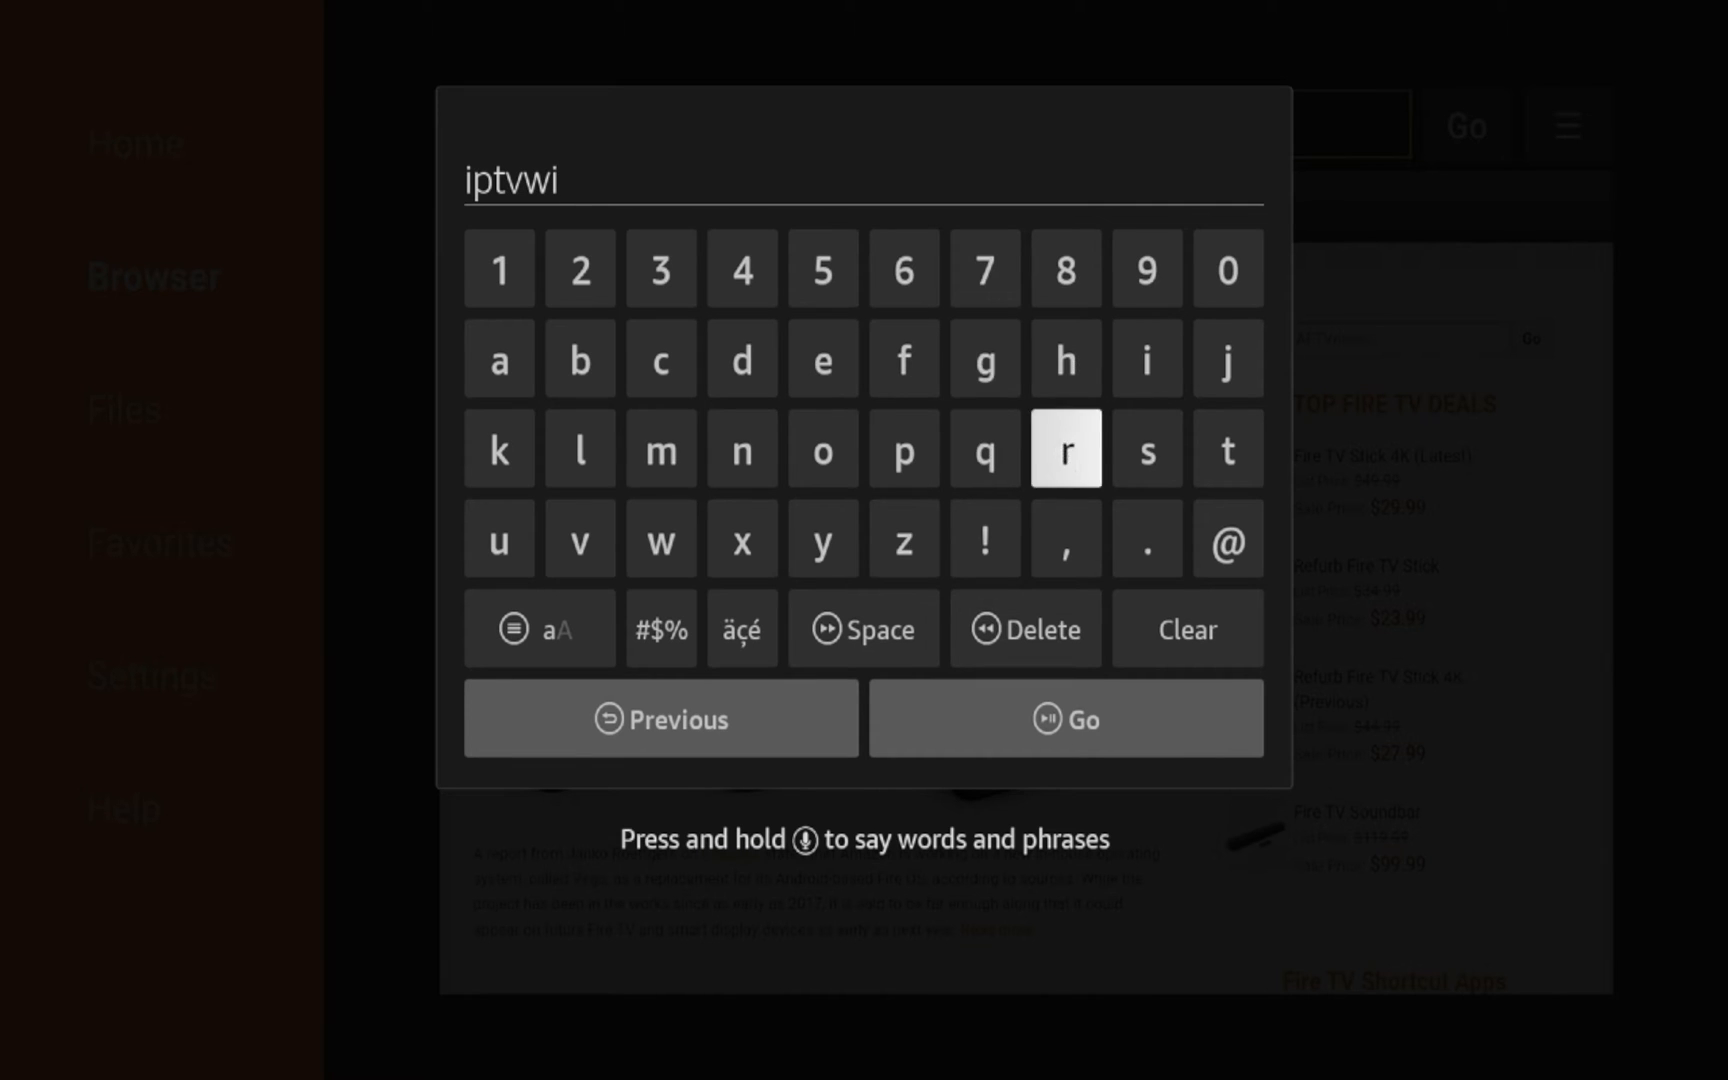
click(1147, 538)
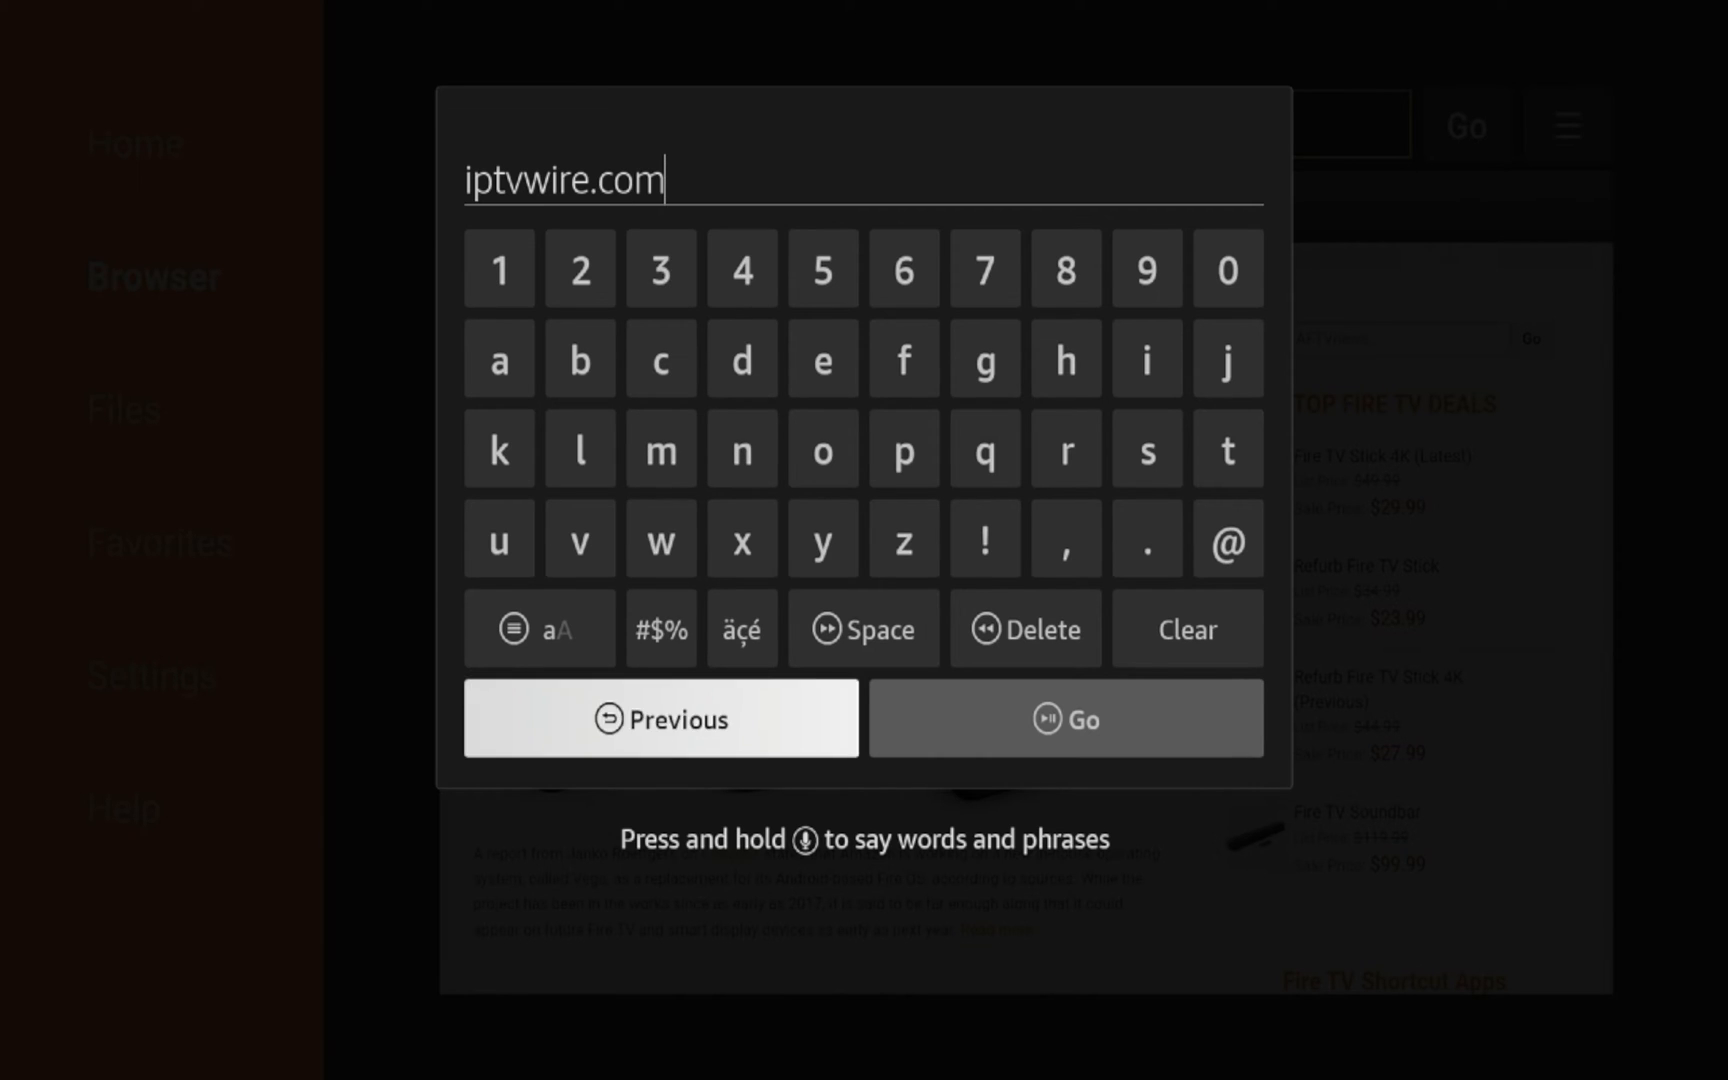
click(1066, 719)
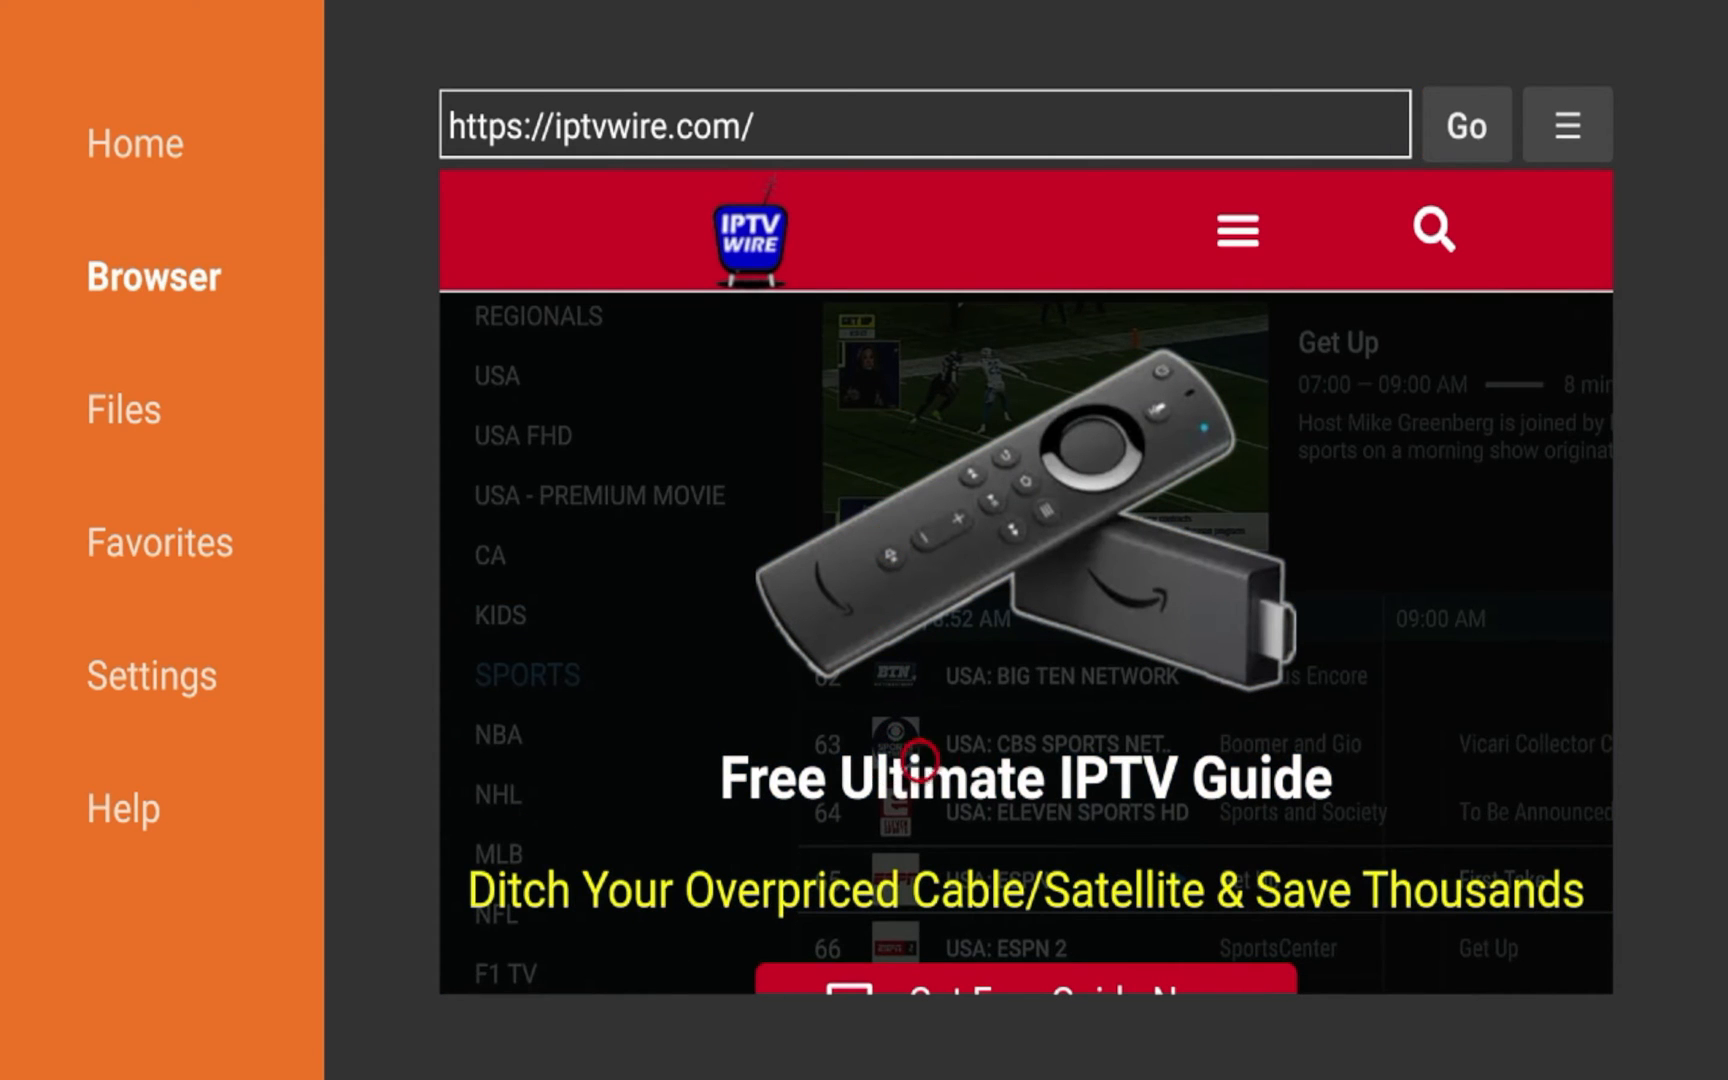
Step: Scroll the iptvwire.com home page and open the 'Surfshark vs IPVanish' article
scroll(down, 3)
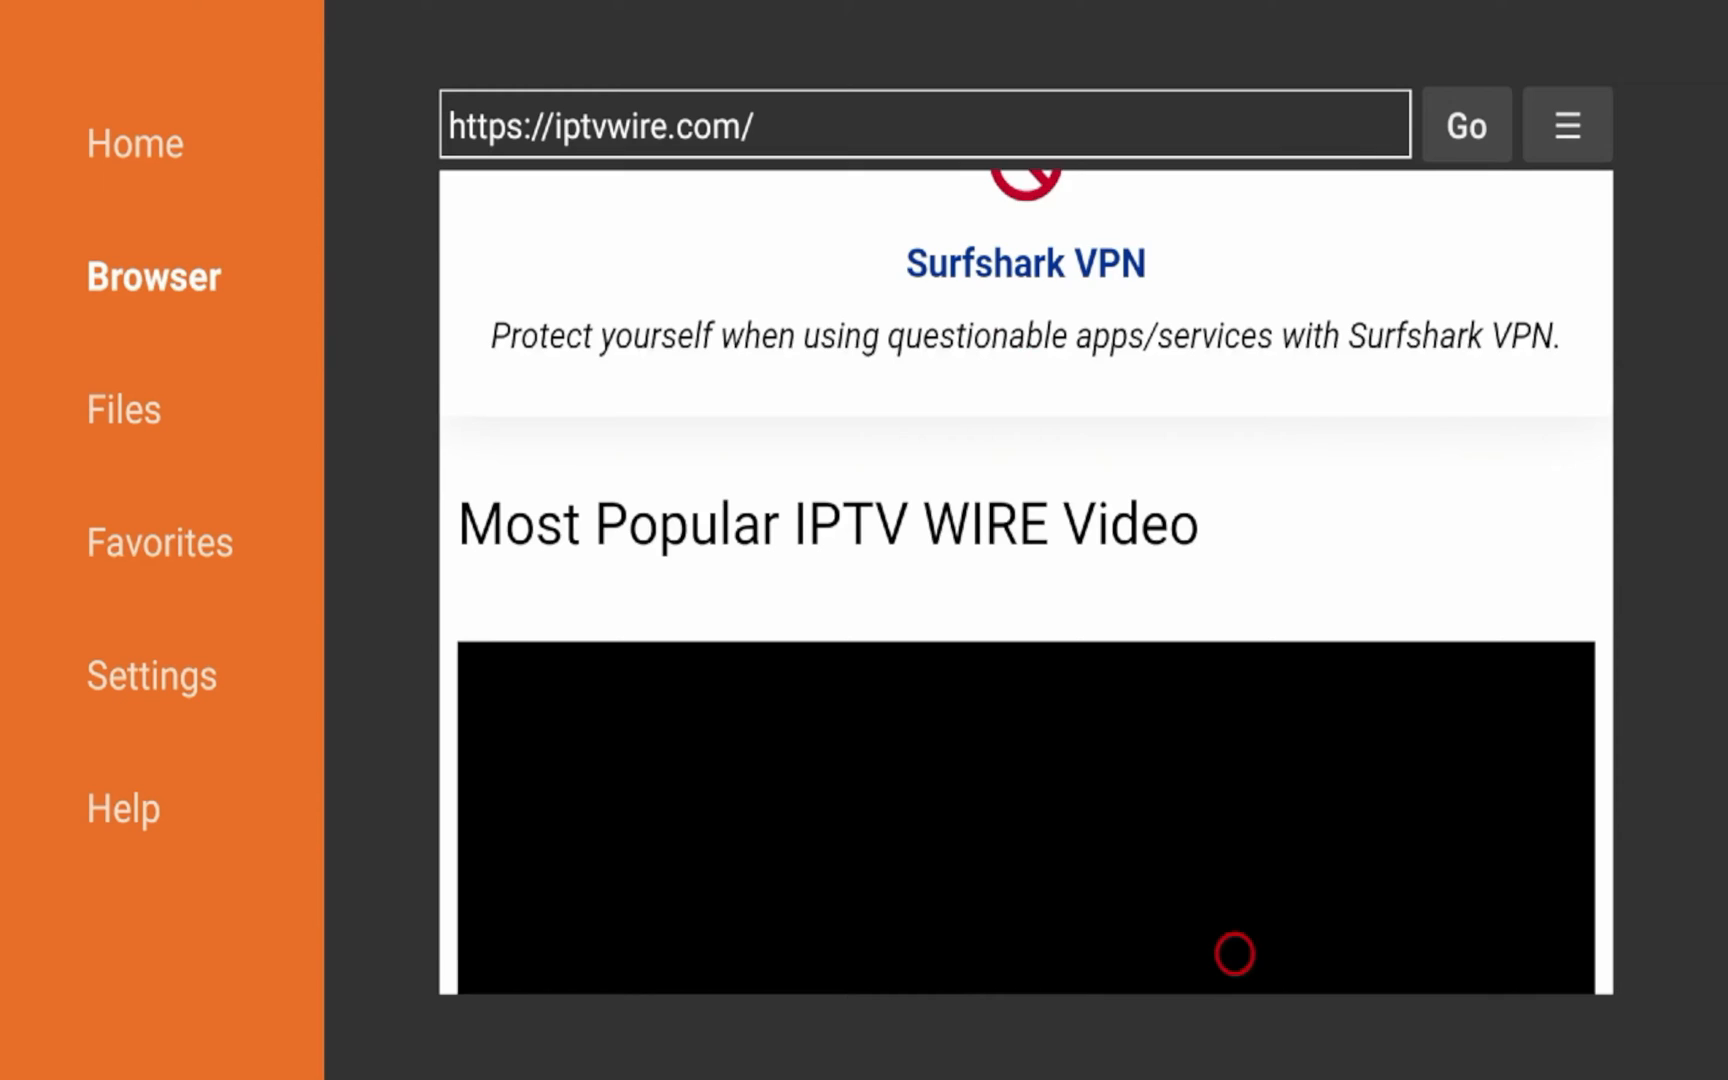
scroll(down, 3)
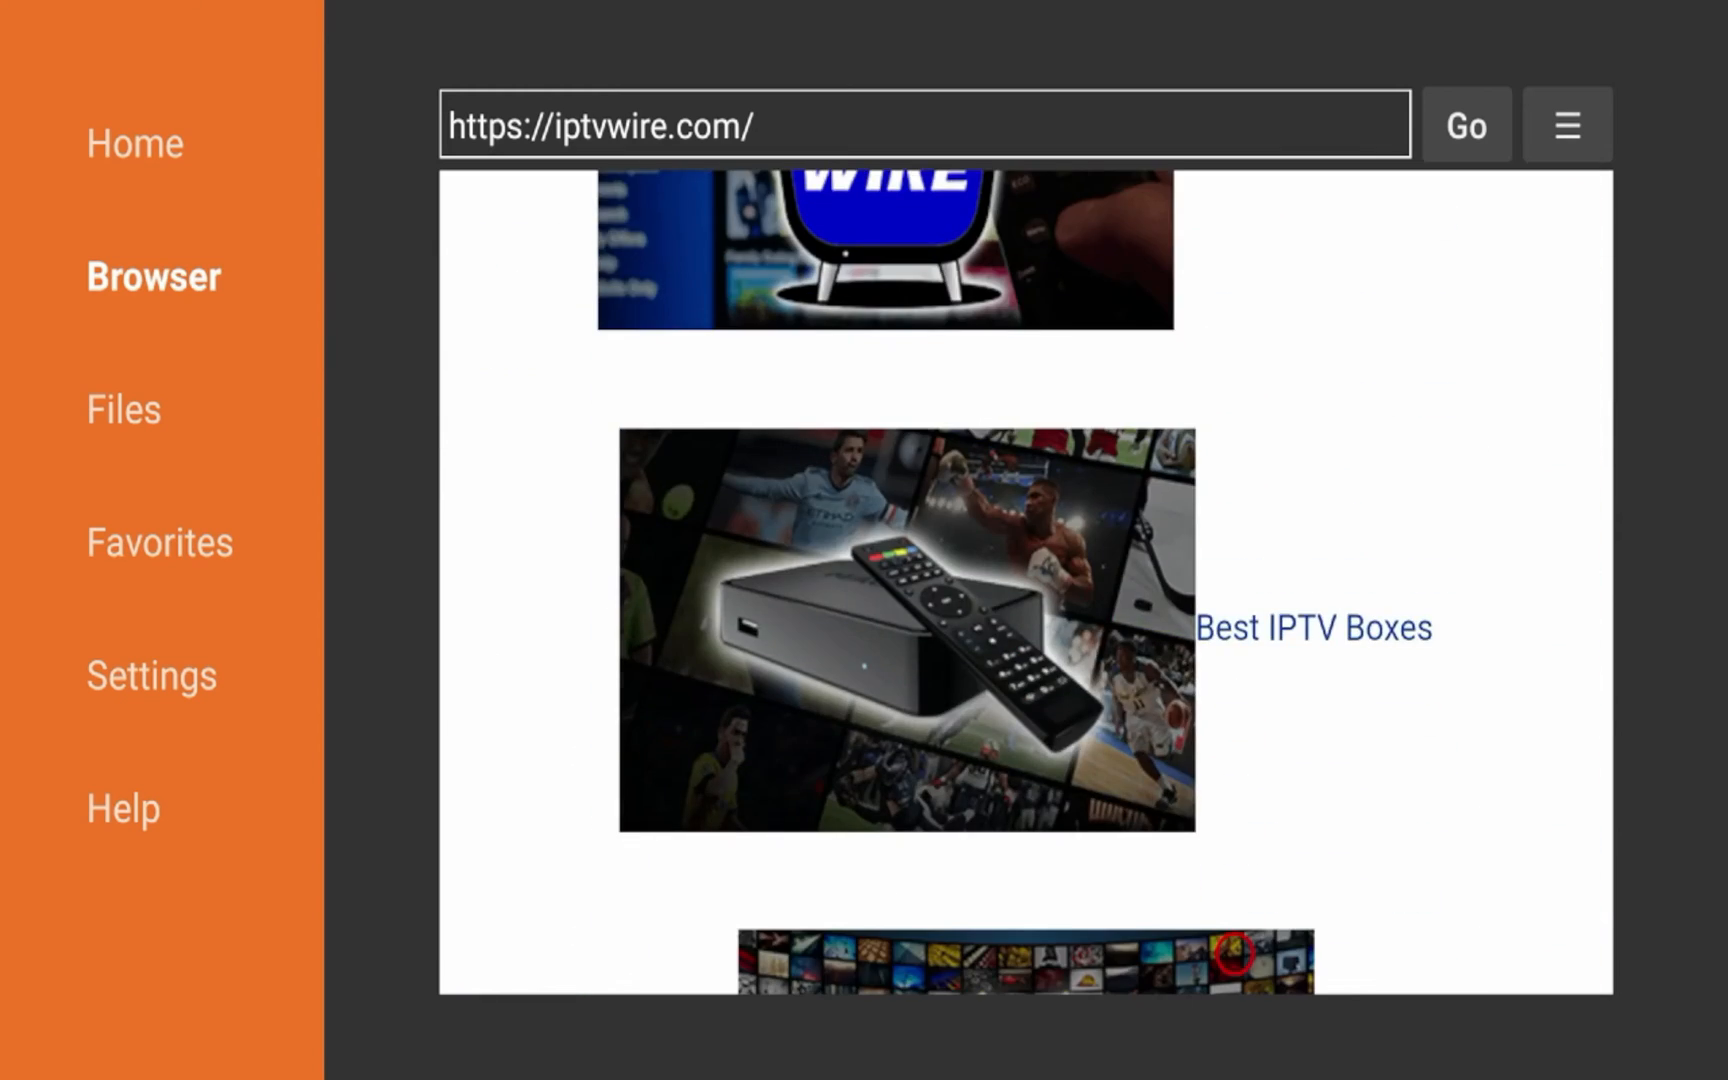
scroll(down, 3)
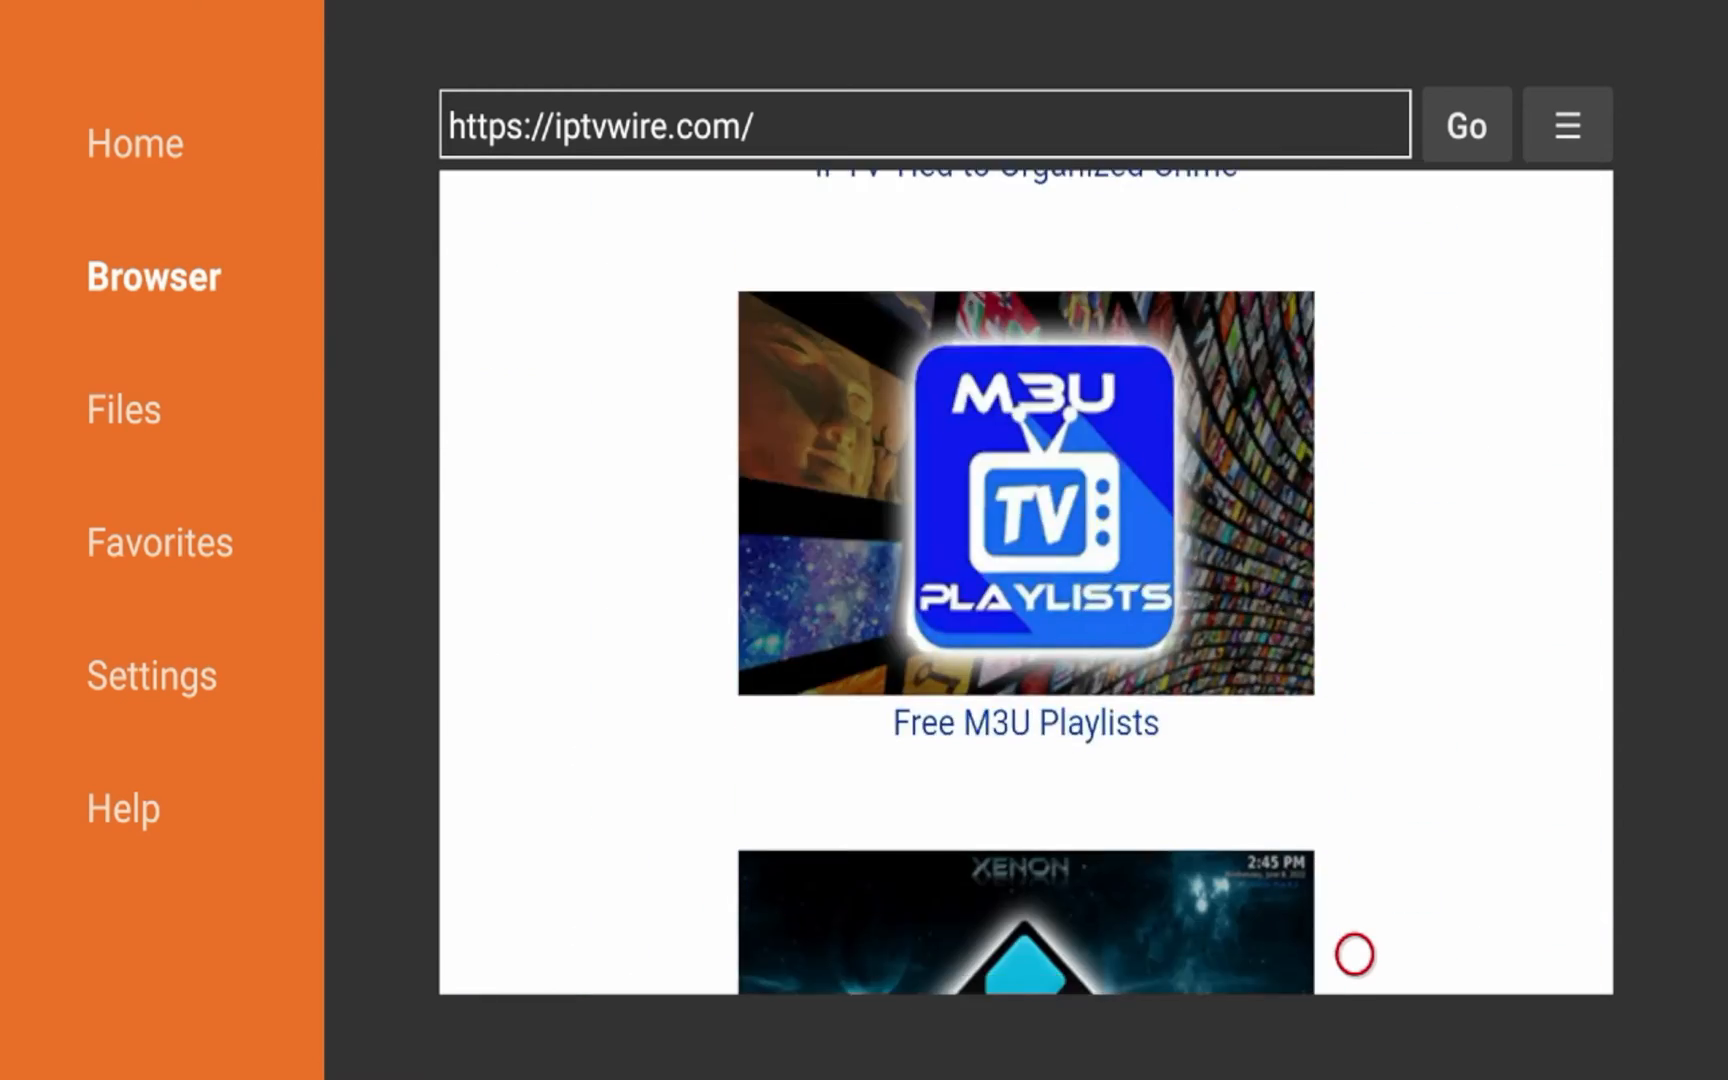
scroll(down, 3)
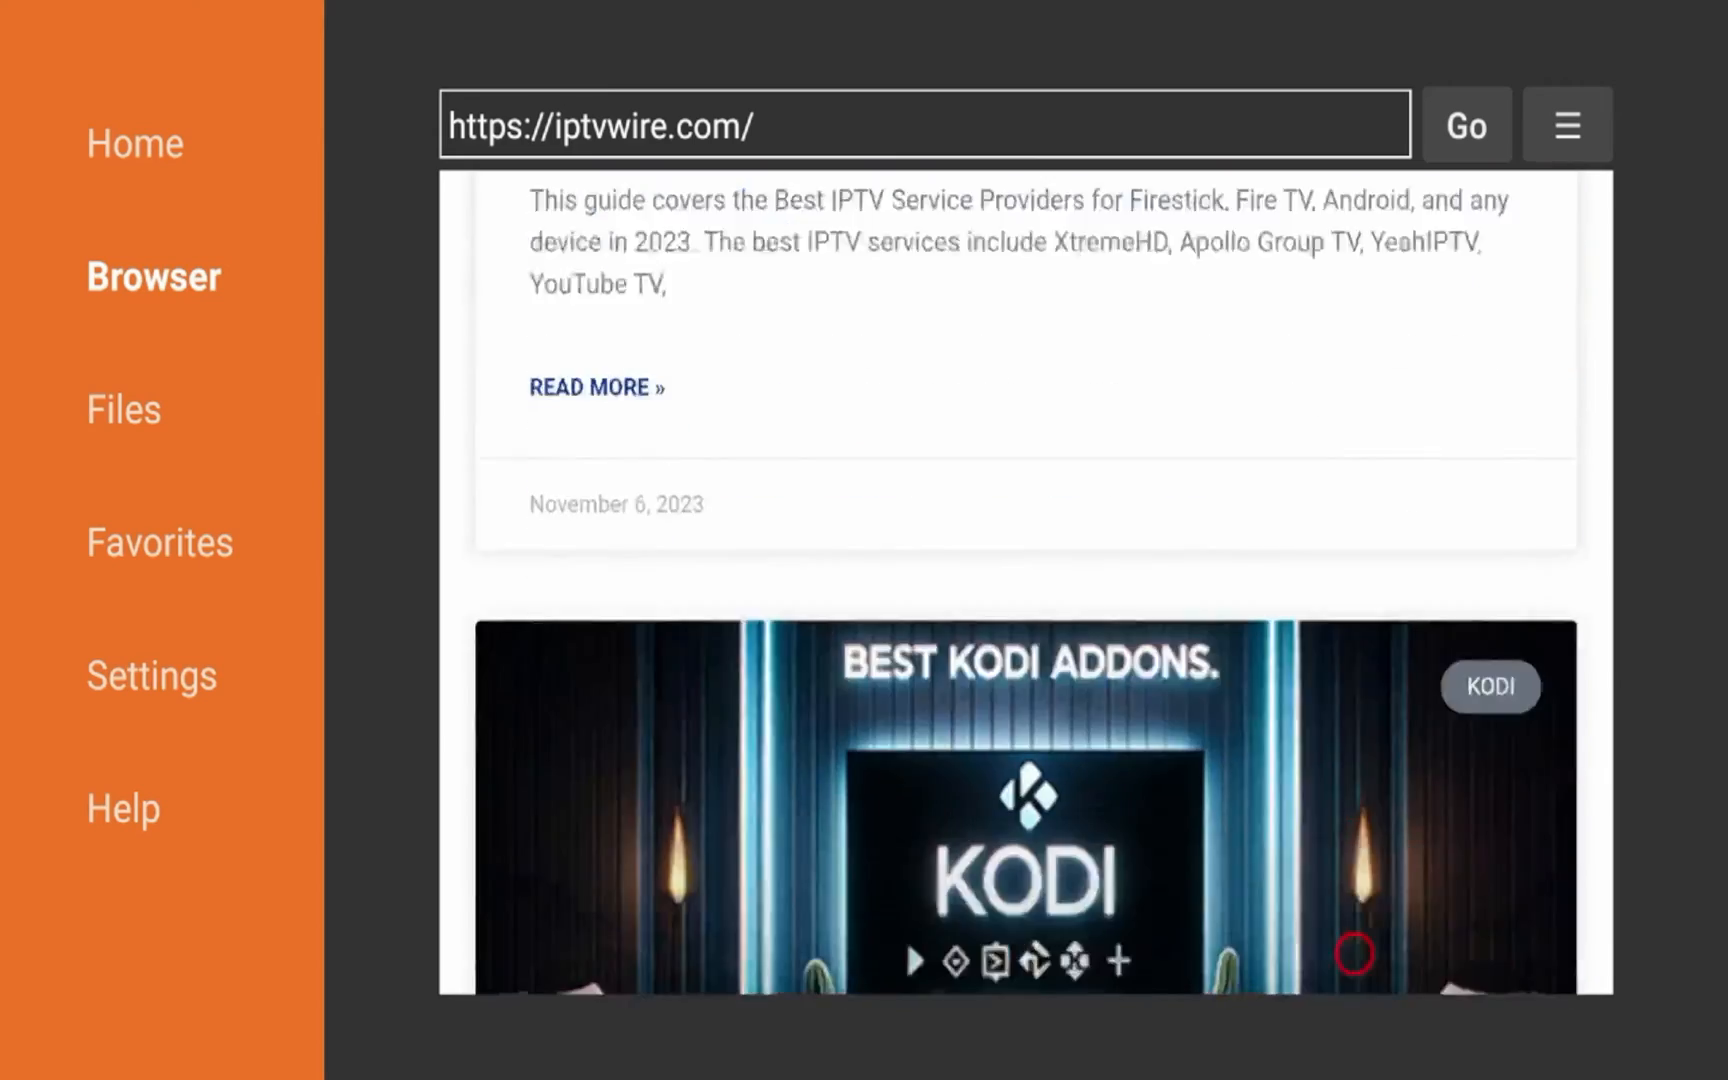
scroll(down, 3)
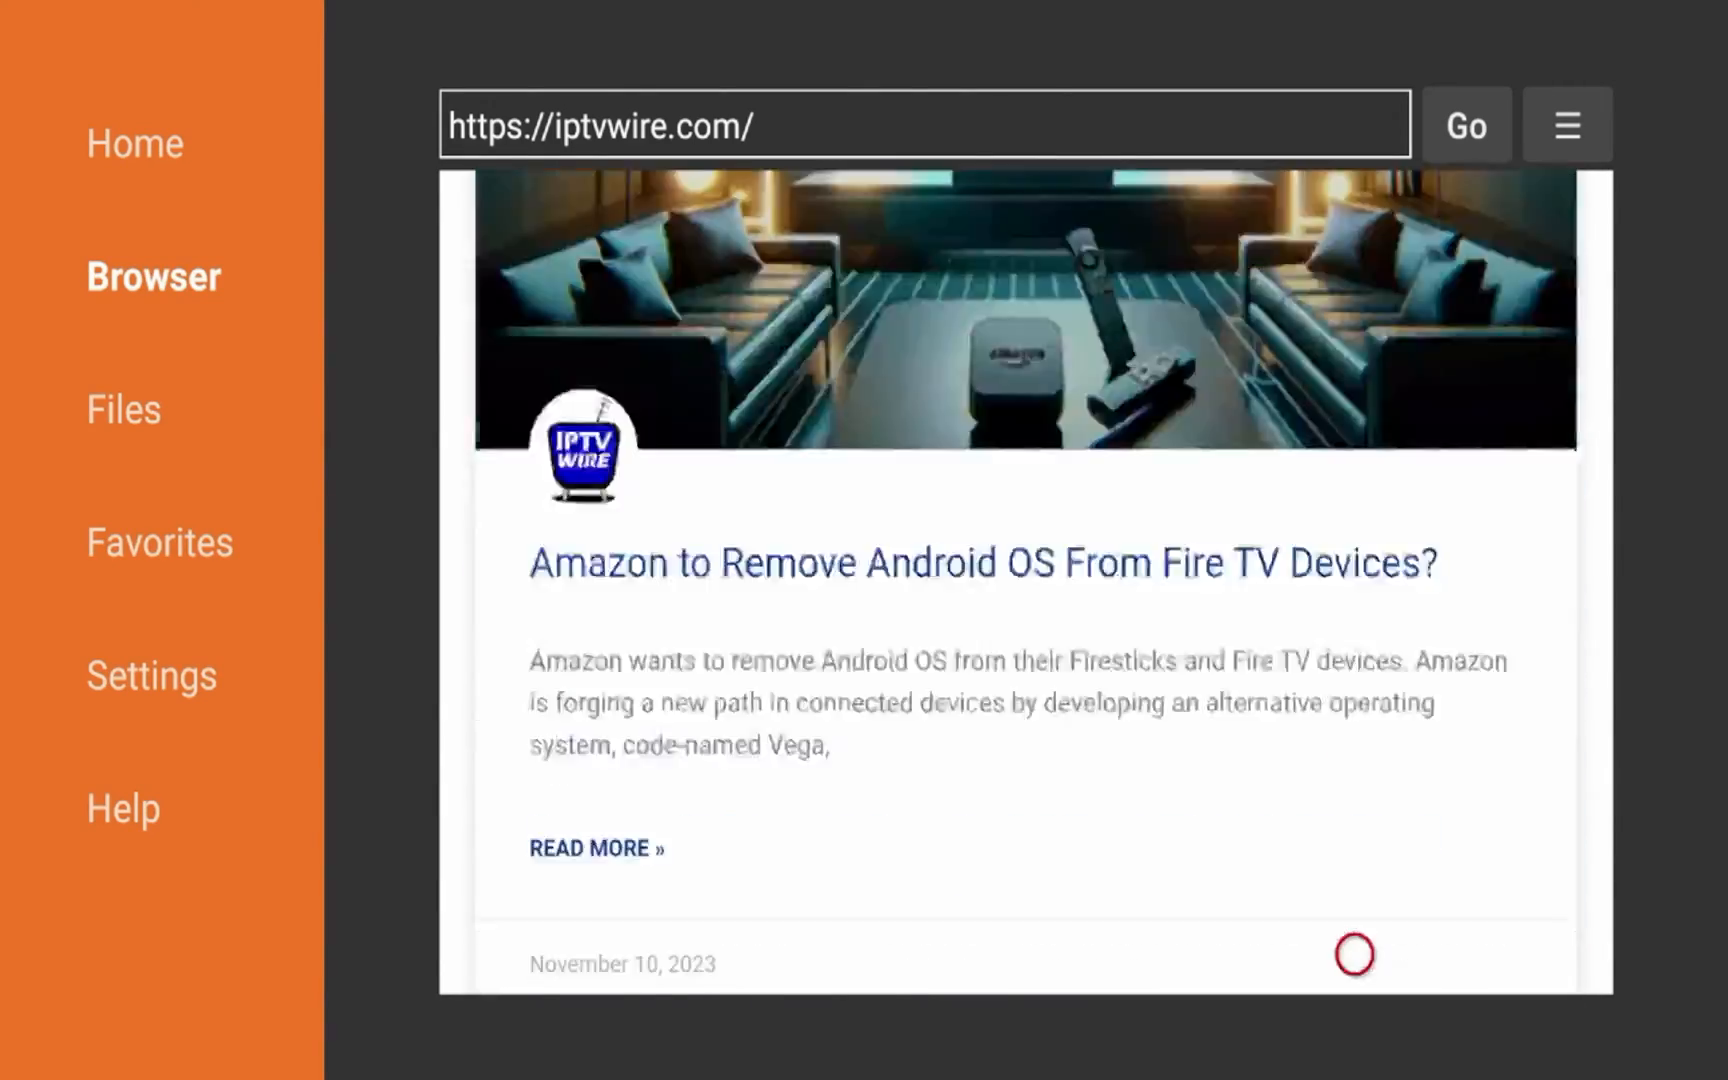
scroll(down, 3)
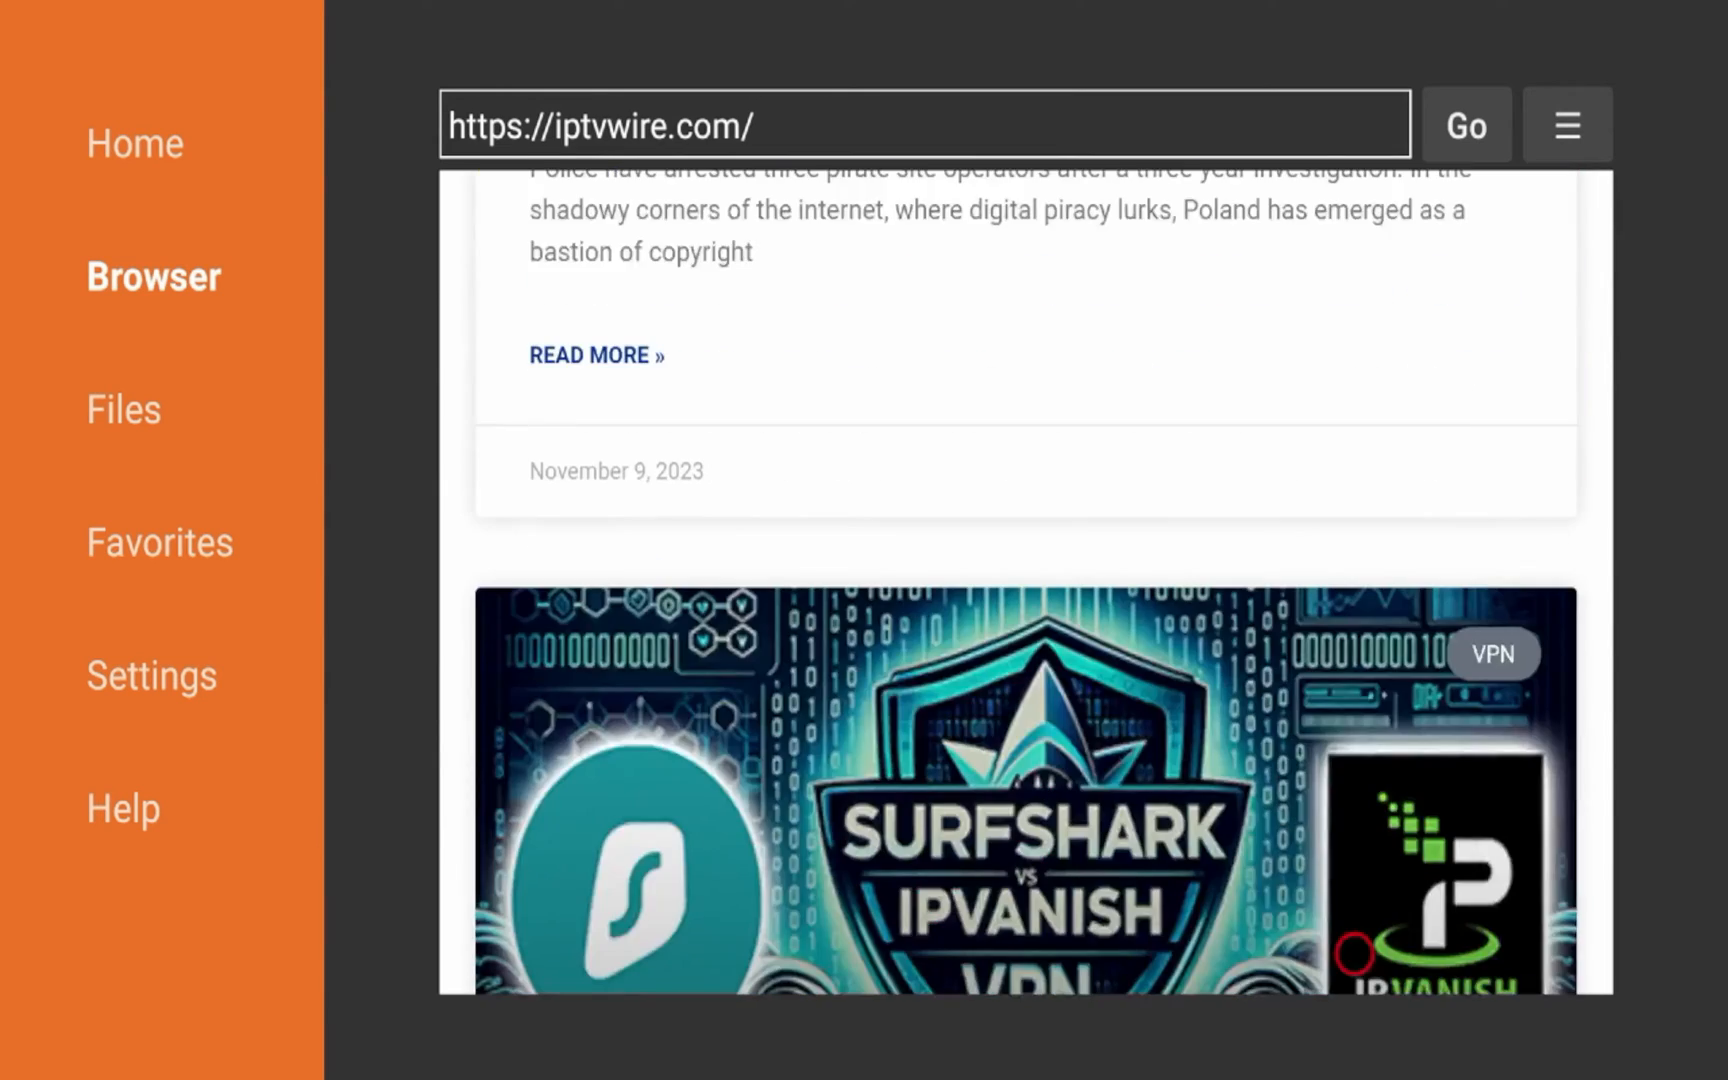
scroll(down, 3)
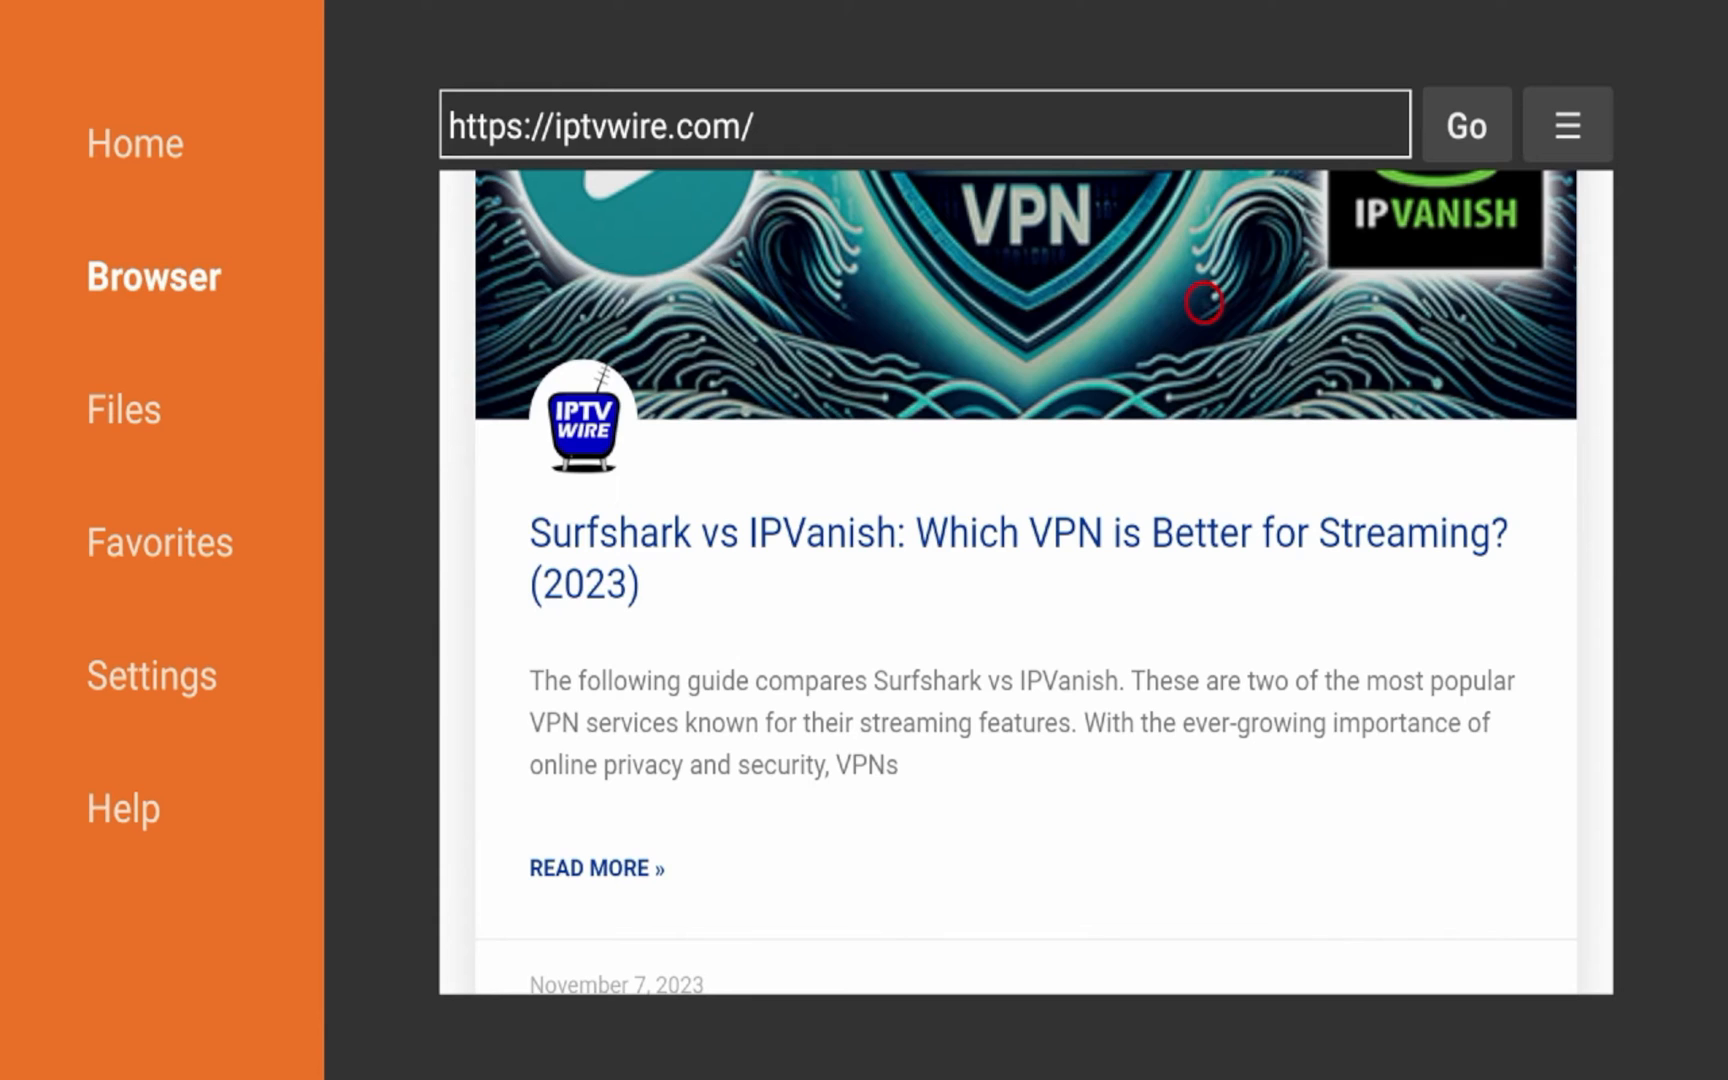
click(1013, 533)
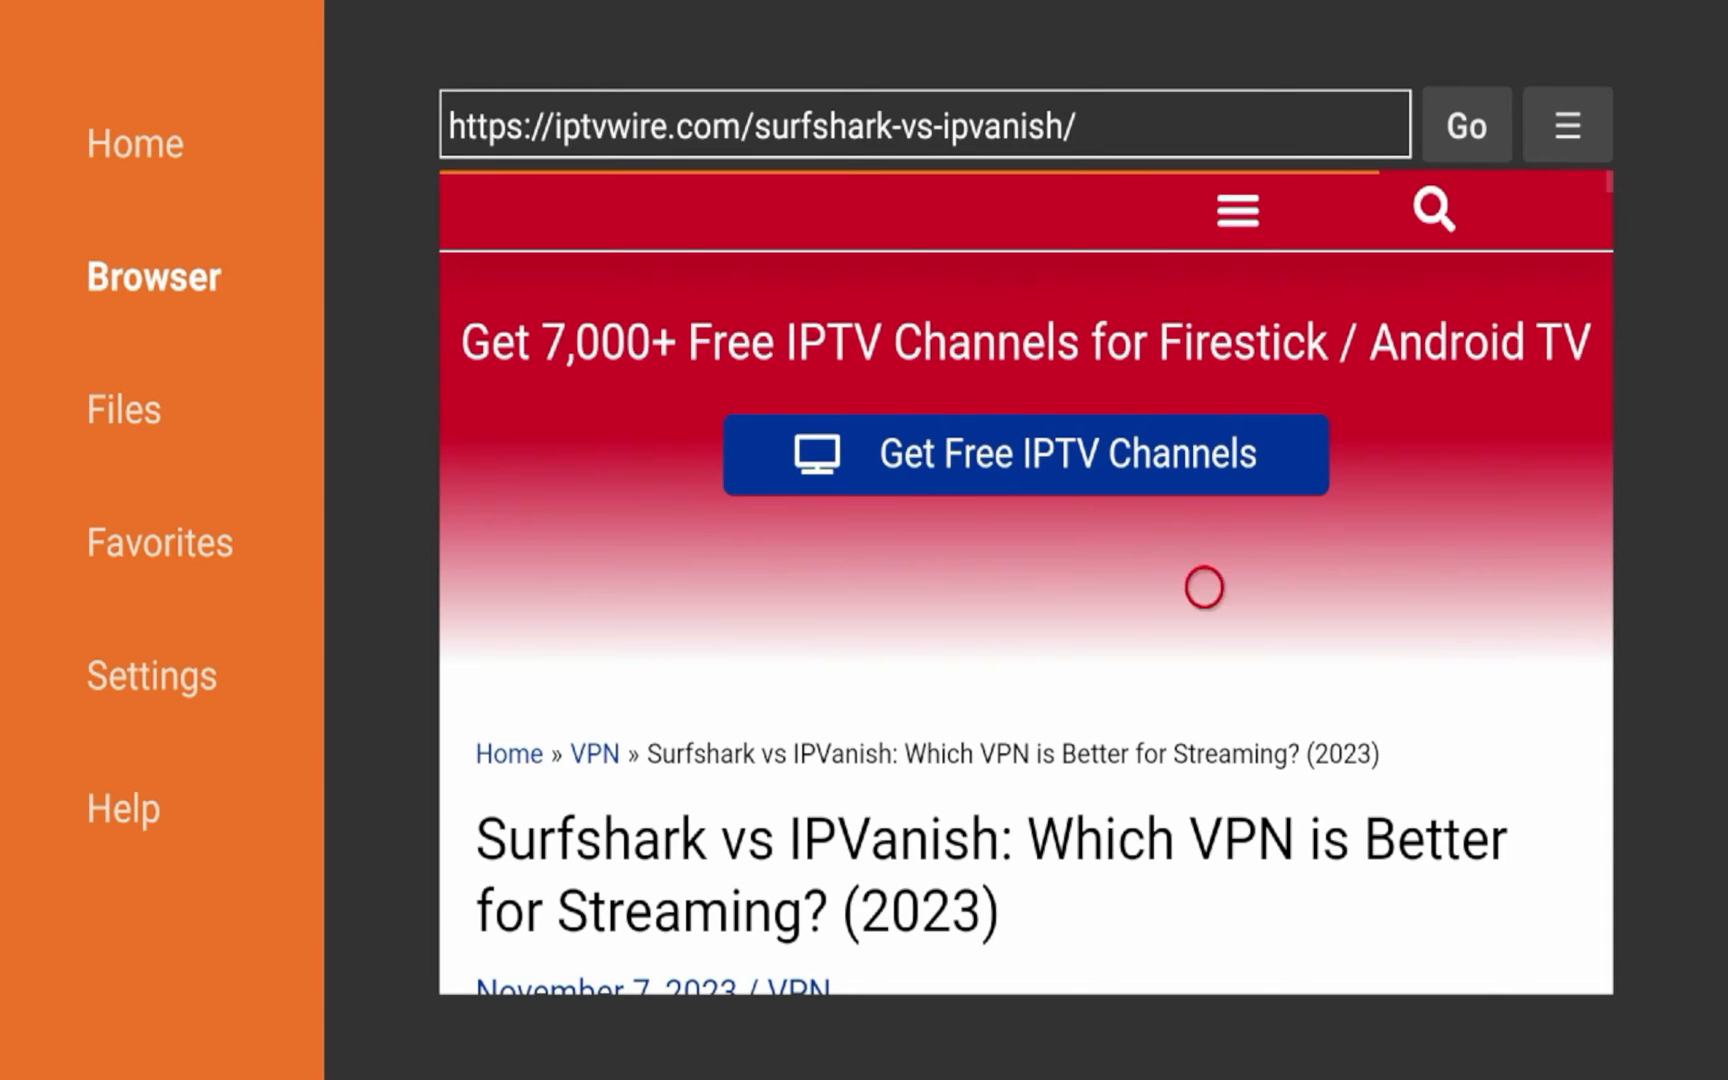
Step: Scroll through the Surfshark vs IPVanish article, then exit to the Fire TV home screen
scroll(down, 3)
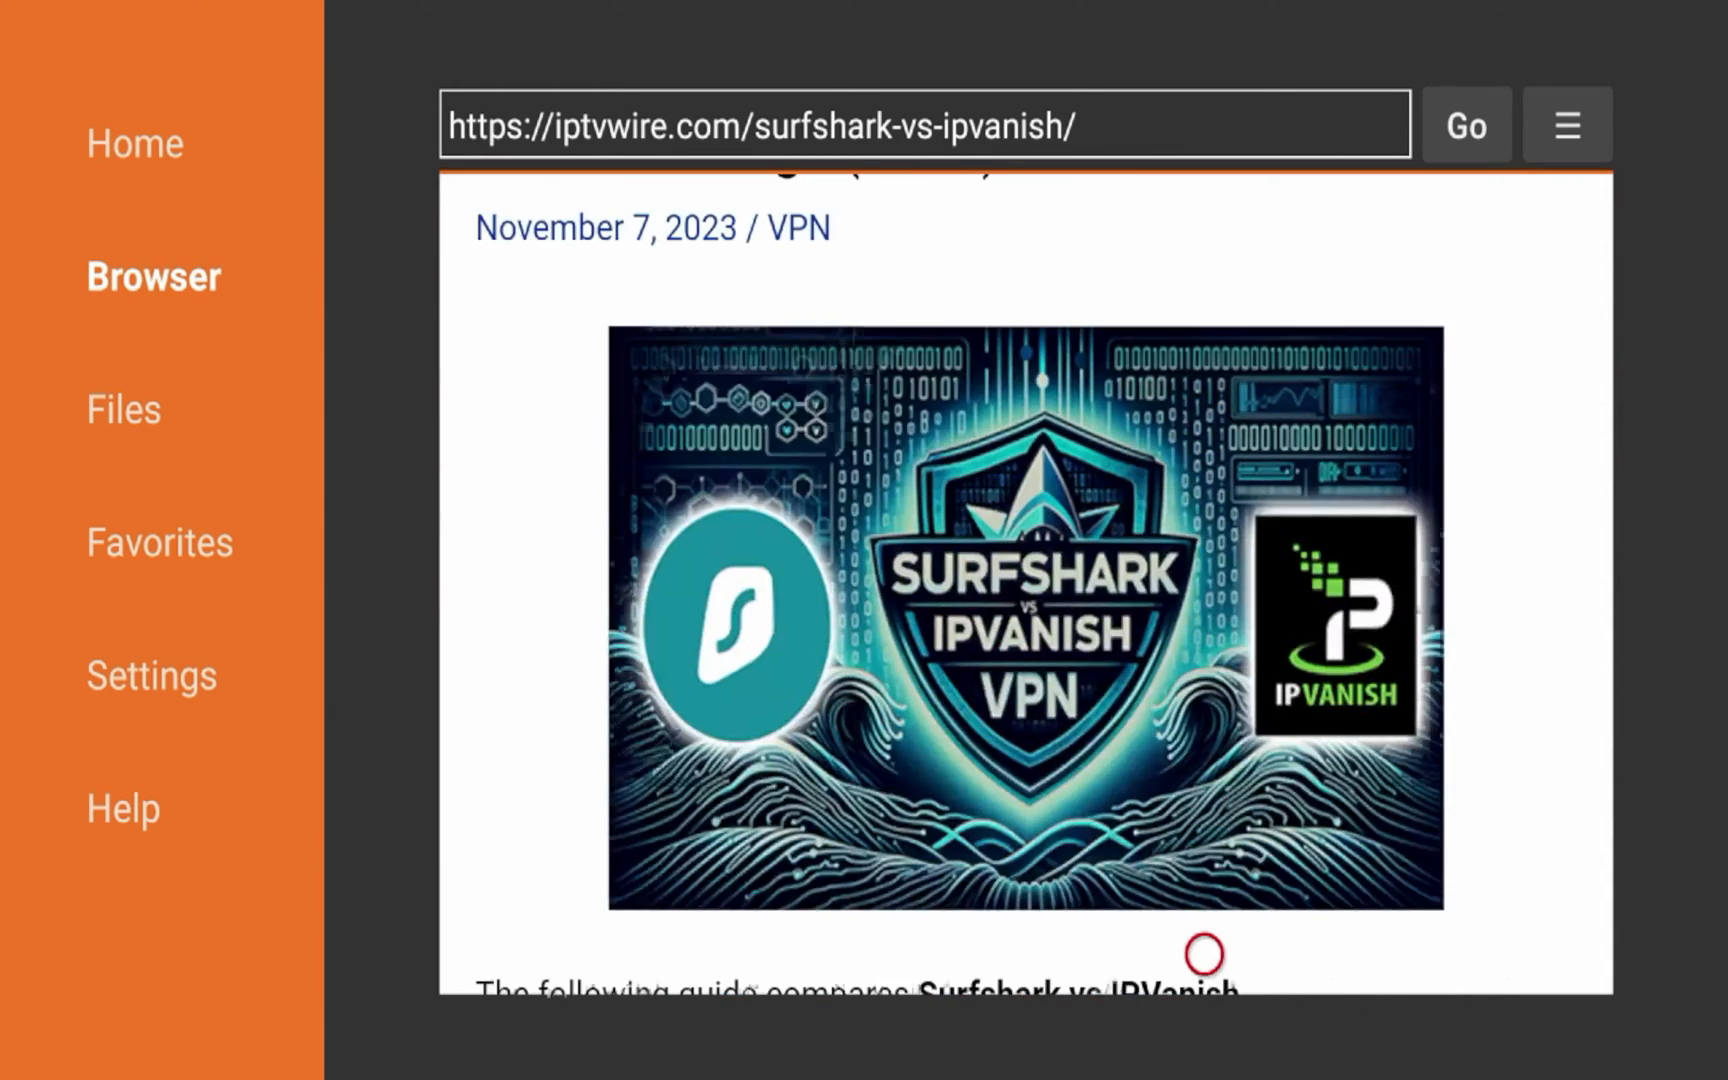
scroll(down, 3)
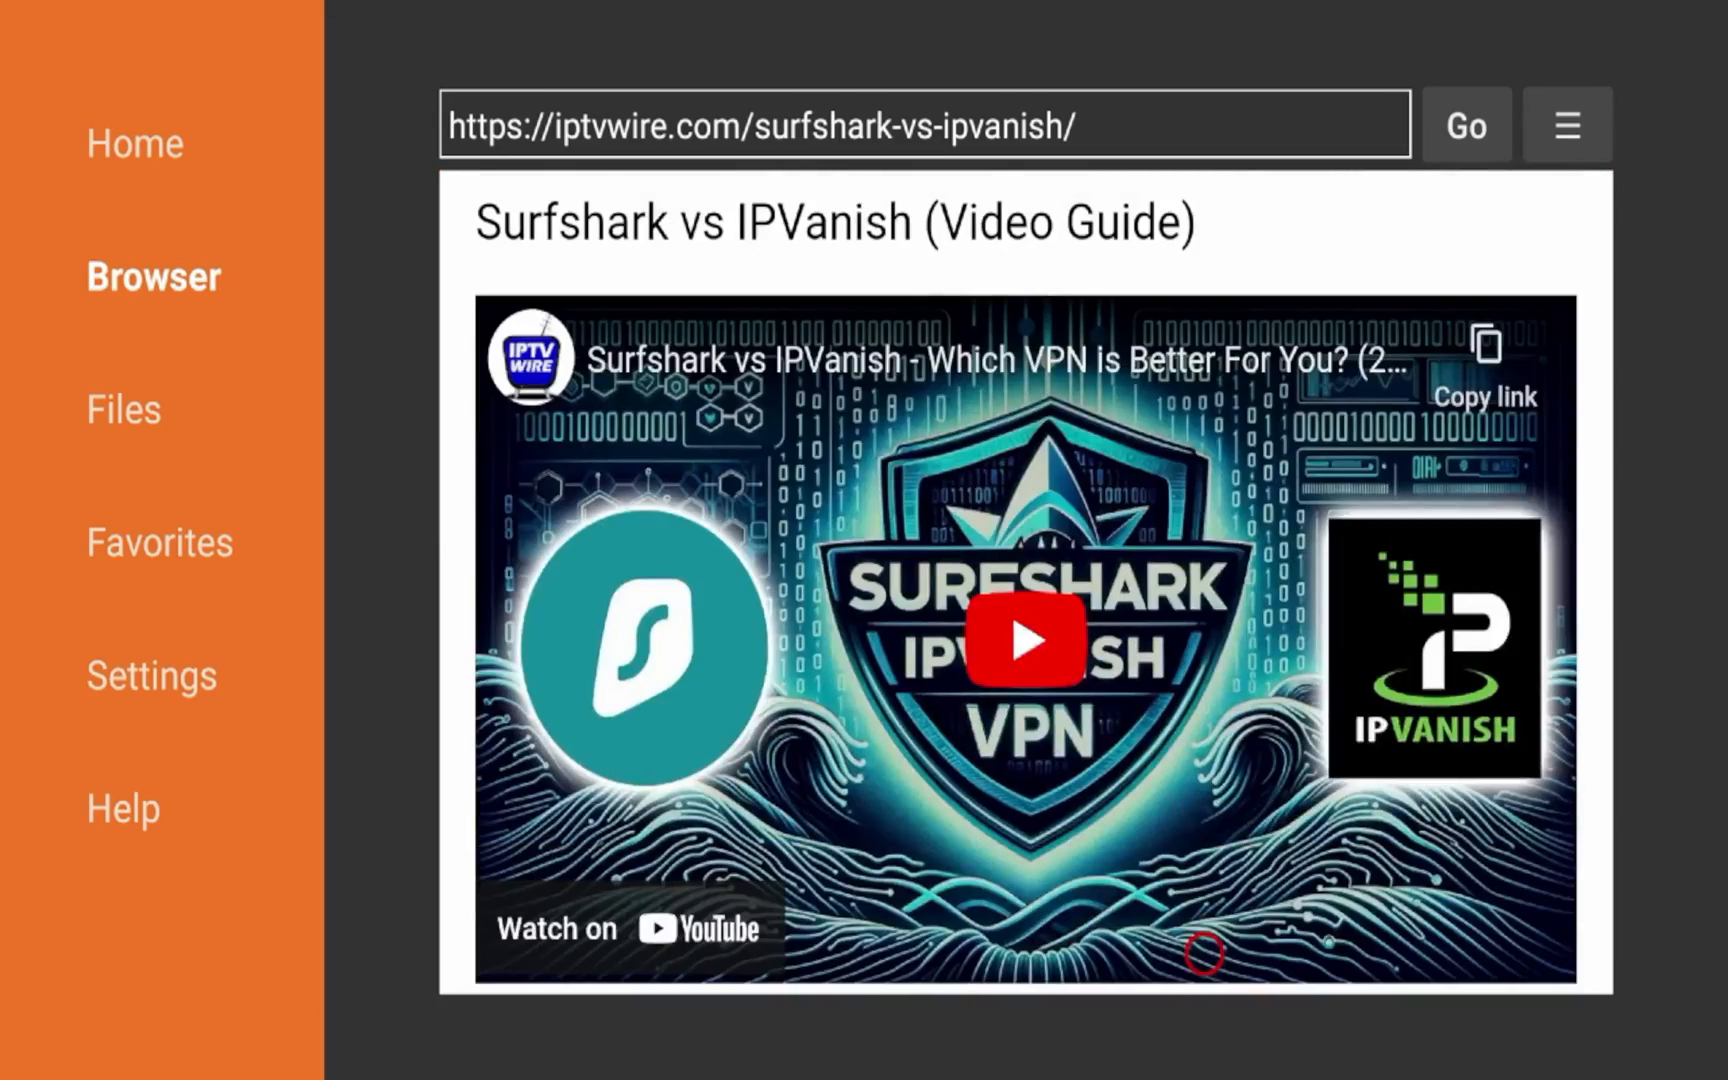
scroll(down, 3)
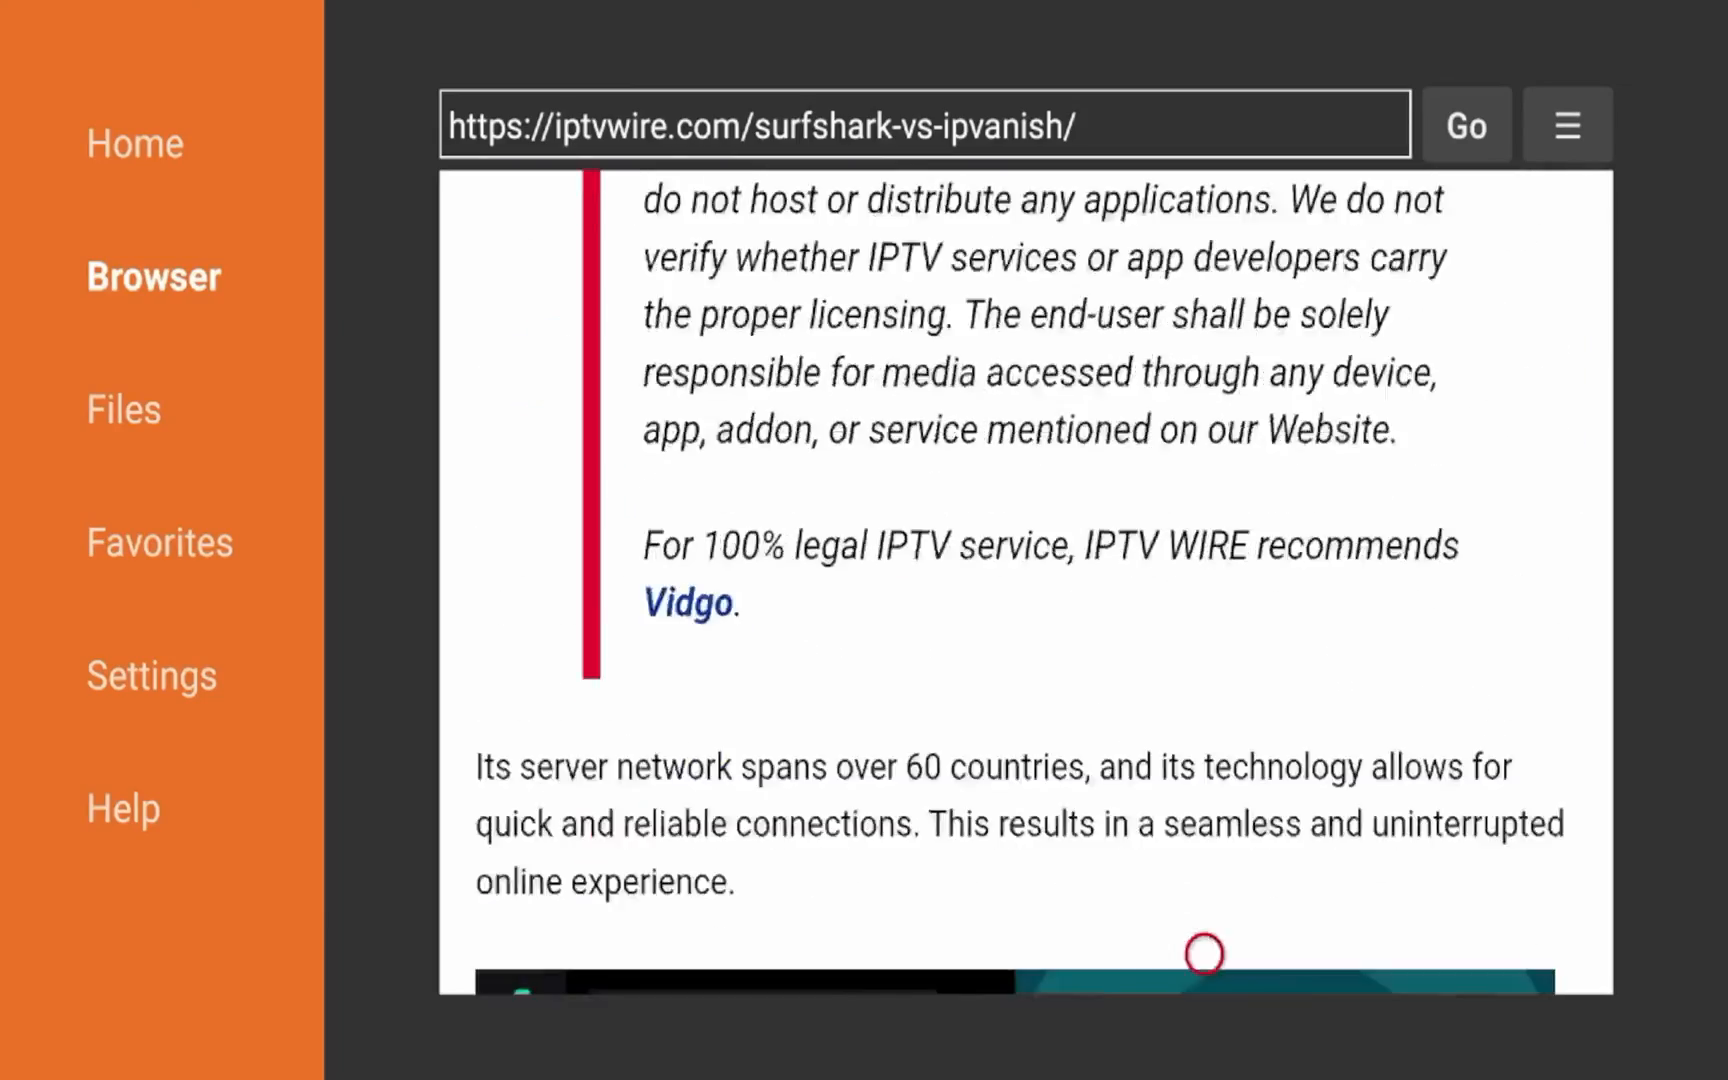
scroll(down, 3)
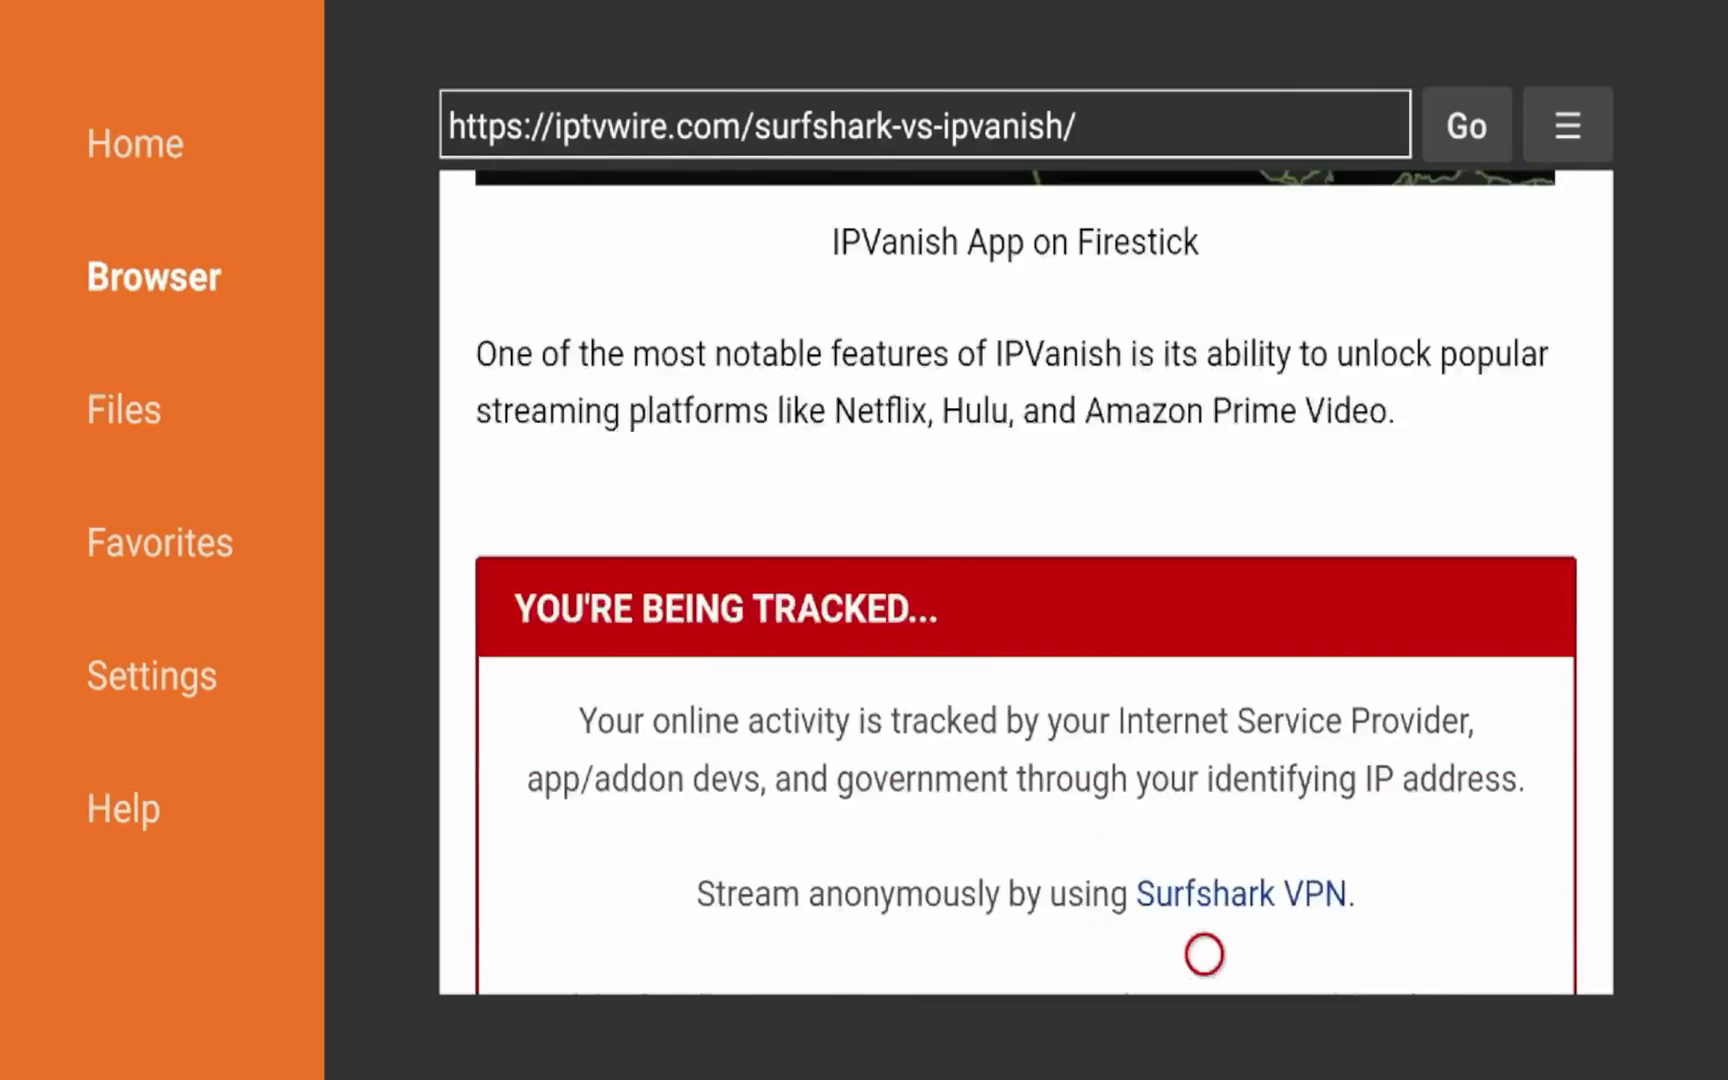
scroll(down, 3)
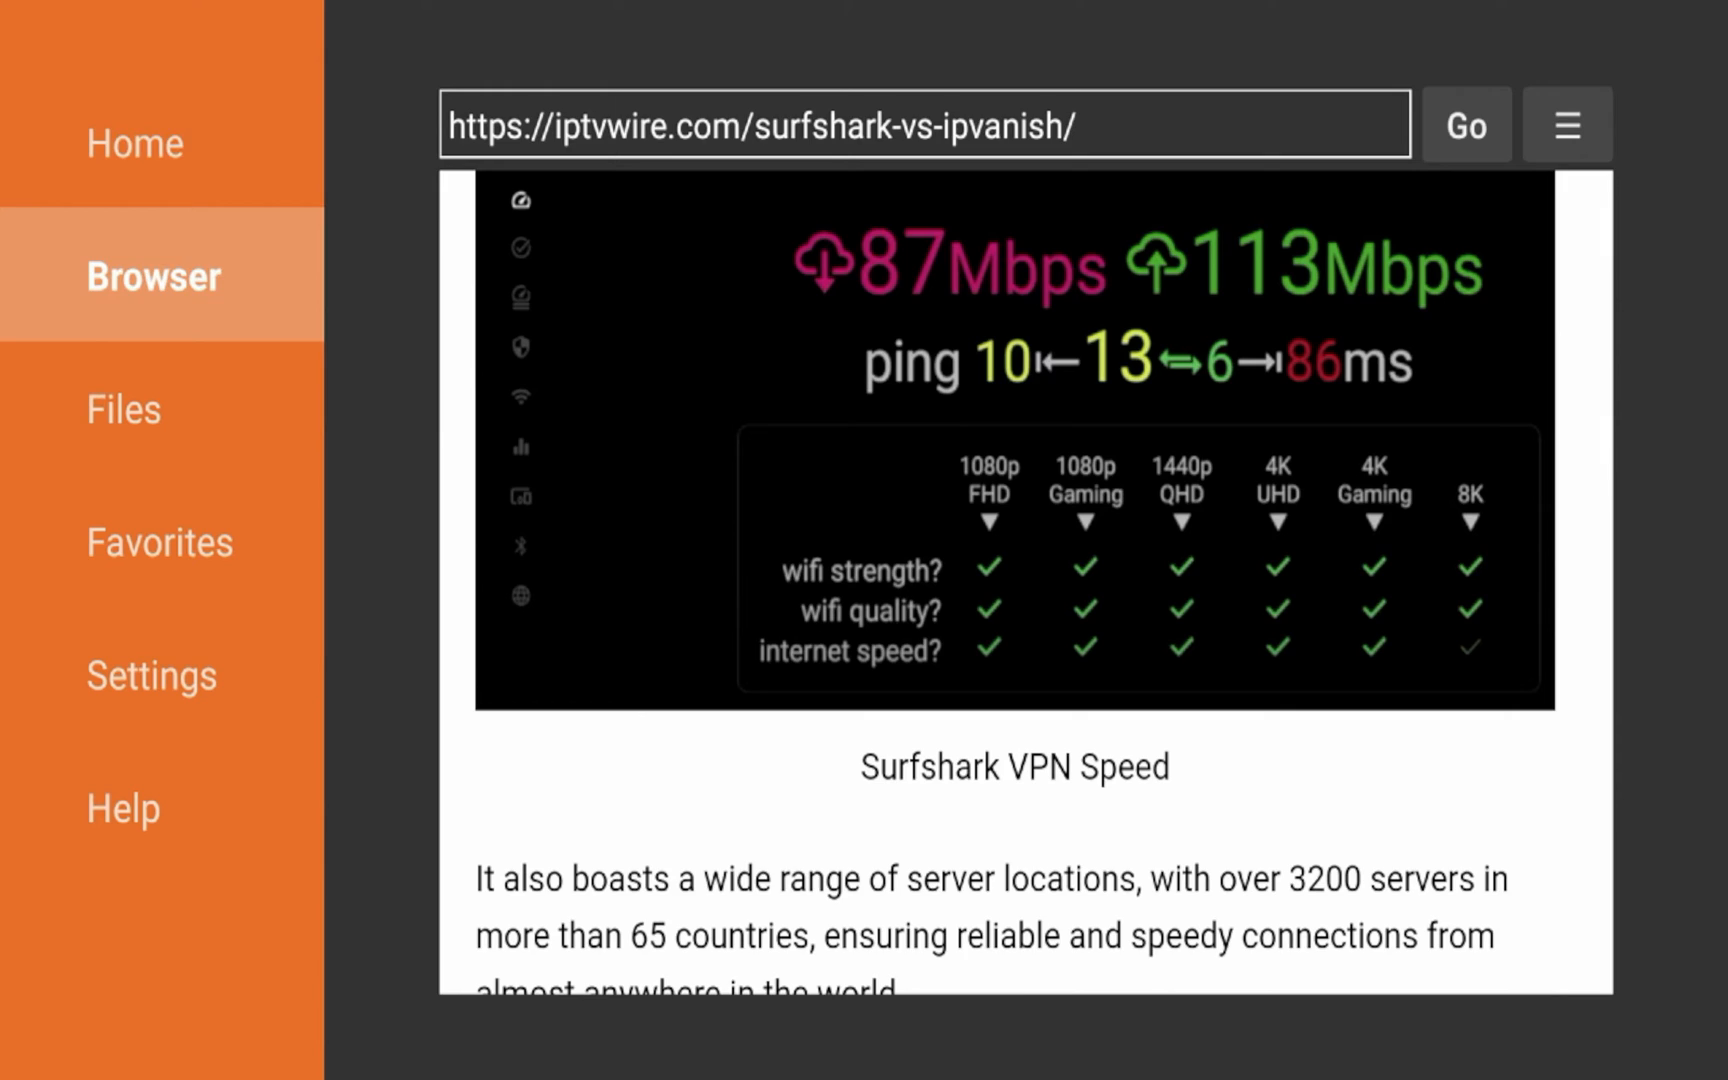
click(116, 143)
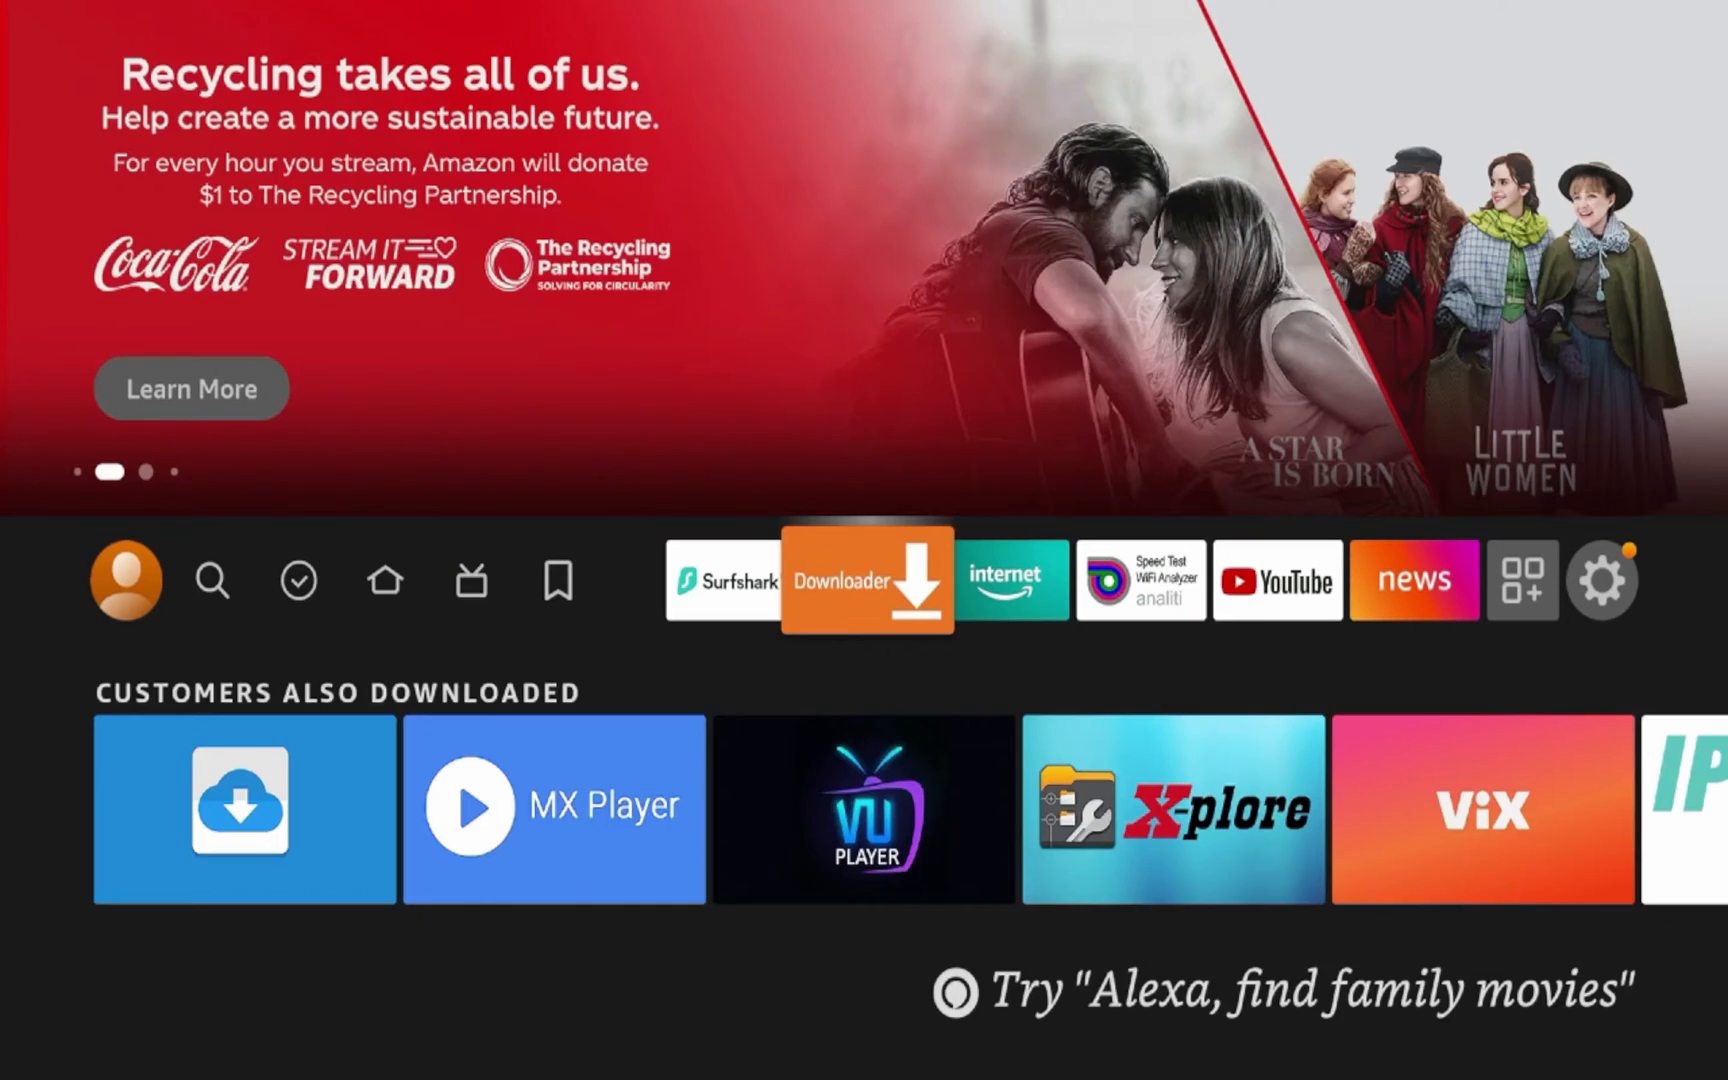
Step: Launch Amazon Silk from the internet tile and start typing 'iptv' into its address bar
click(1005, 580)
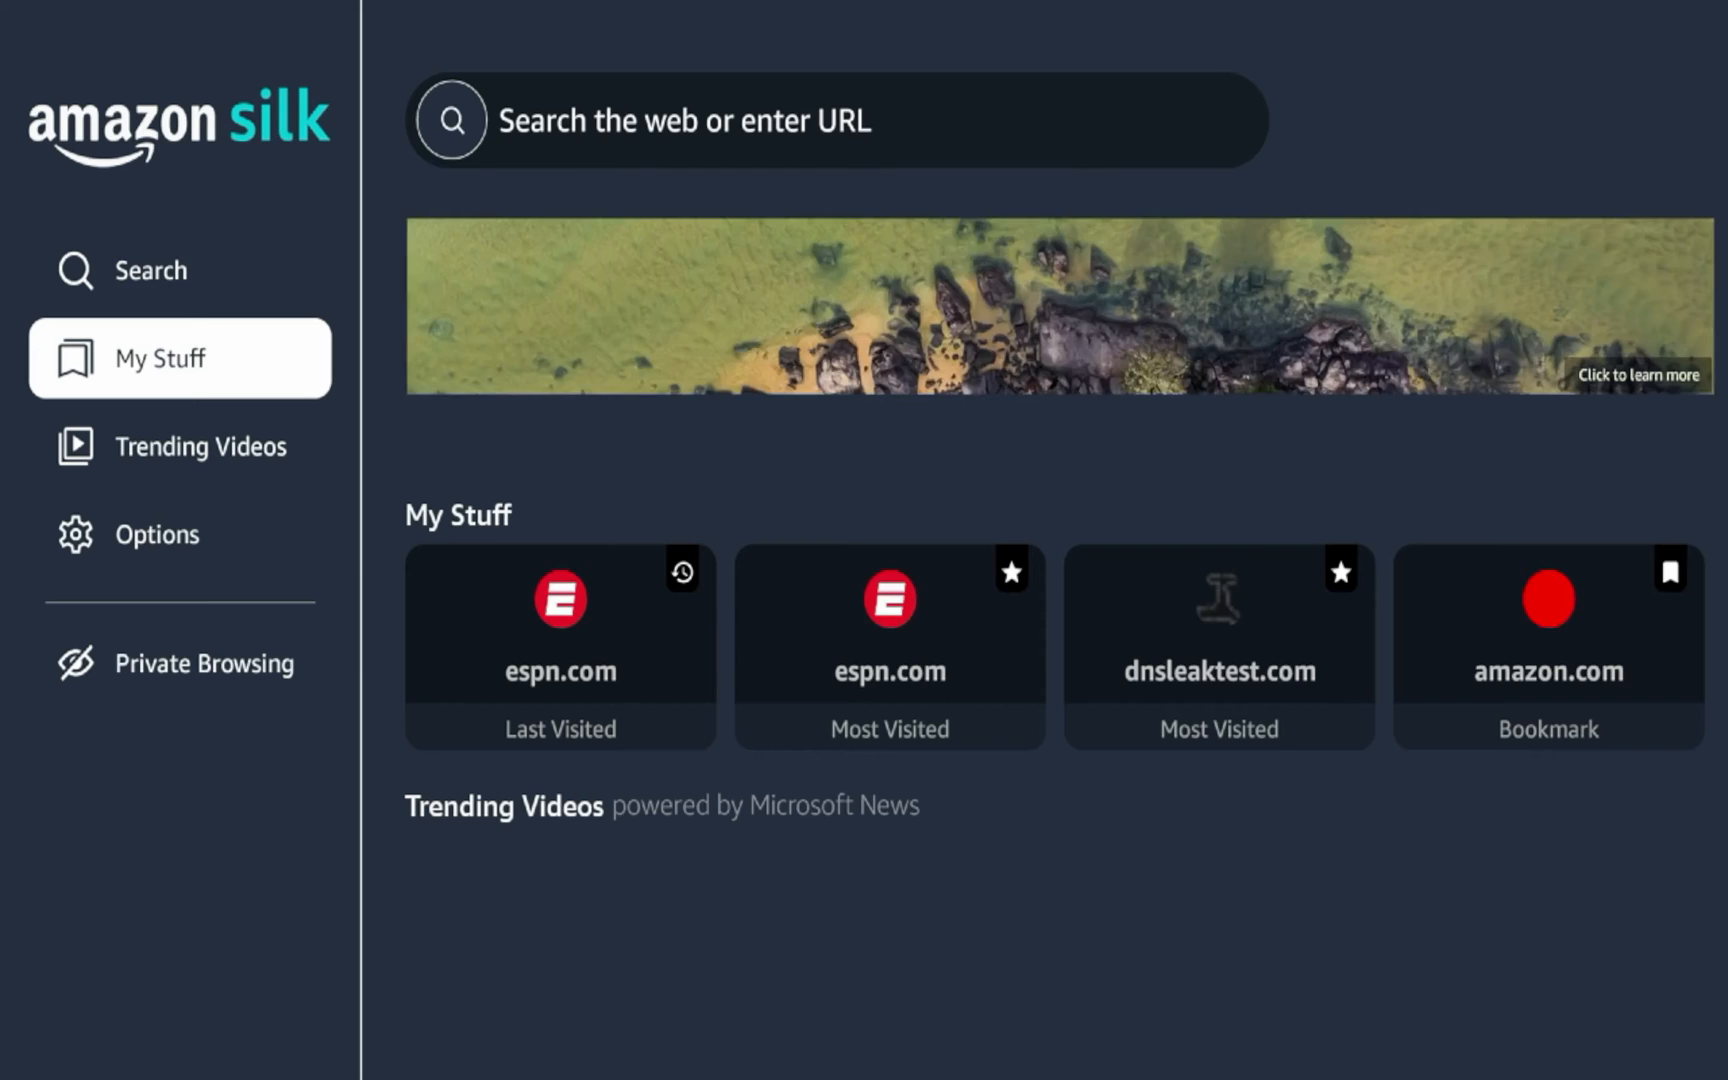
scroll(down, 3)
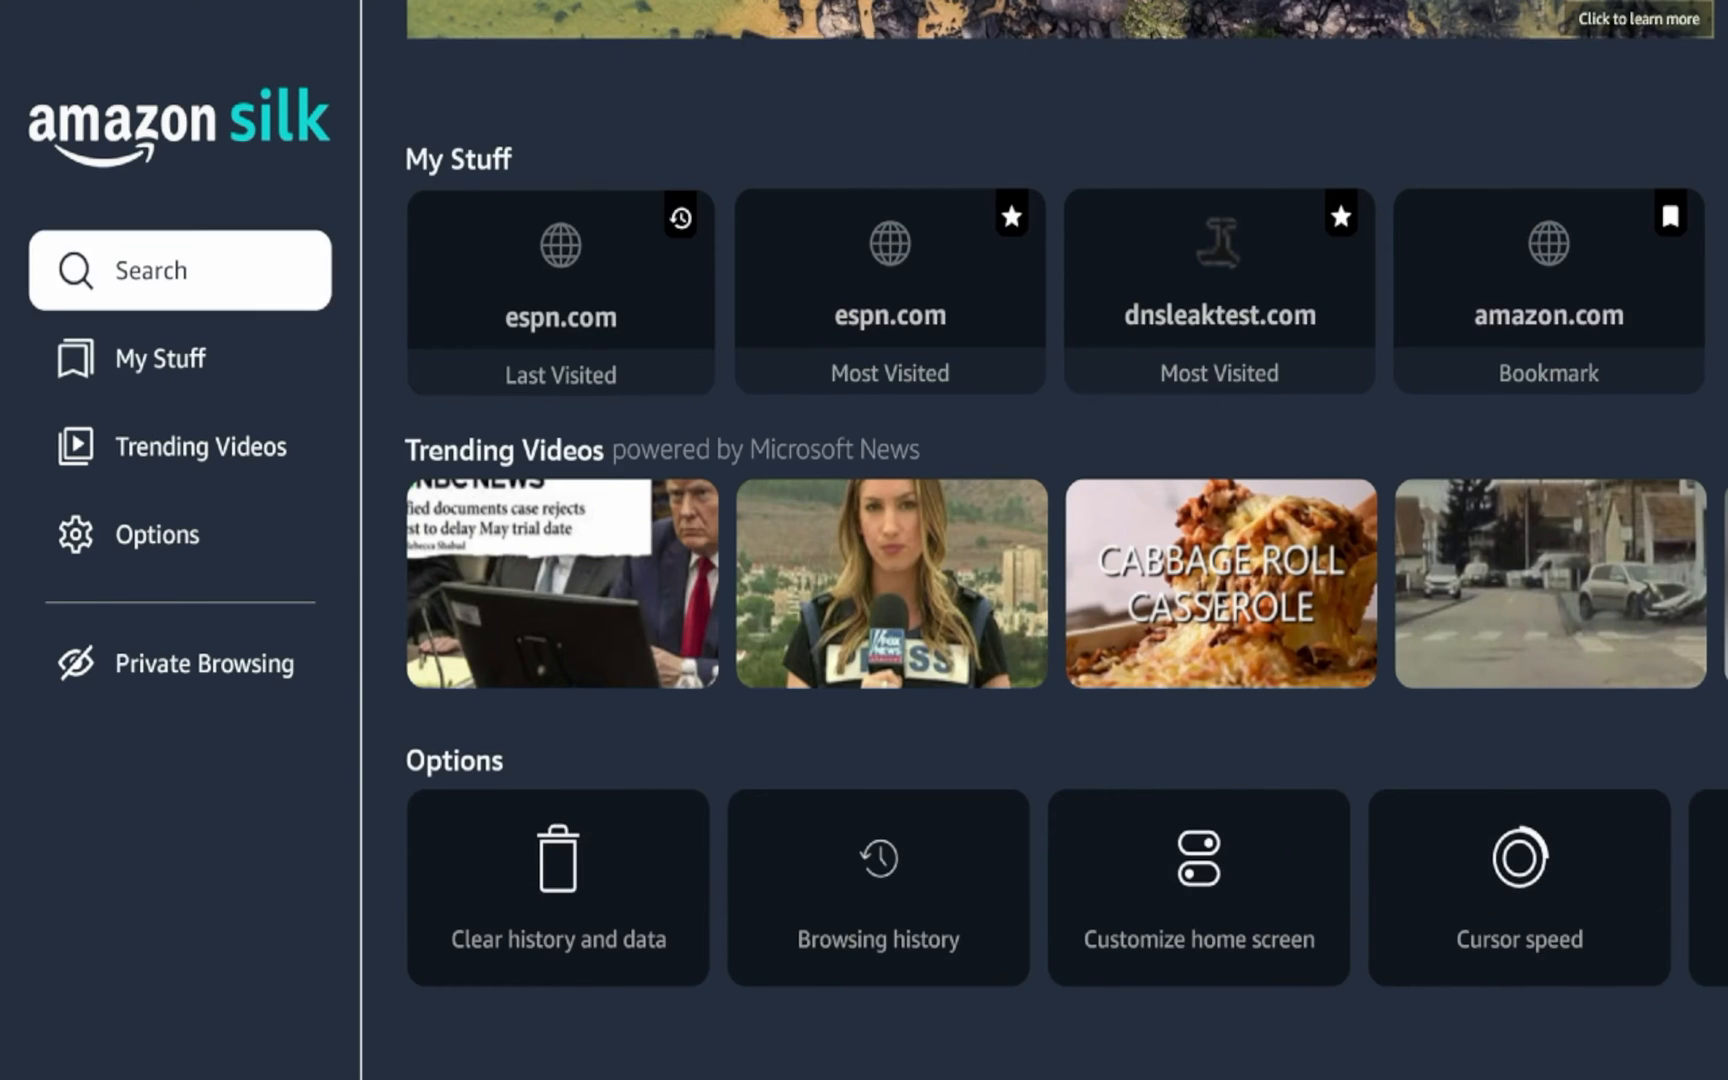
scroll(up, 3)
text(iptv)
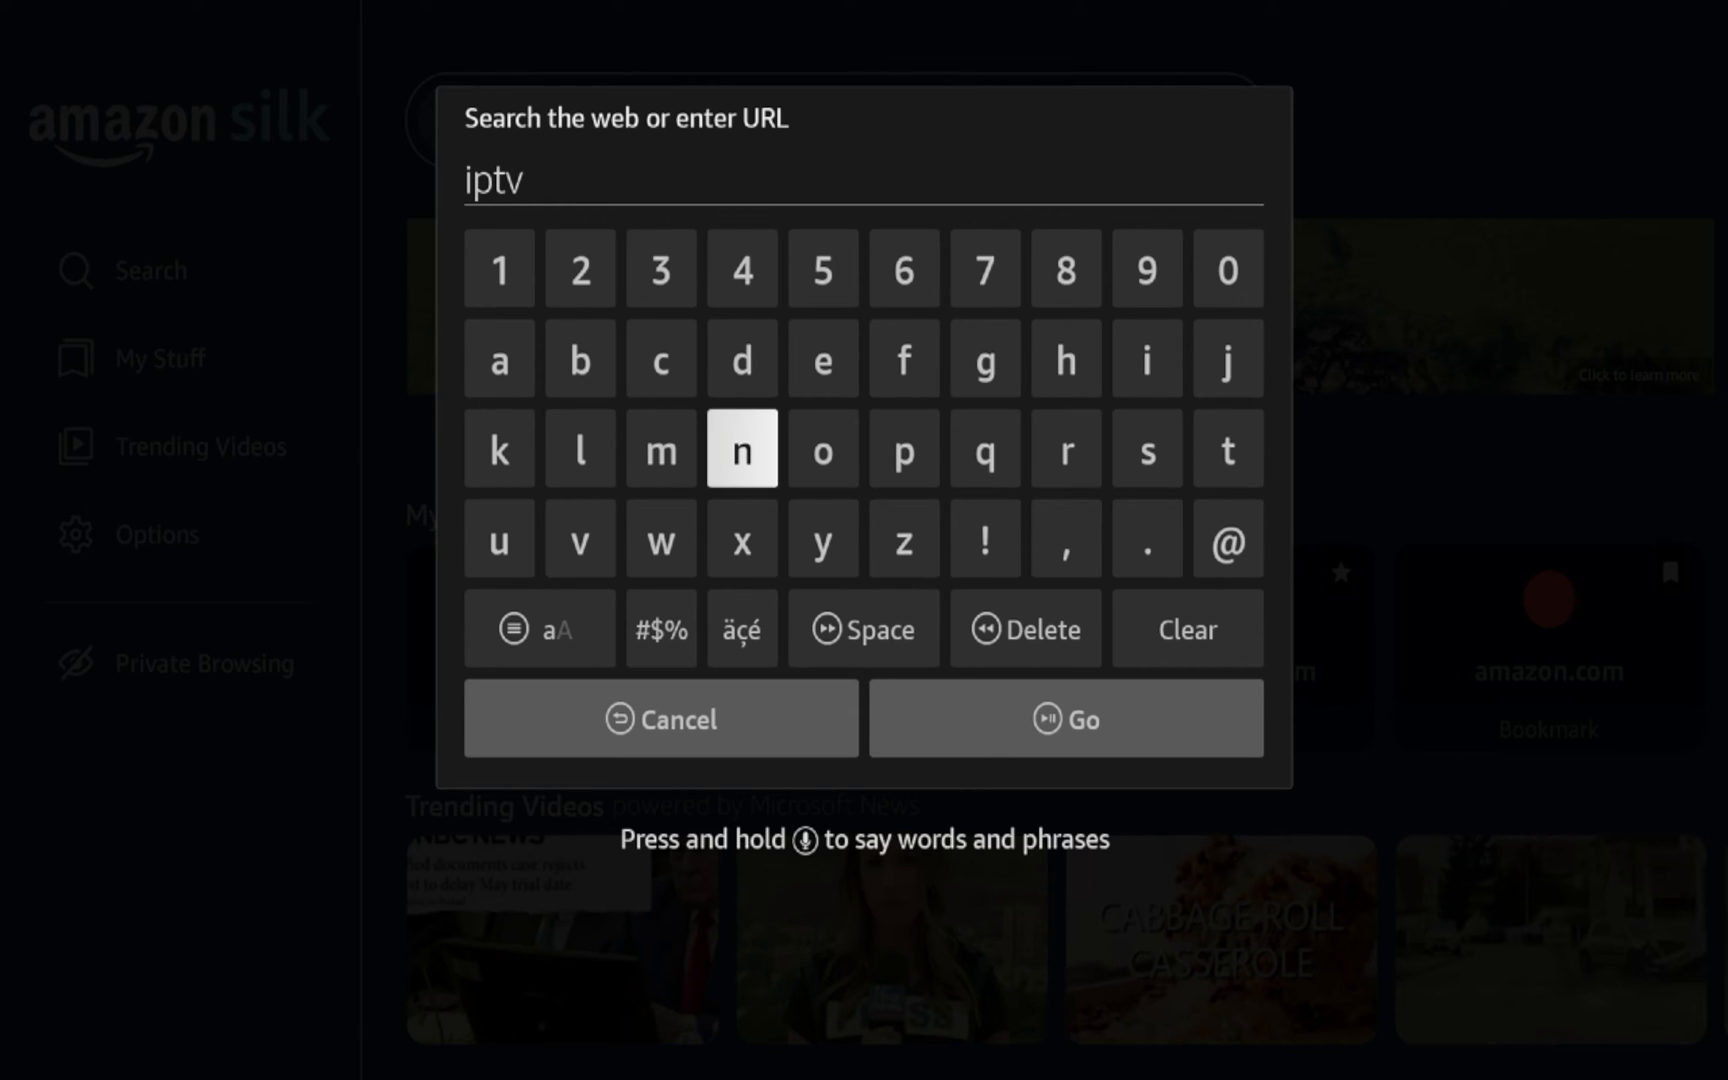
Step: Complete the address 'iptvwire.com' and load its Free Ultimate IPTV Guide page
click(660, 538)
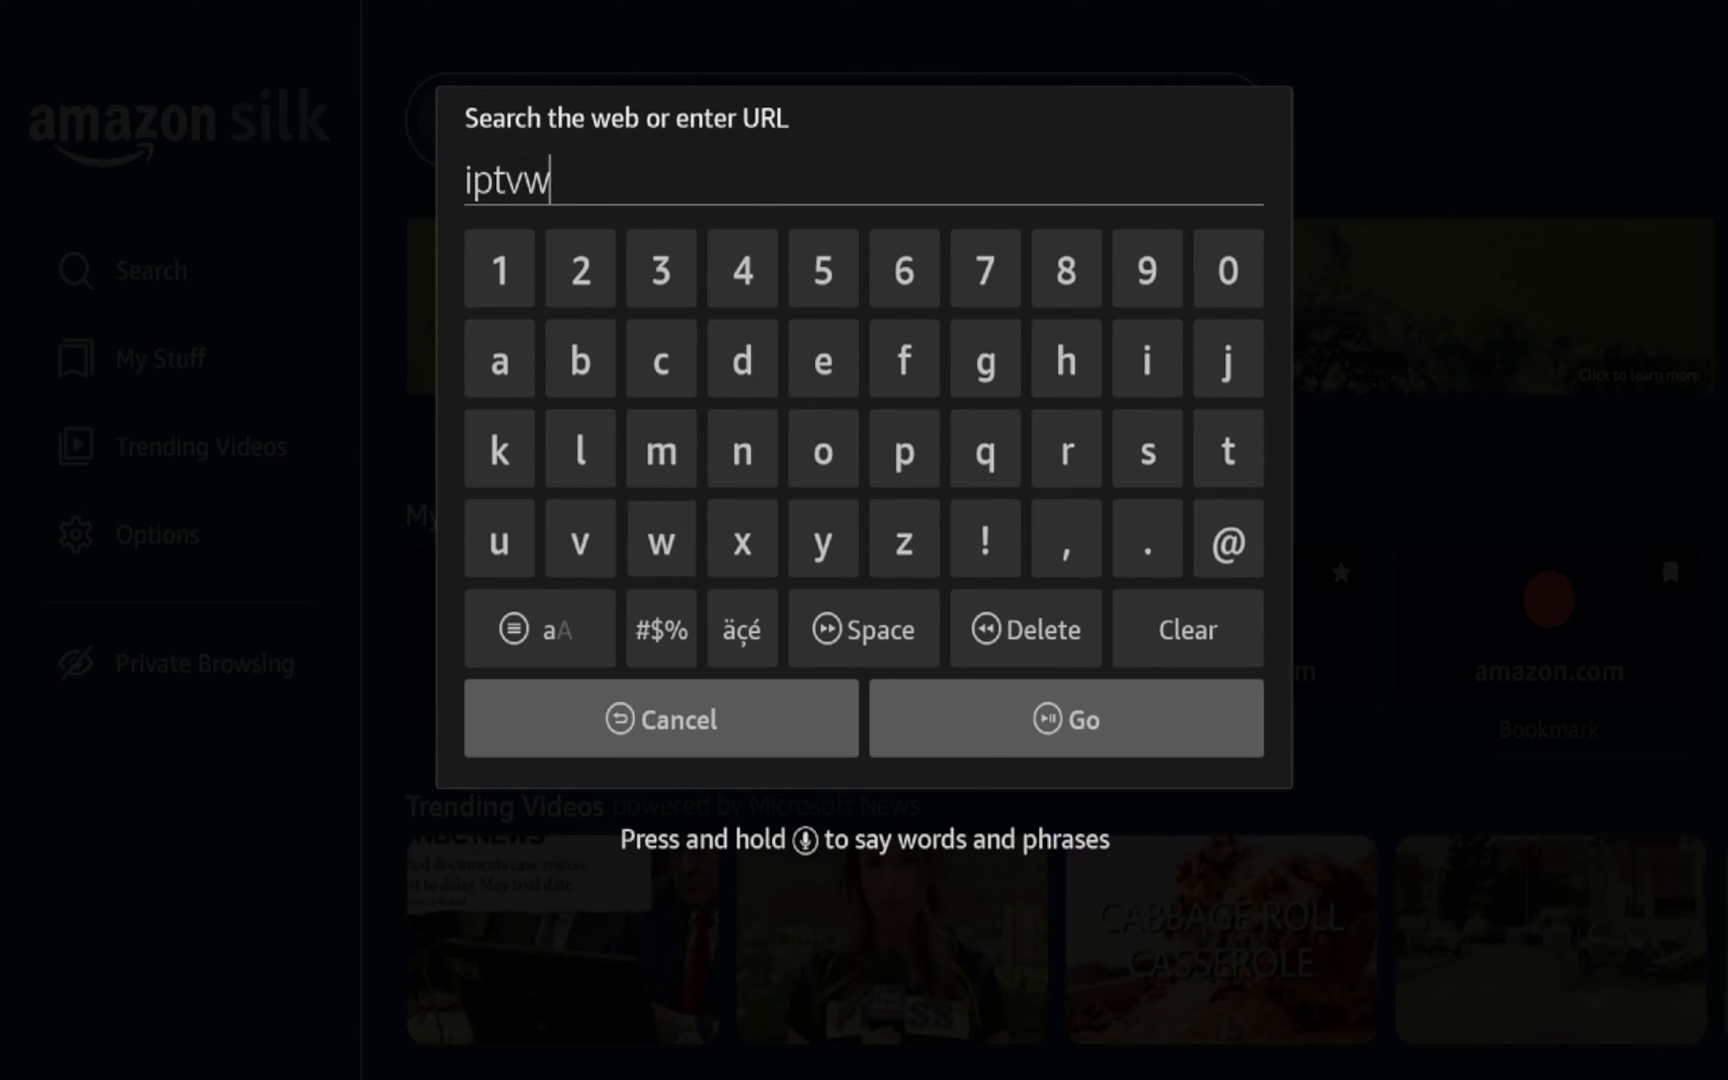
click(1146, 357)
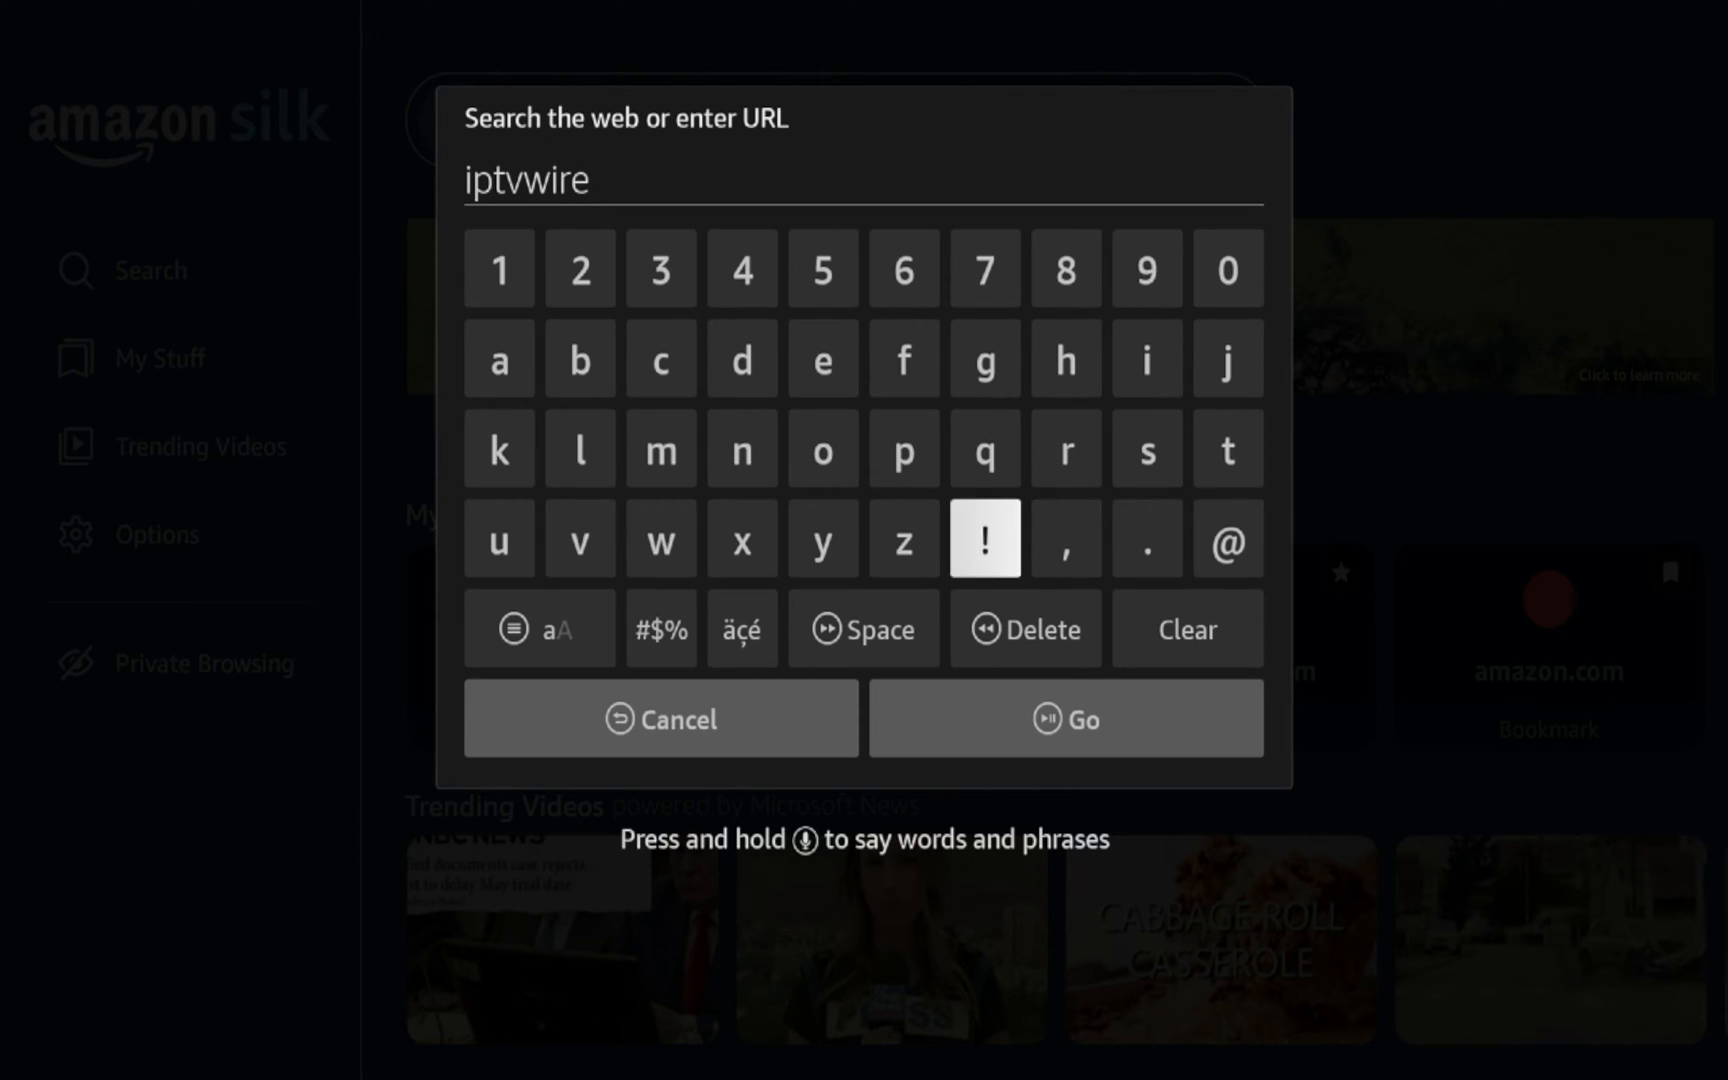
click(660, 357)
text(.com)
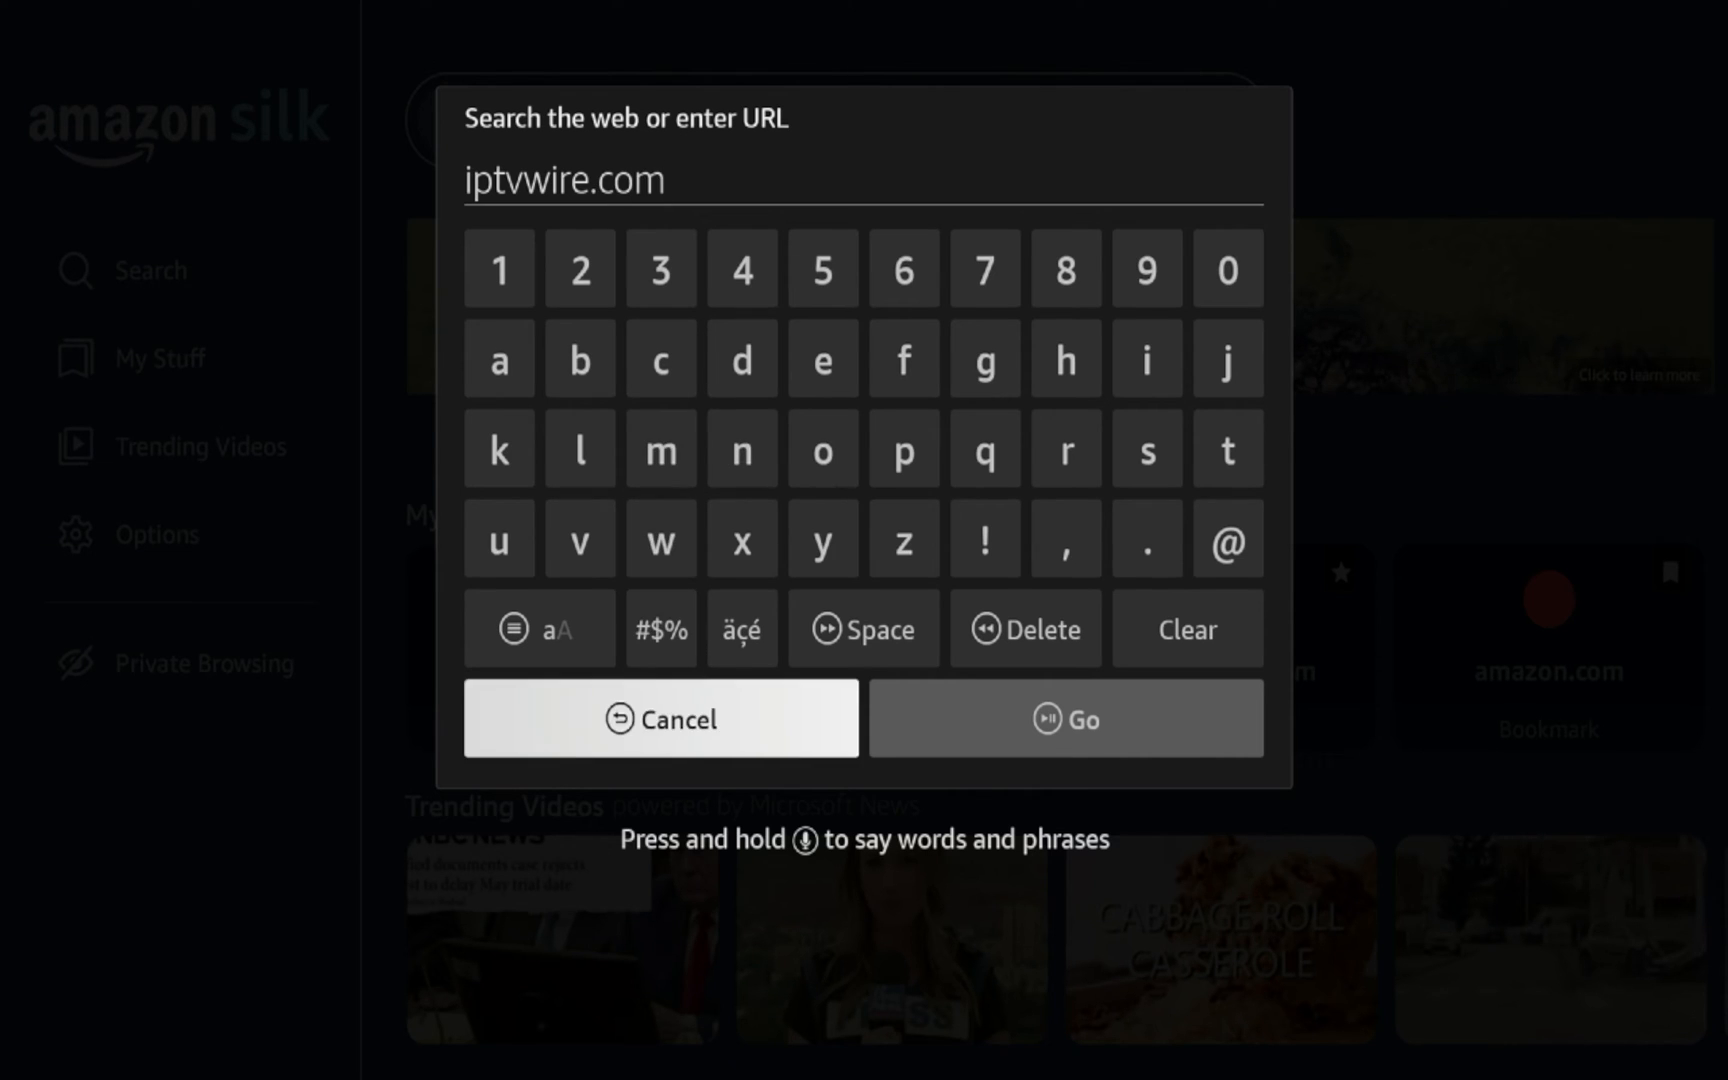
click(1066, 719)
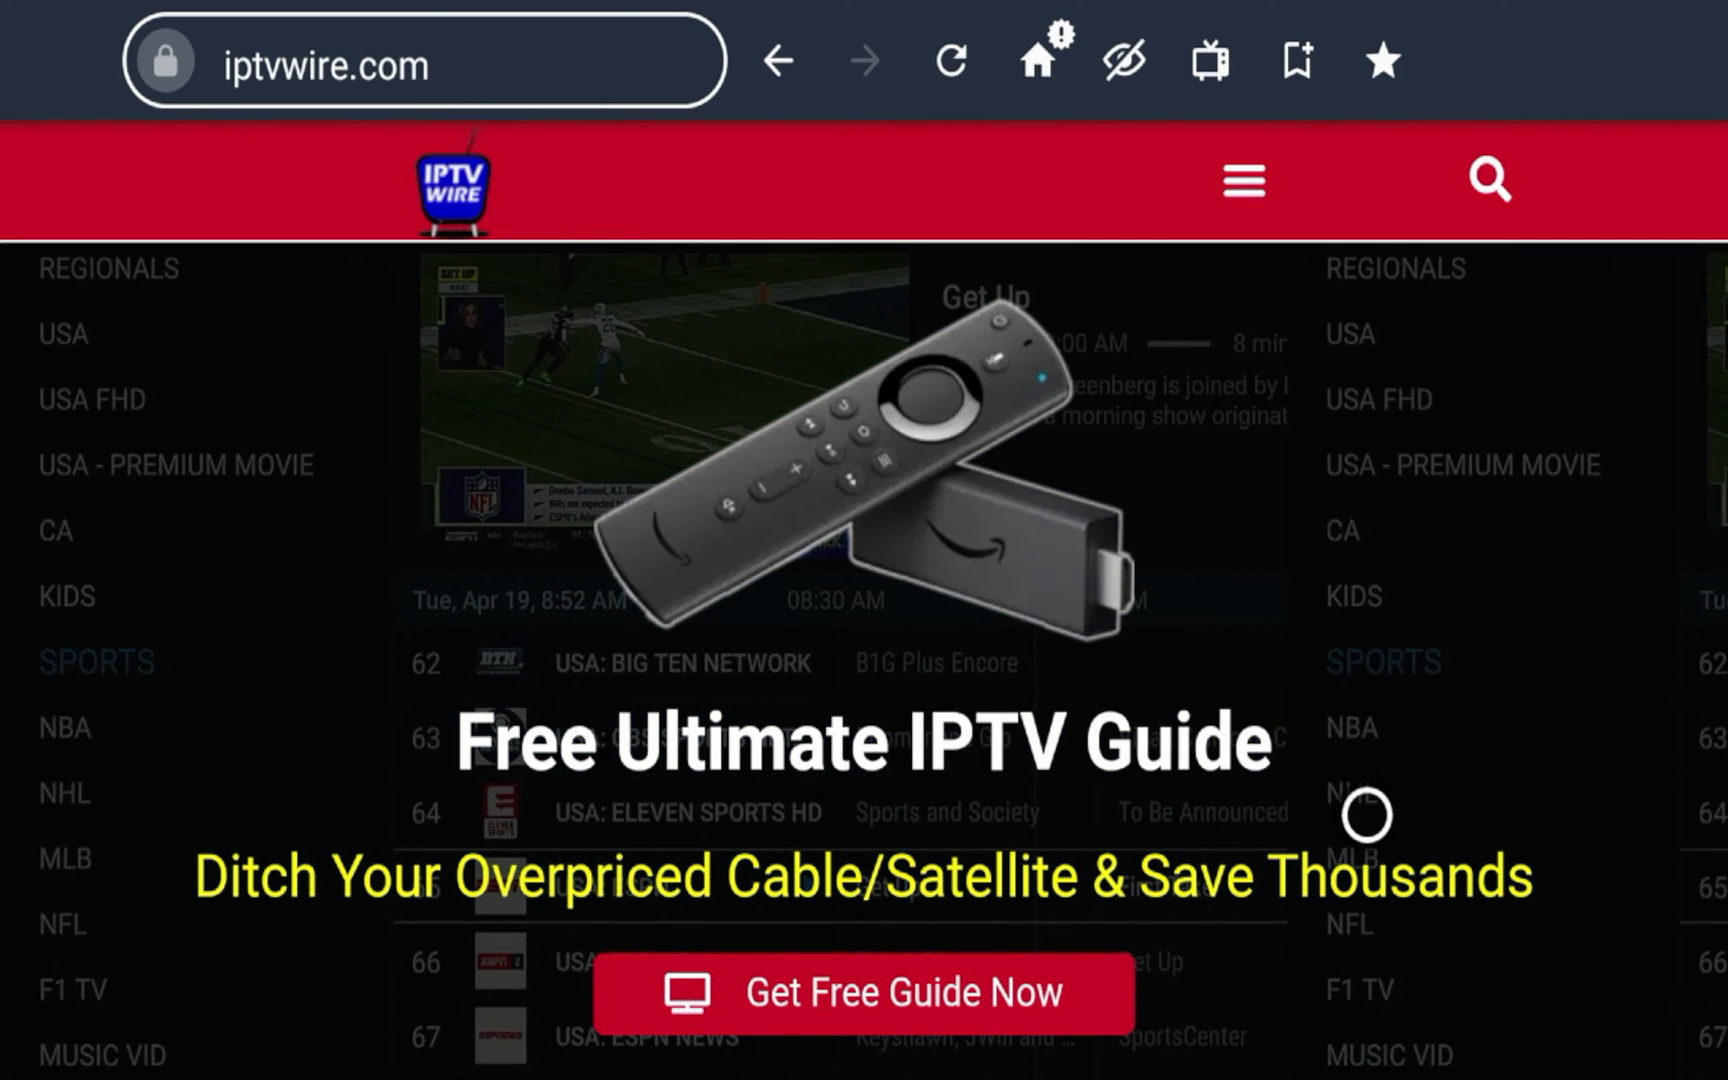
mouse_move(1366, 966)
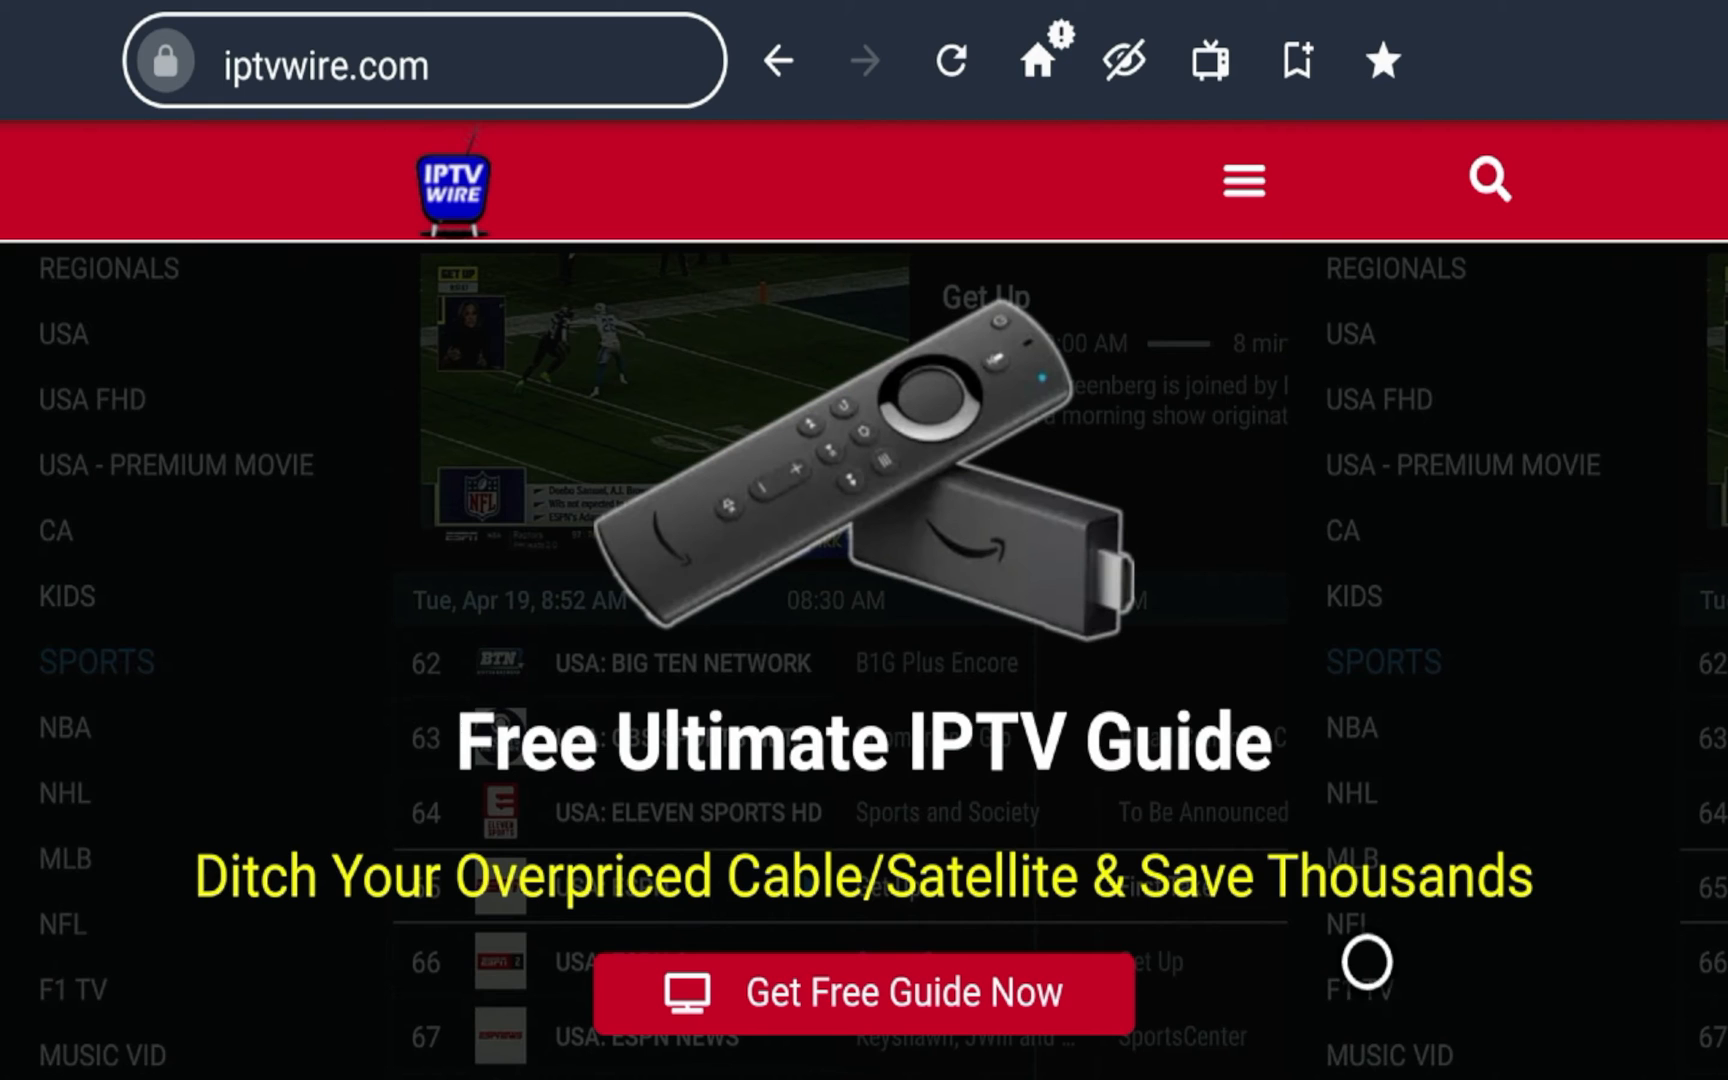
Step: Scroll through iptvwire.com's resources and new posts in Silk, then return home
scroll(down, 3)
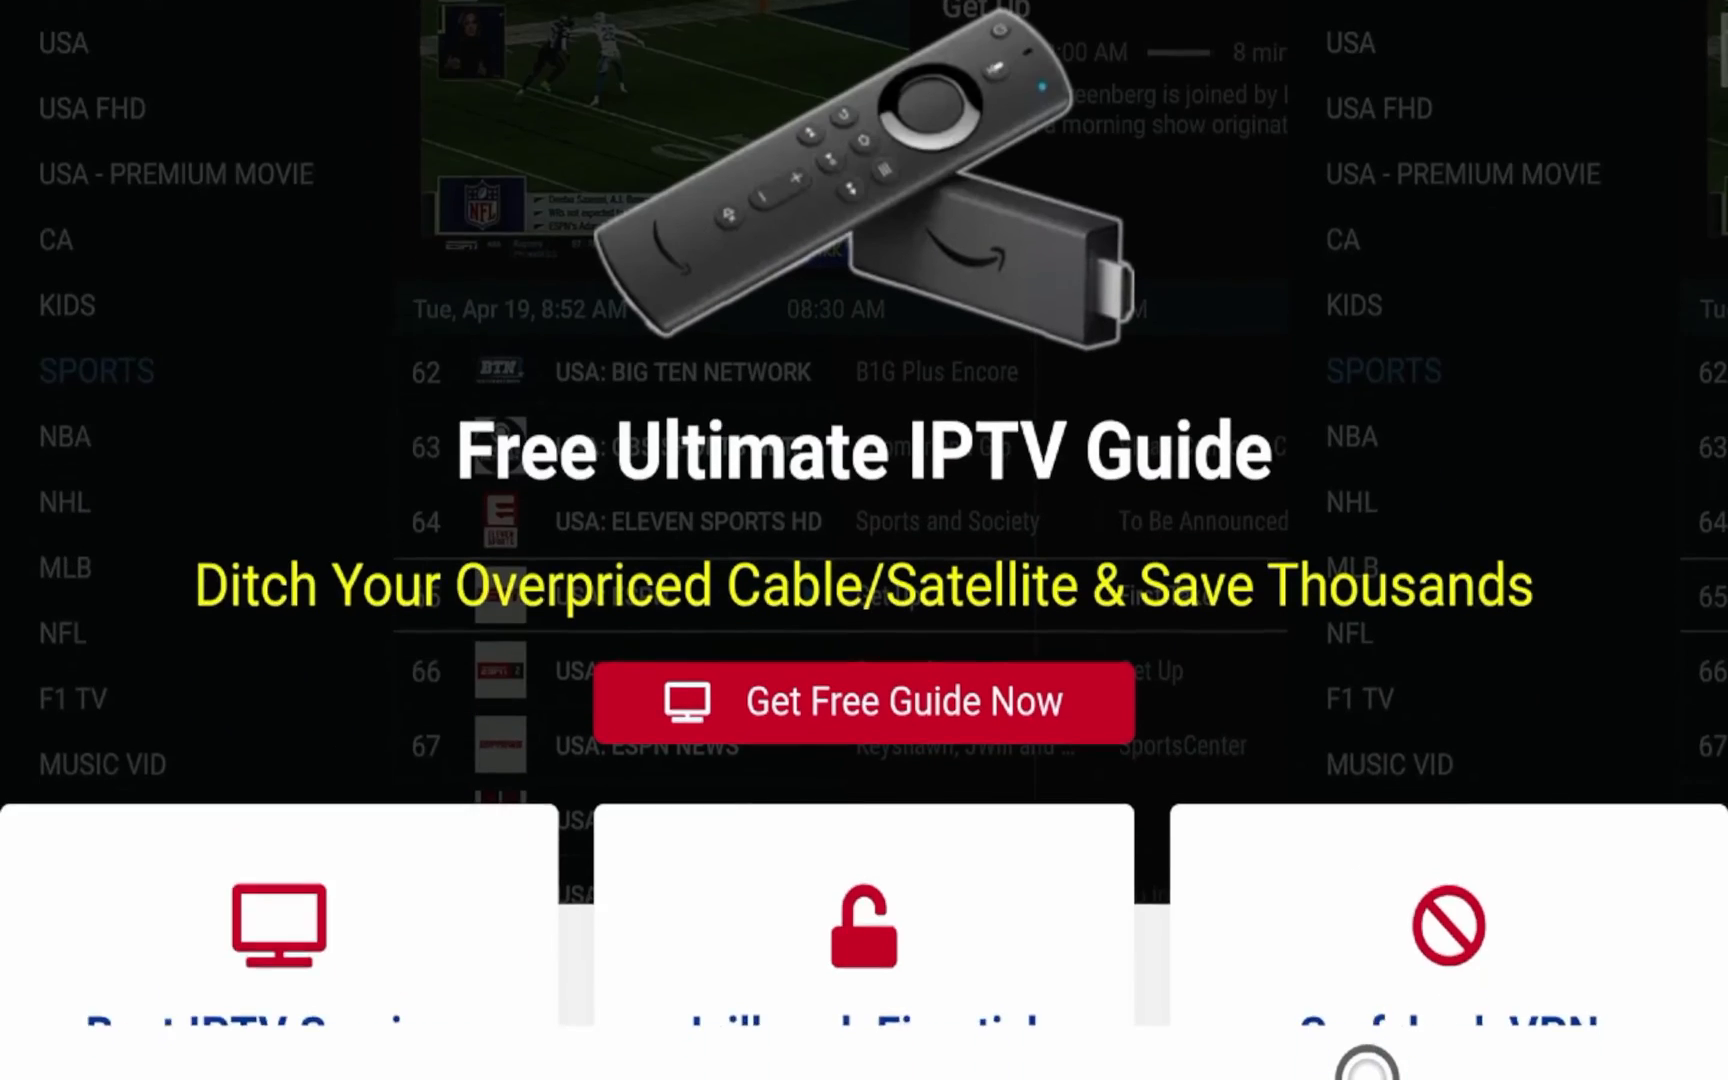
scroll(down, 3)
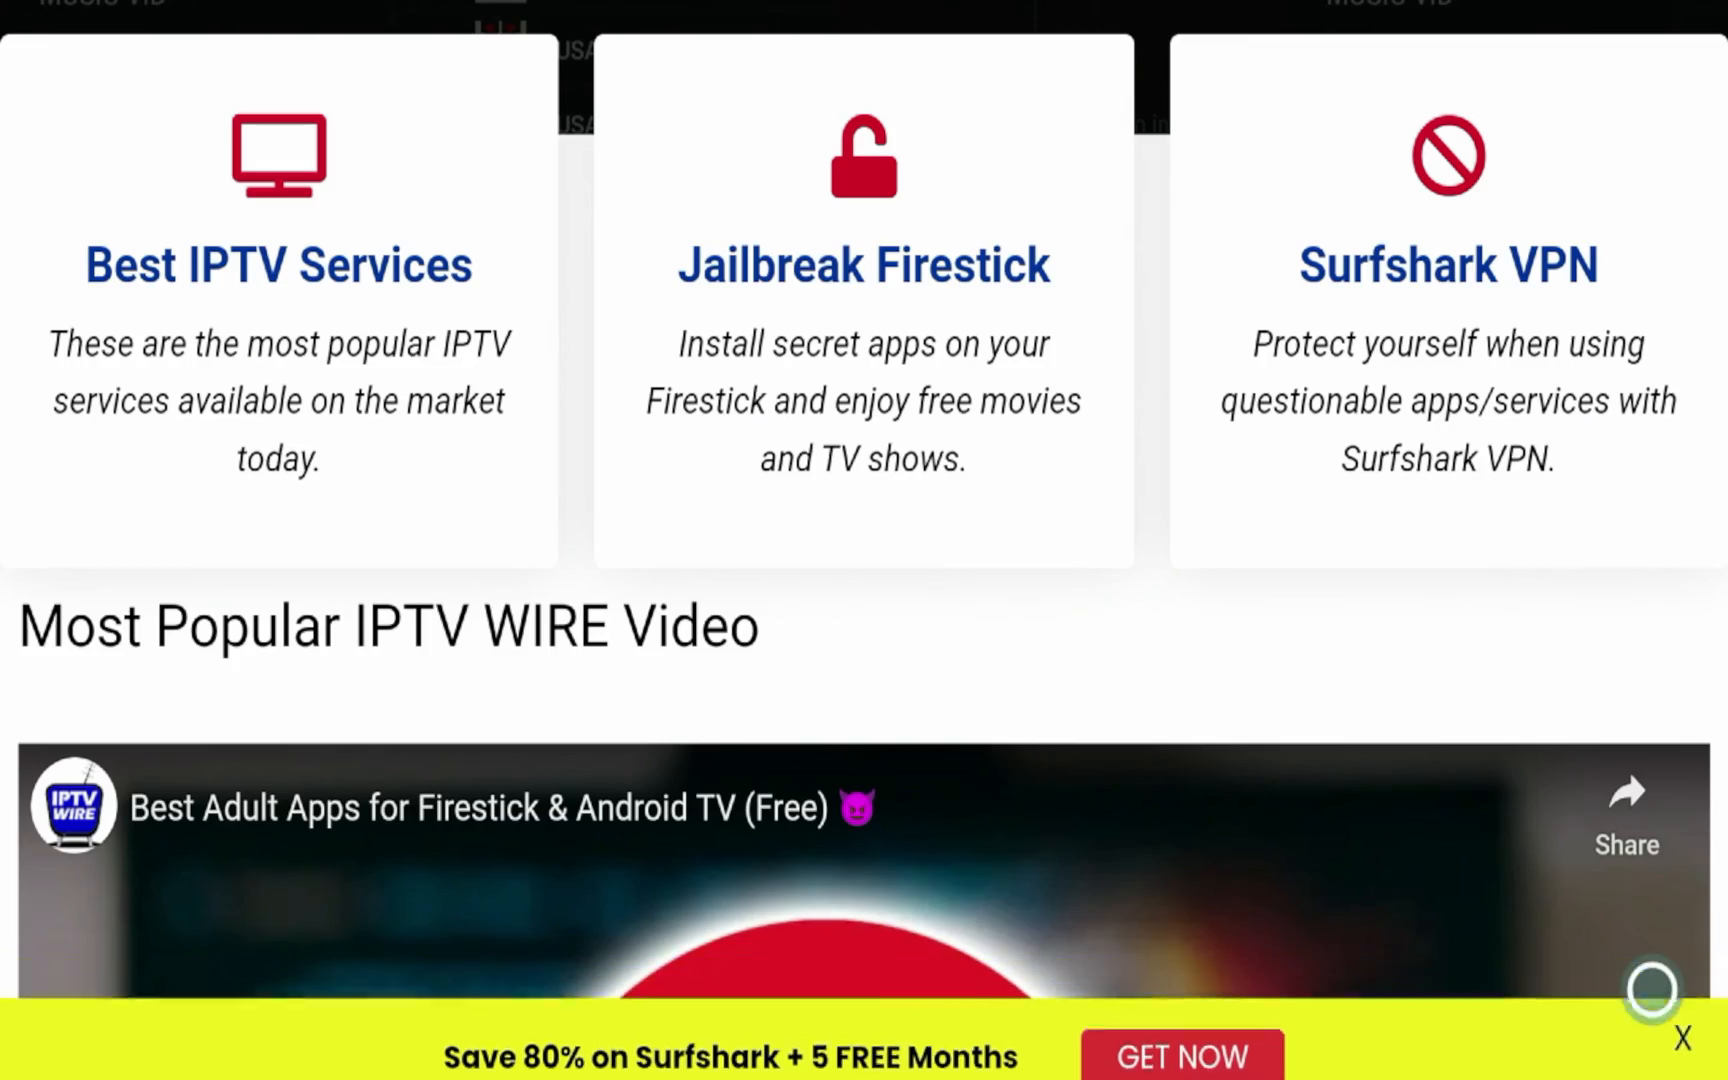
scroll(down, 3)
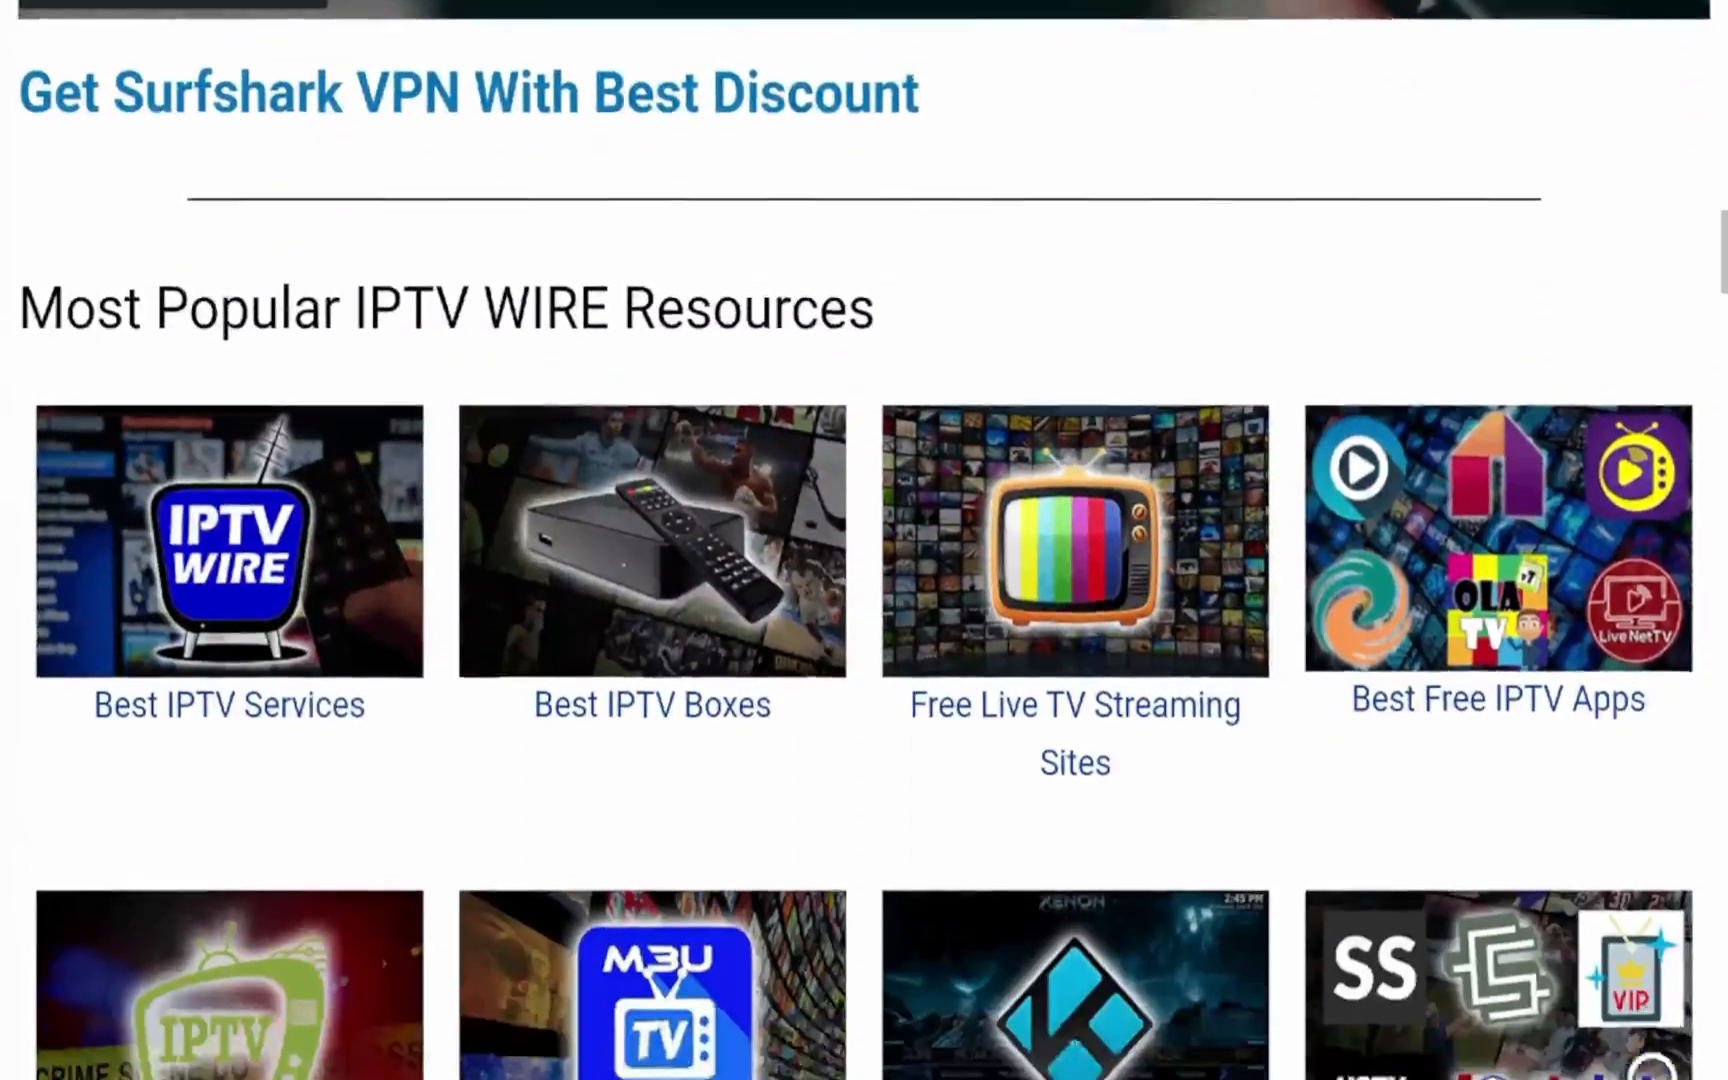
scroll(down, 3)
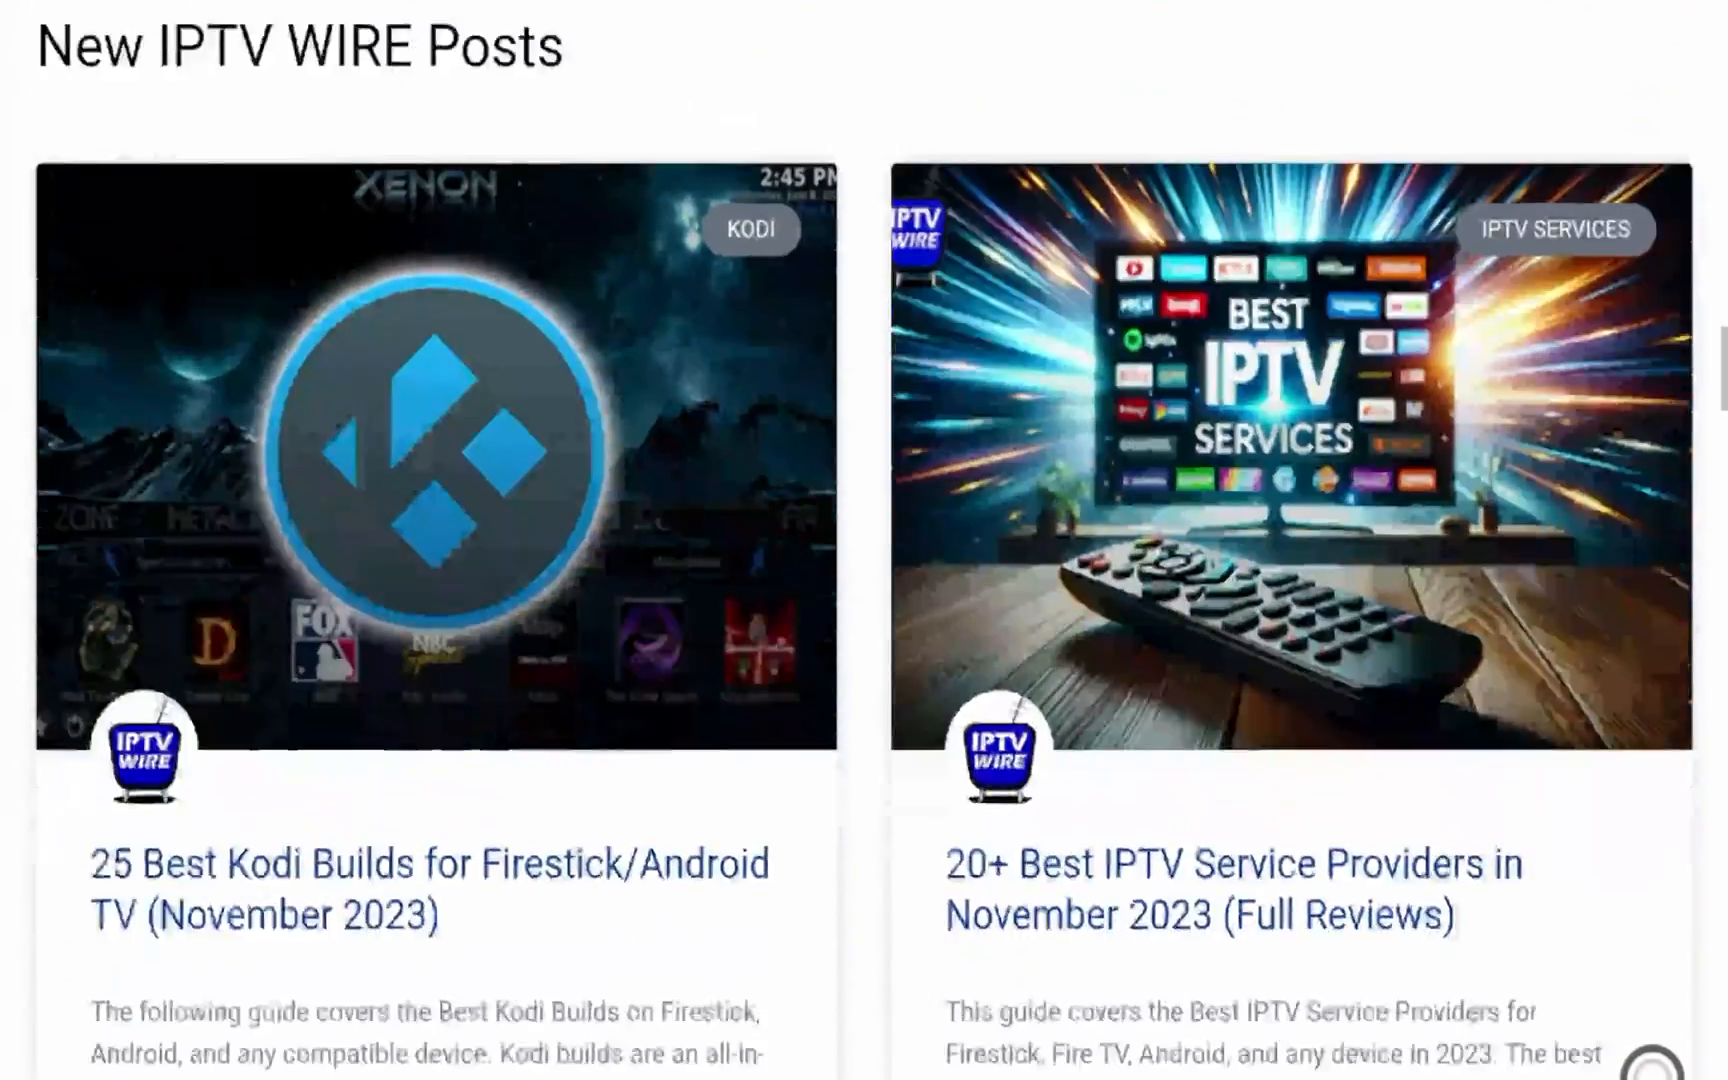
scroll(down, 3)
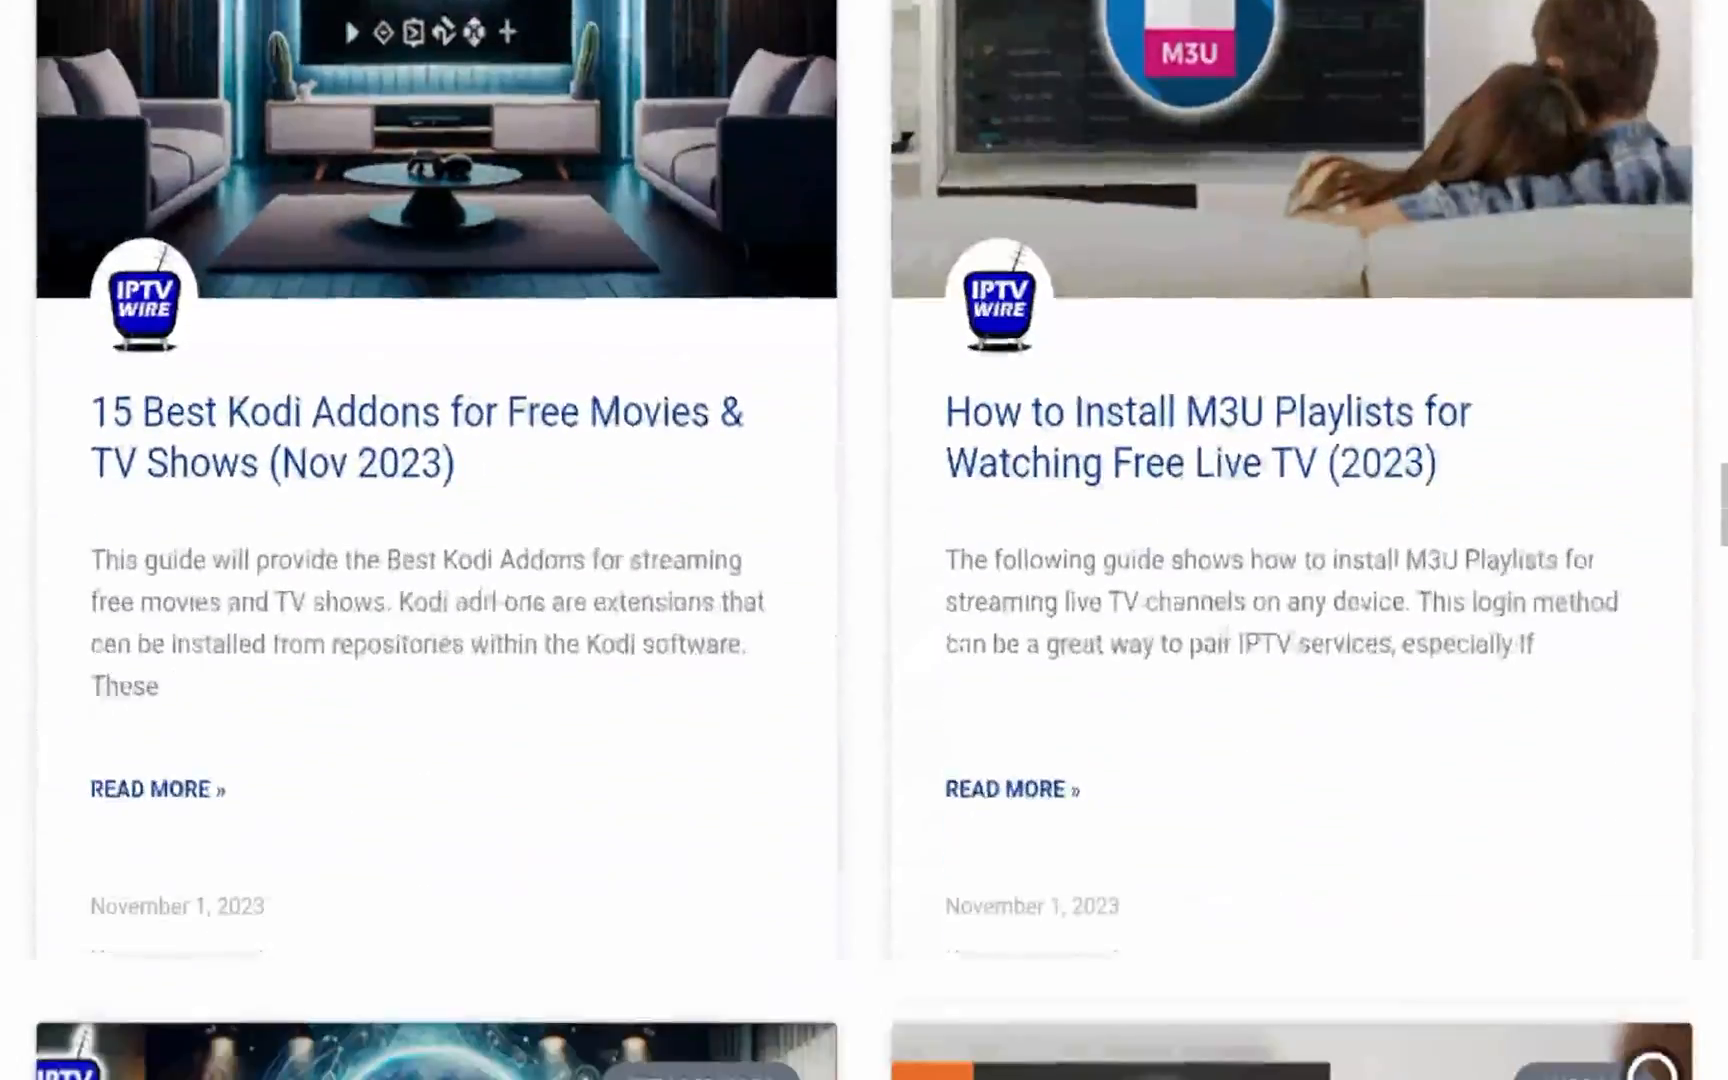
scroll(down, 3)
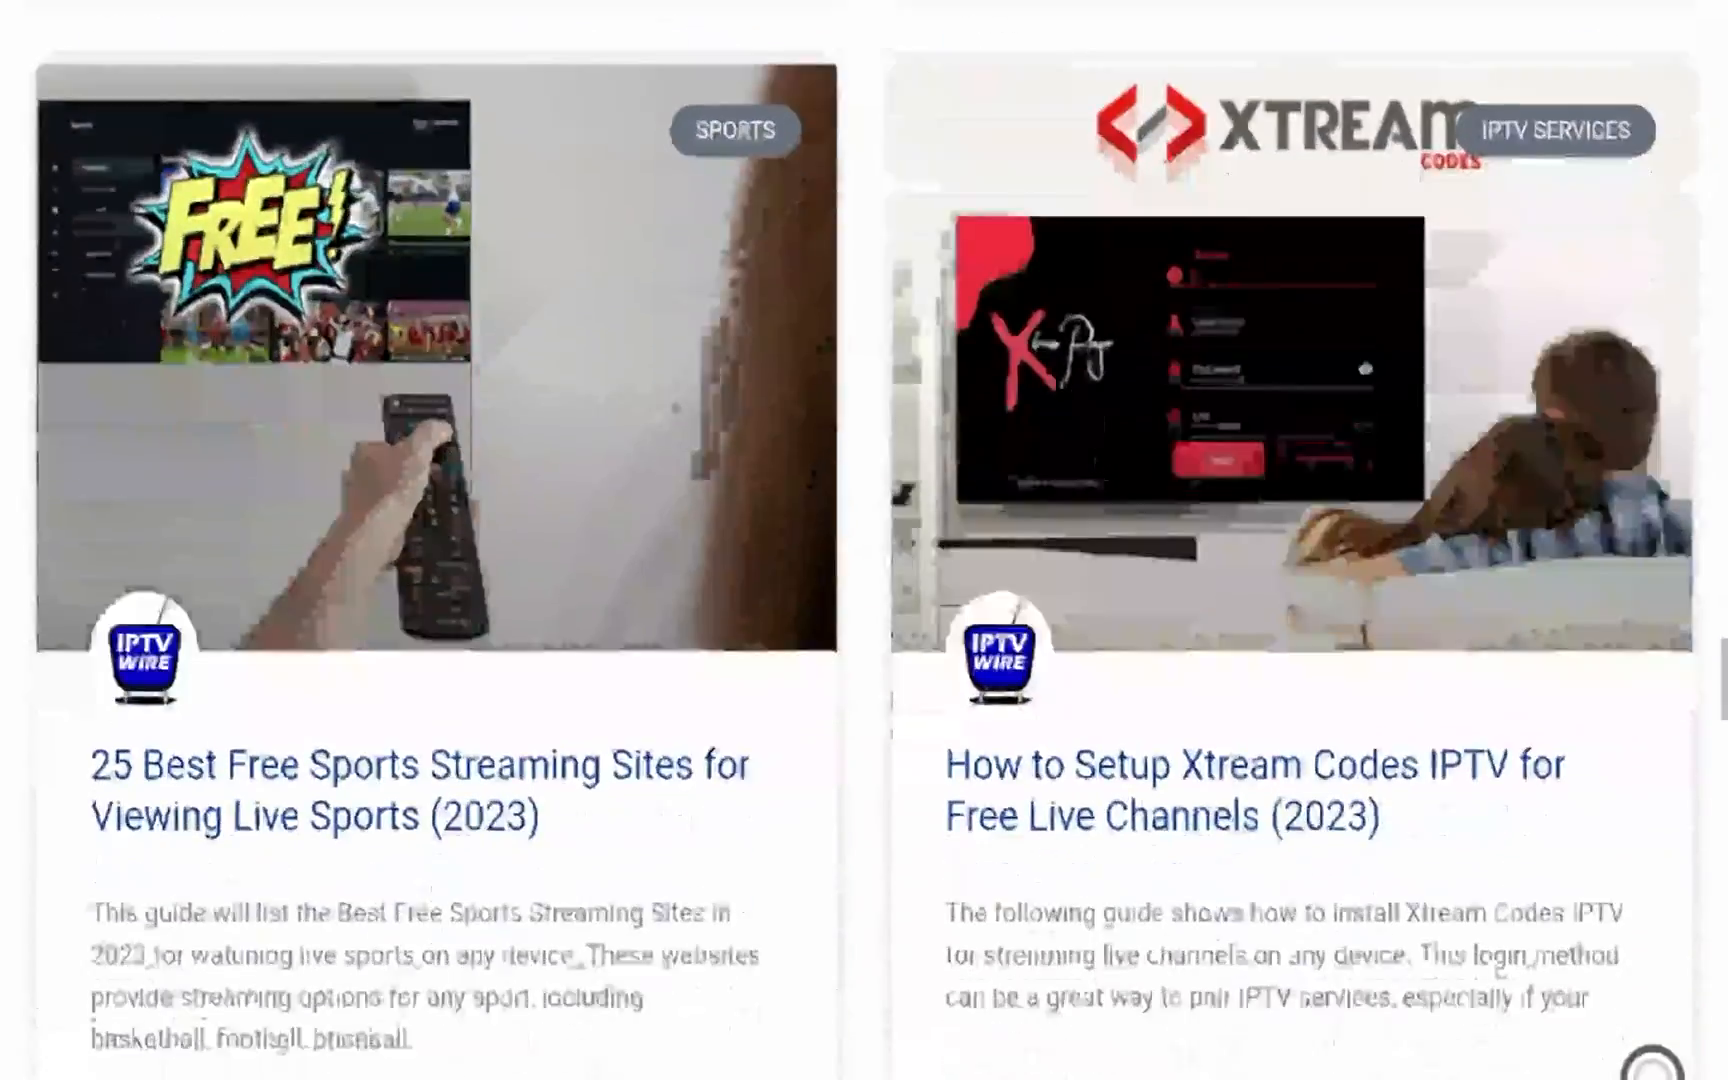
scroll(down, 3)
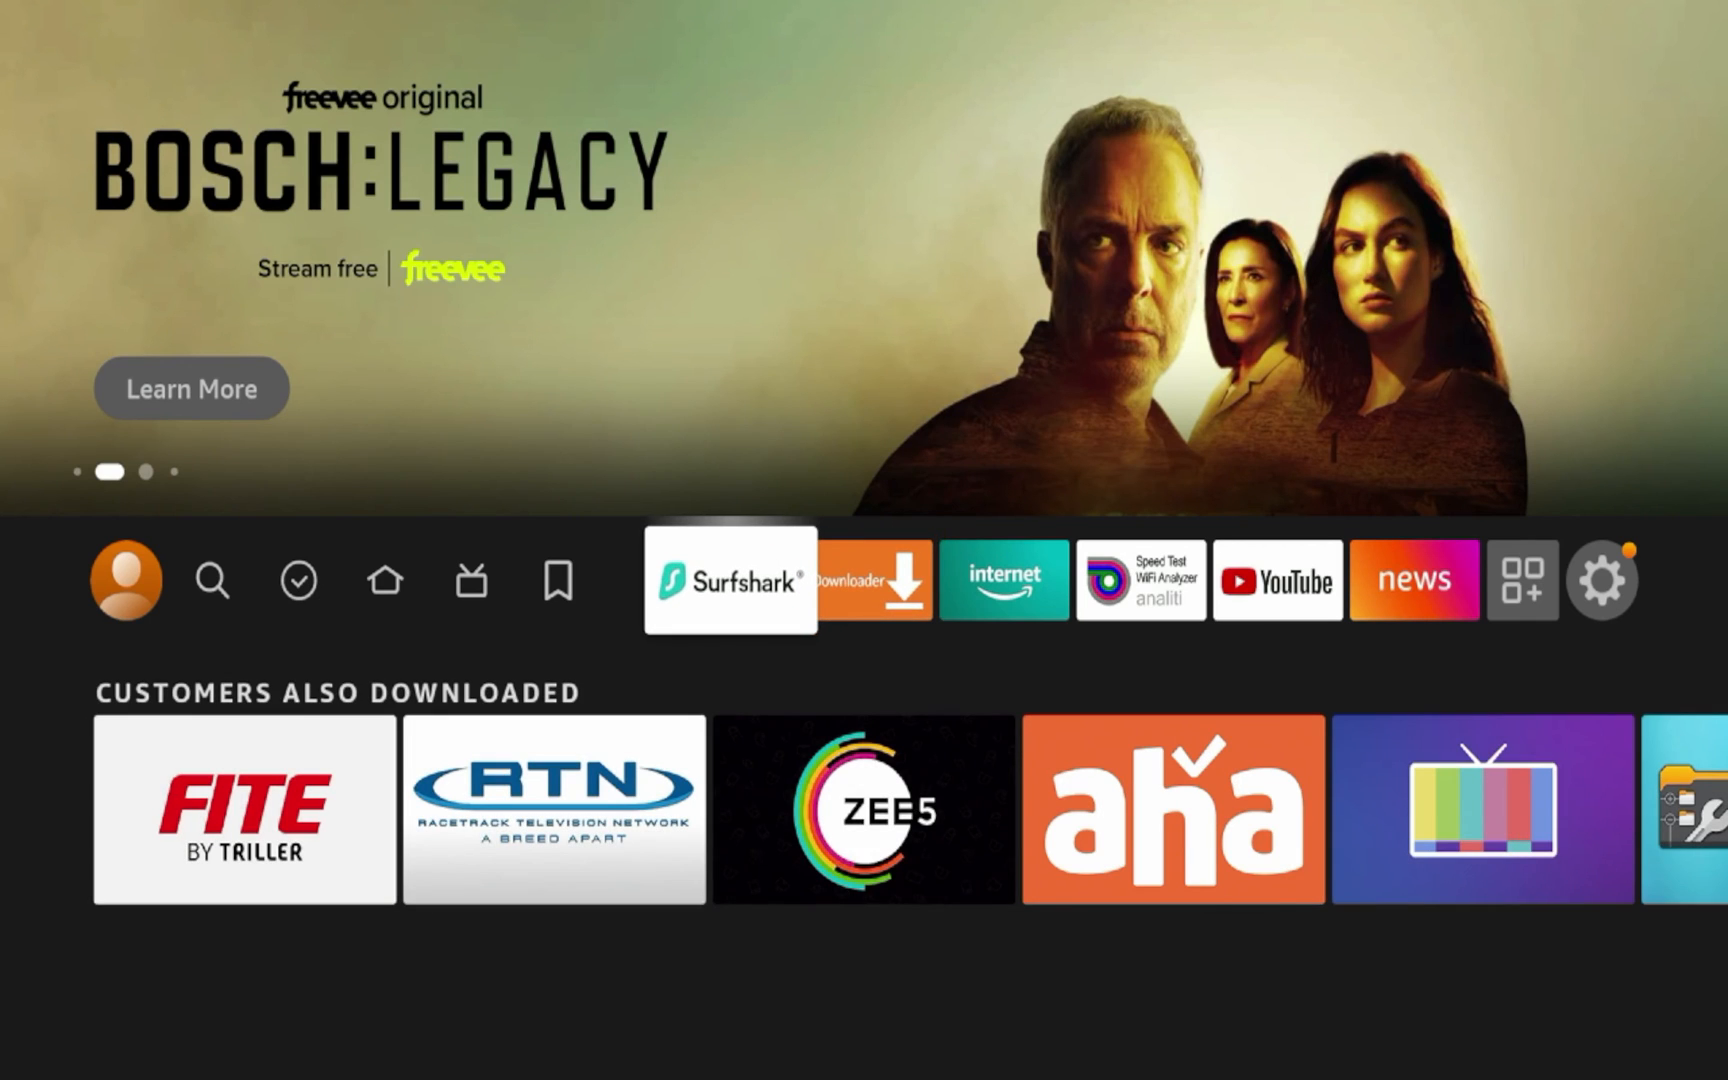
Step: Launch Surfshark, connected to United States - Chicago, and view Features with CleanWeb enabled
click(1004, 580)
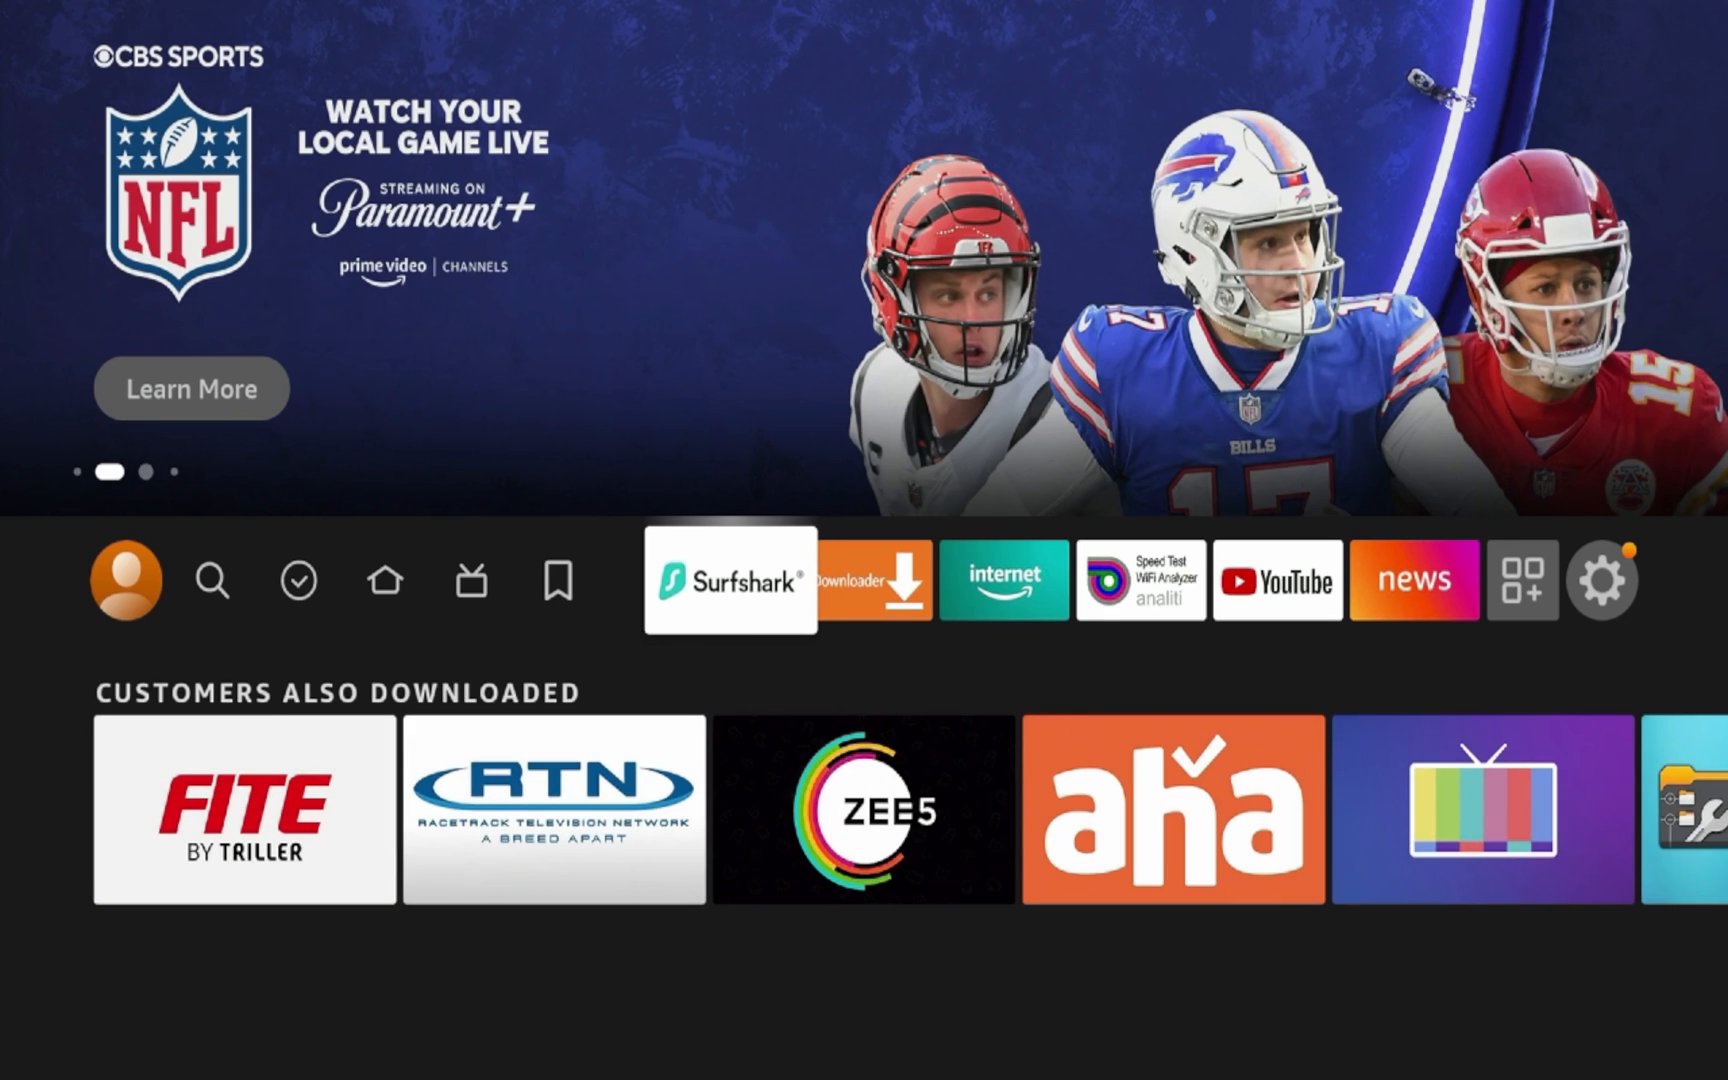
click(727, 581)
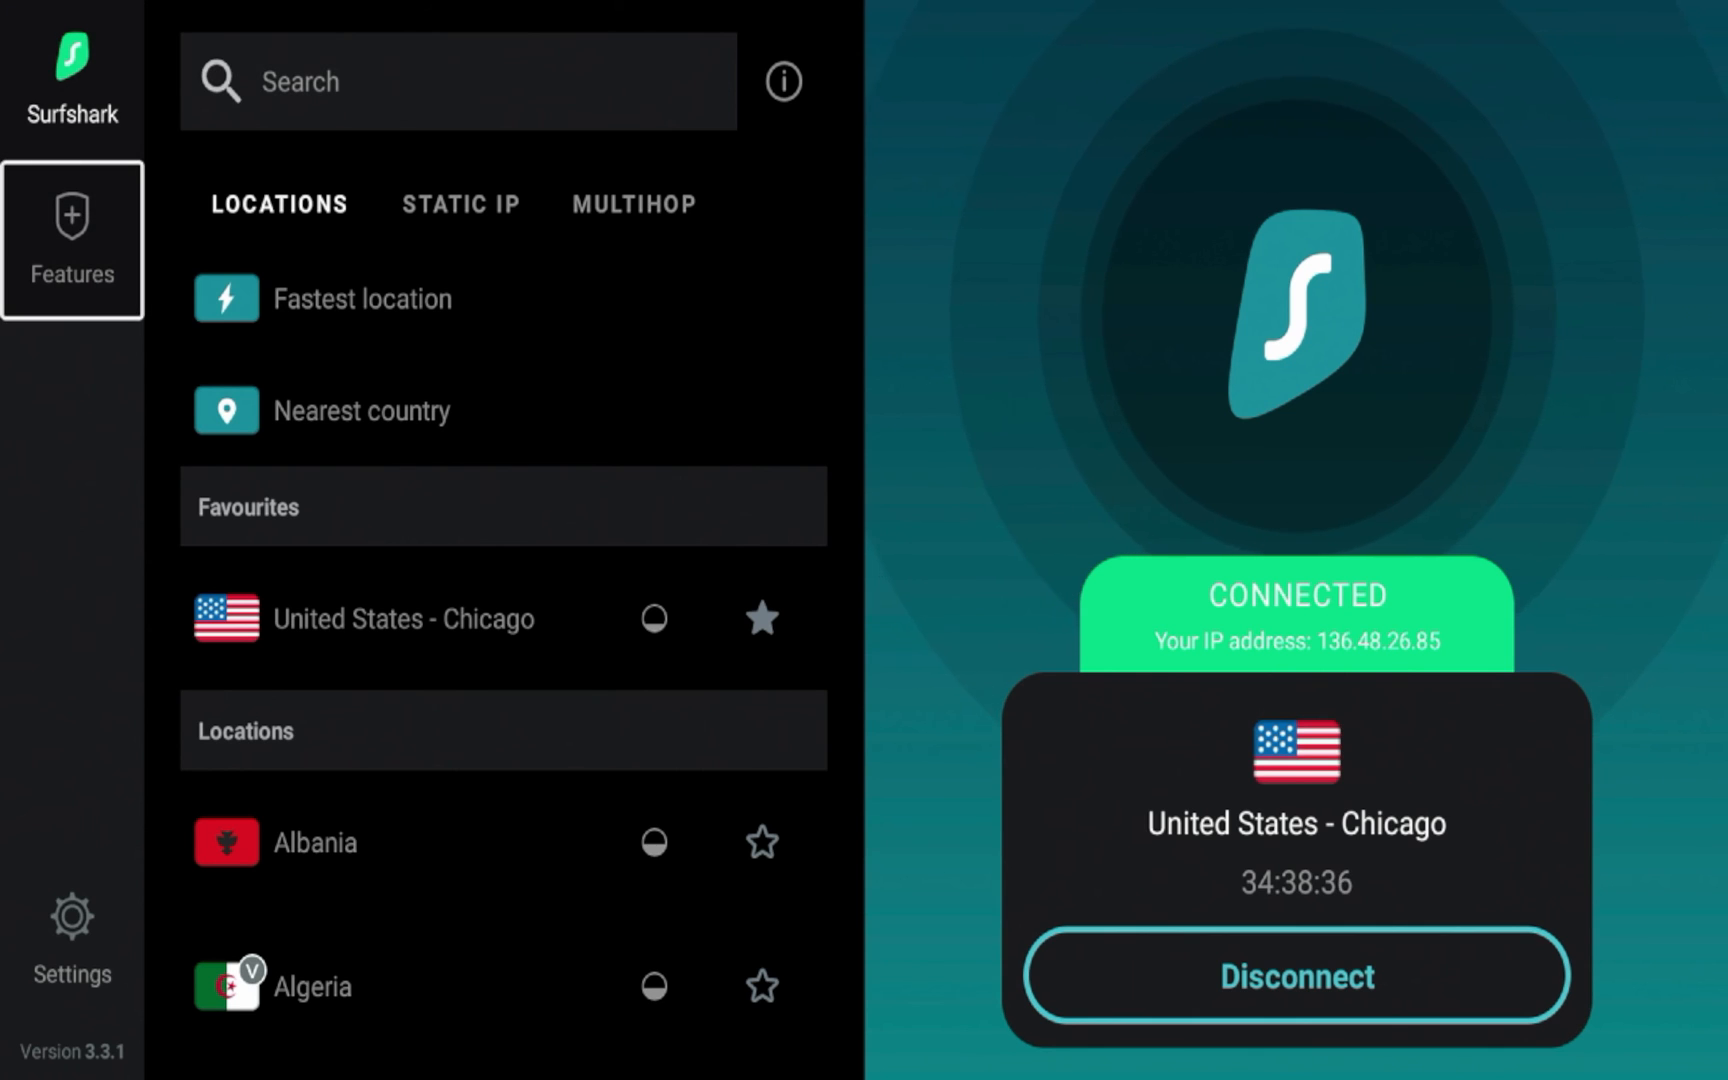
click(70, 242)
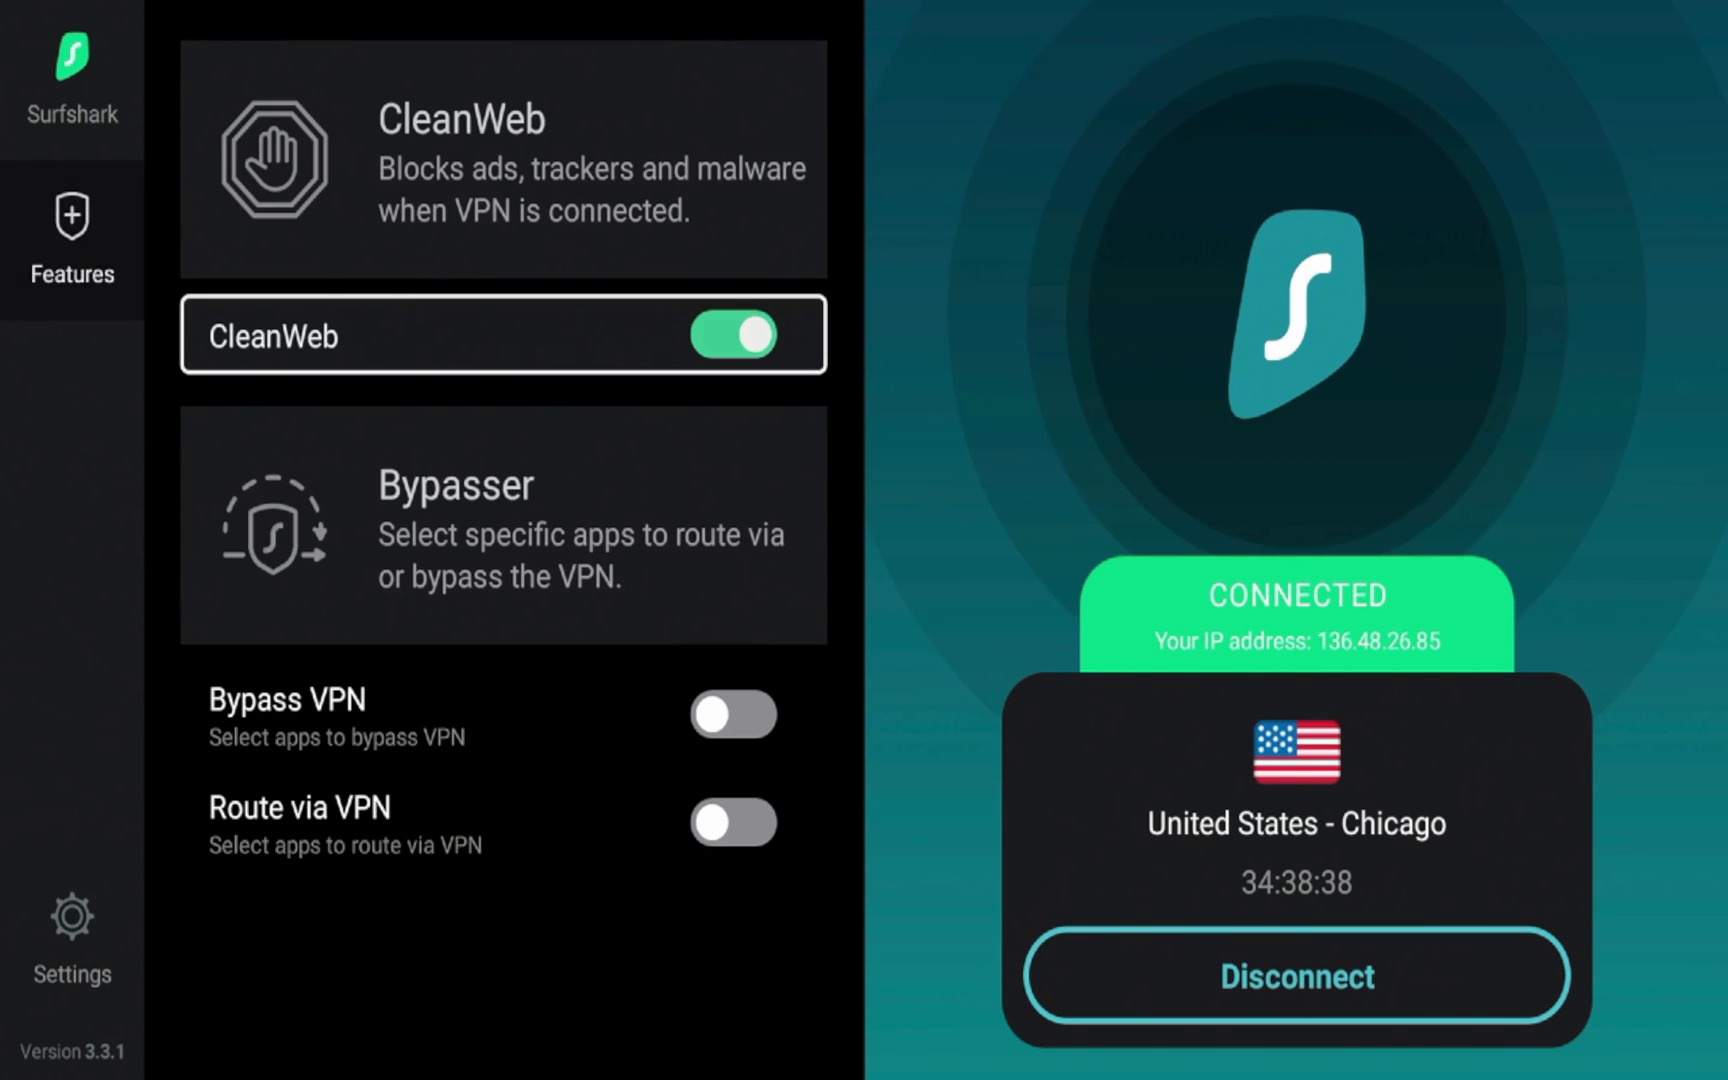